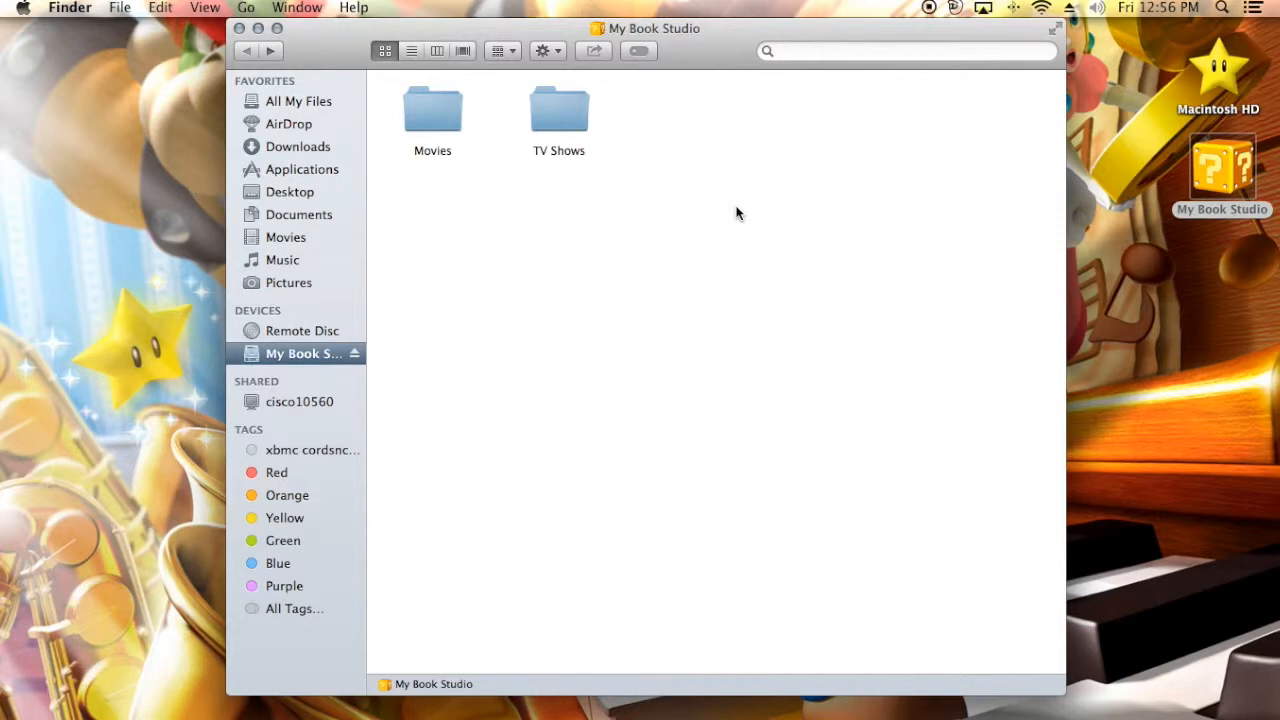
pyautogui.moveTo(545, 158)
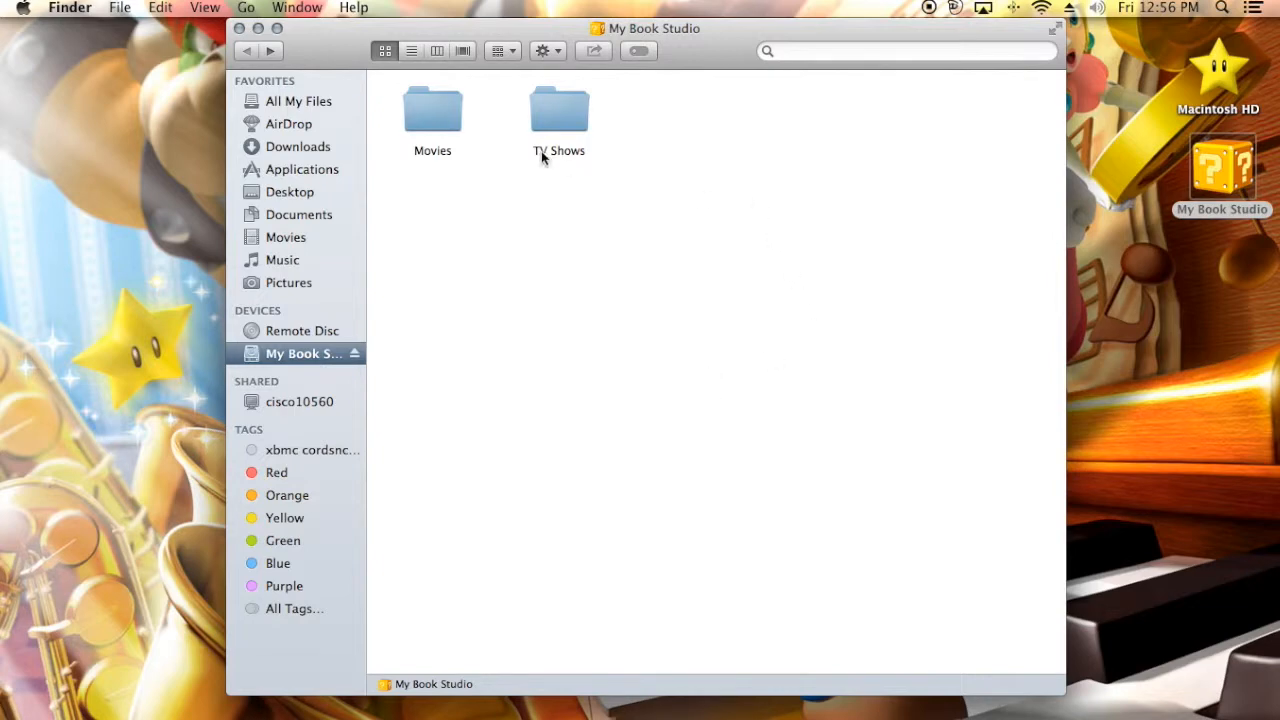
pyautogui.moveTo(432, 166)
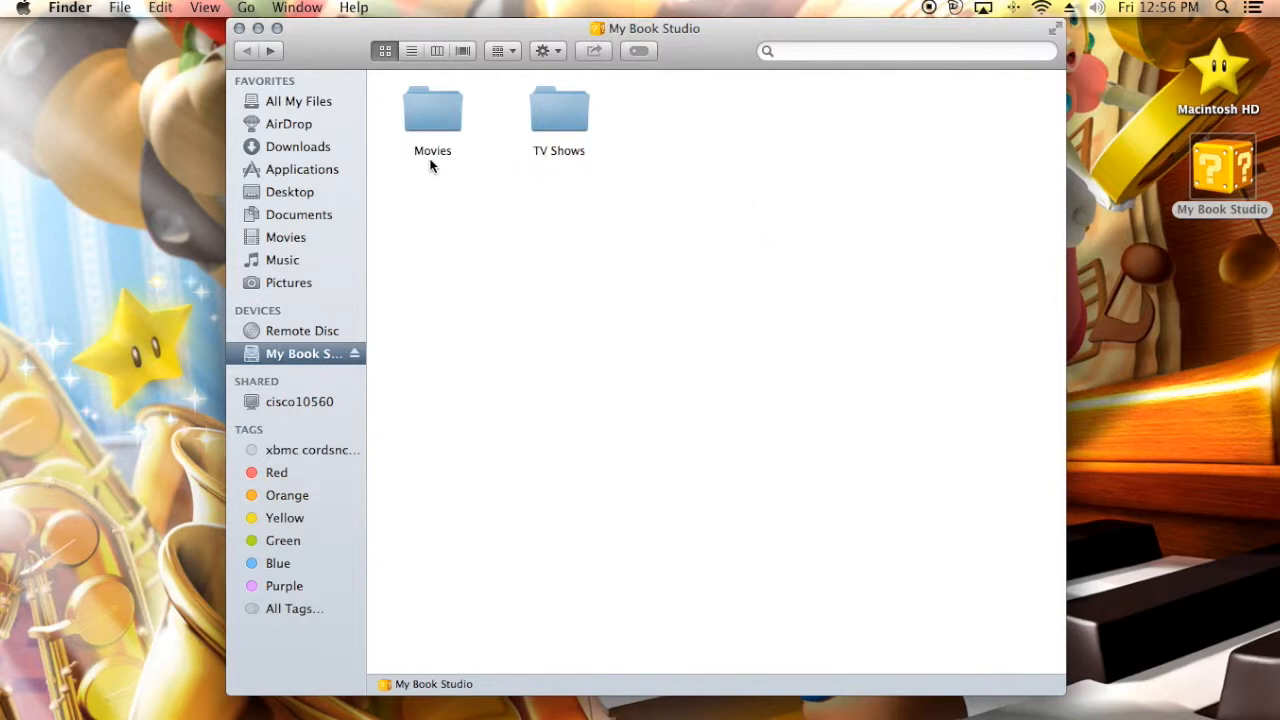
pyautogui.moveTo(826, 206)
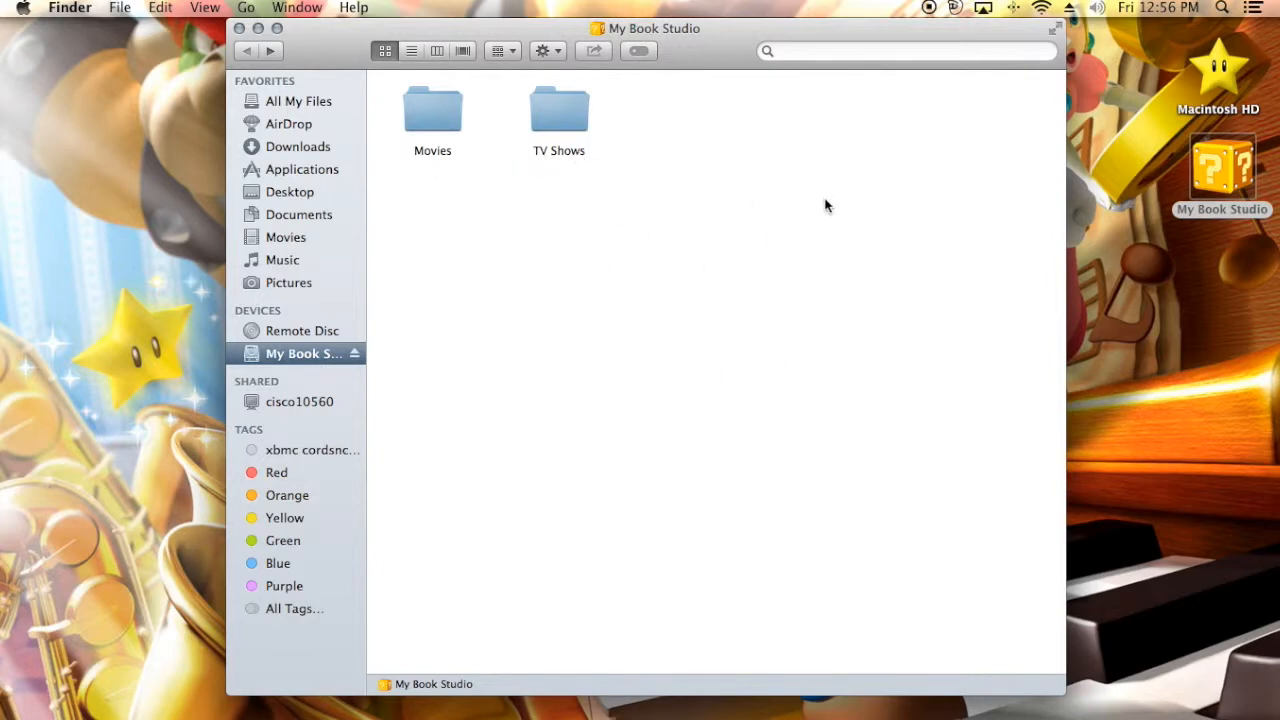
pyautogui.moveTo(598, 264)
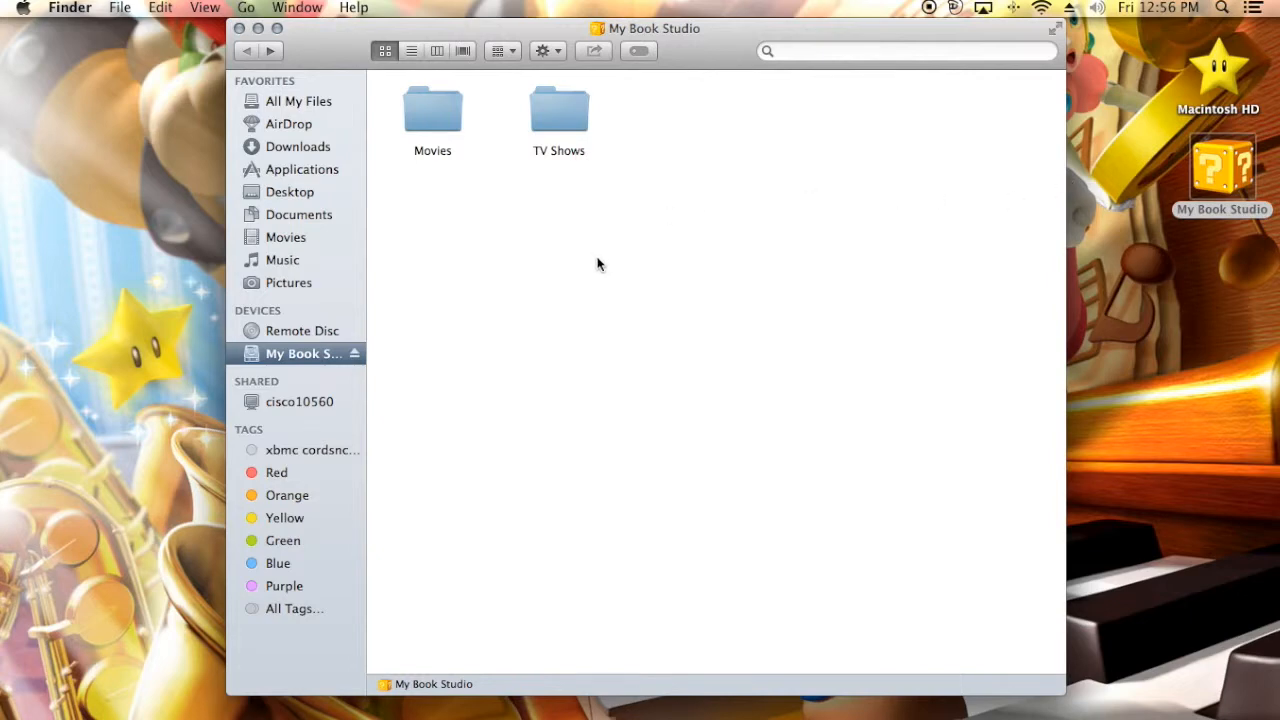
pyautogui.moveTo(588, 249)
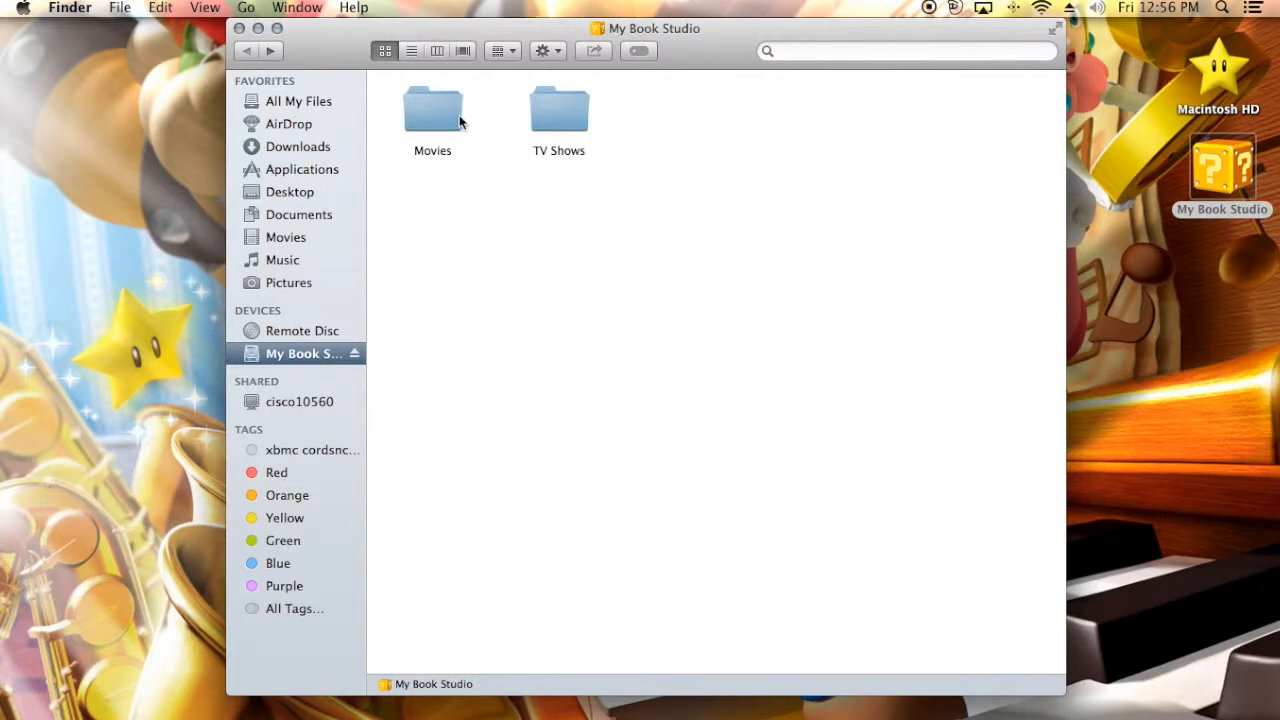
# Open the drive's Movies folder and select the Aladdin movie folder.
pyautogui.doubleClick(432, 110)
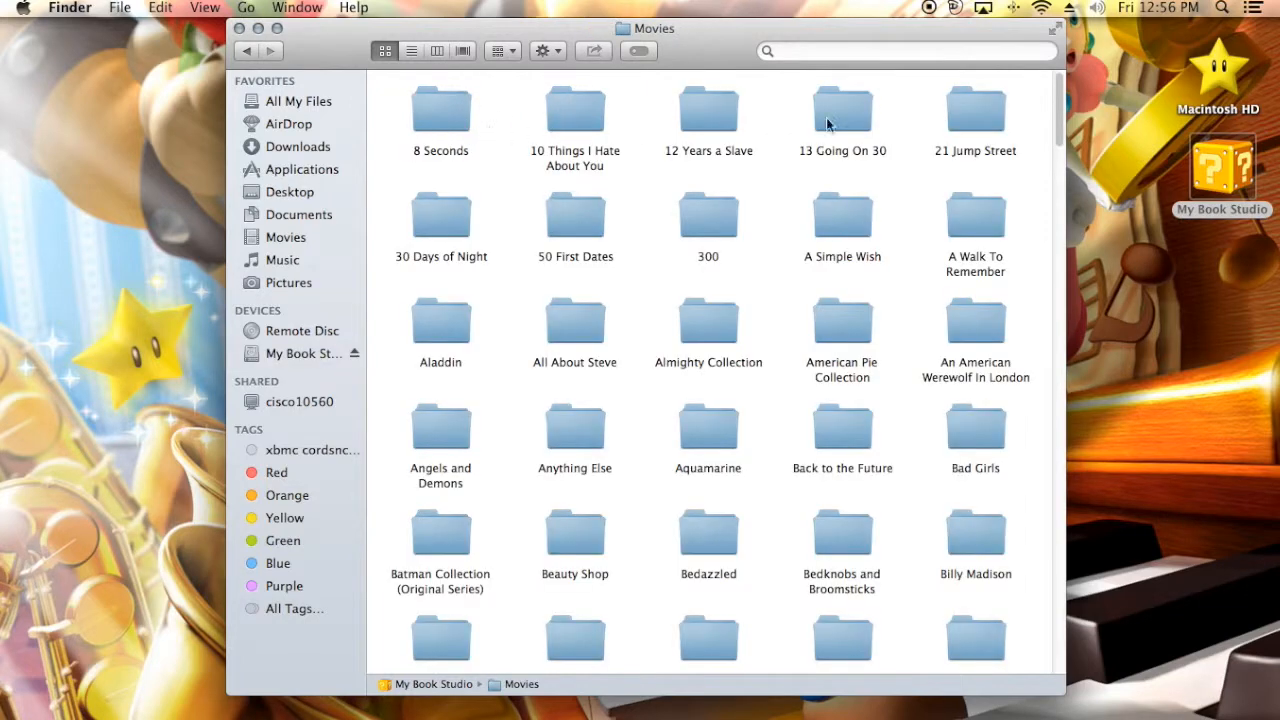
pyautogui.moveTo(805, 291)
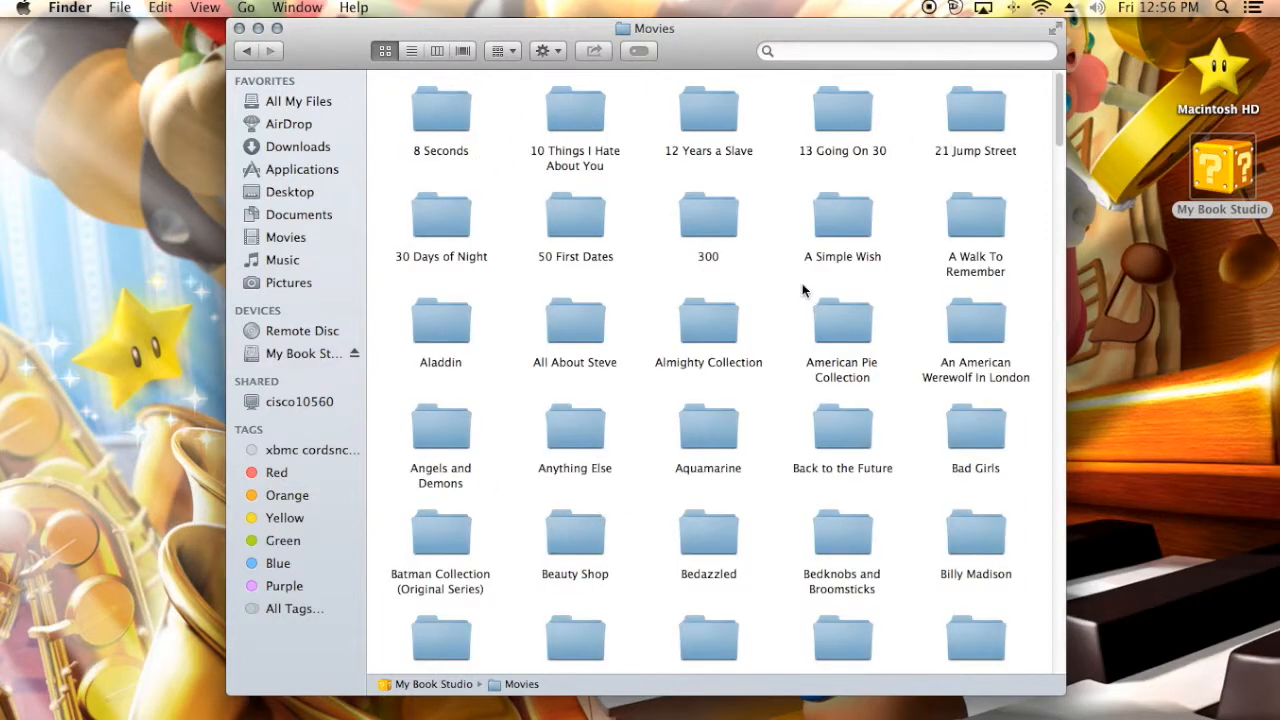
pyautogui.moveTo(744, 338)
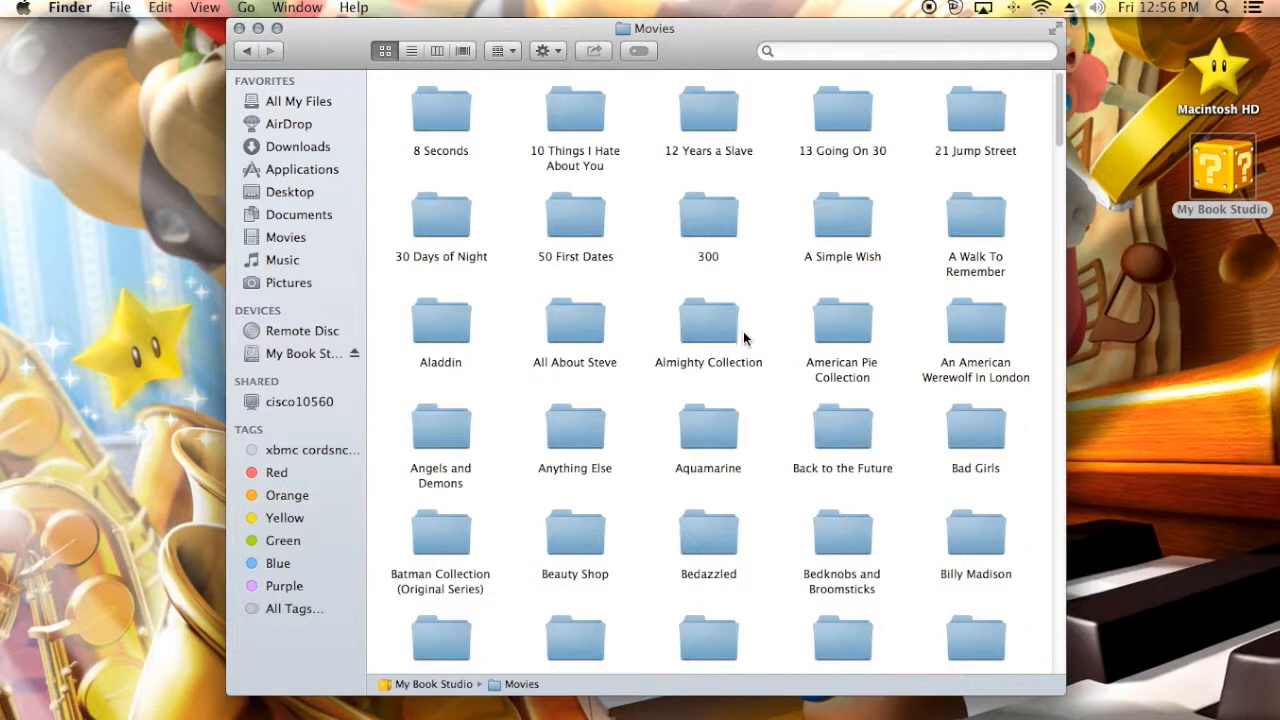
pyautogui.moveTo(580, 273)
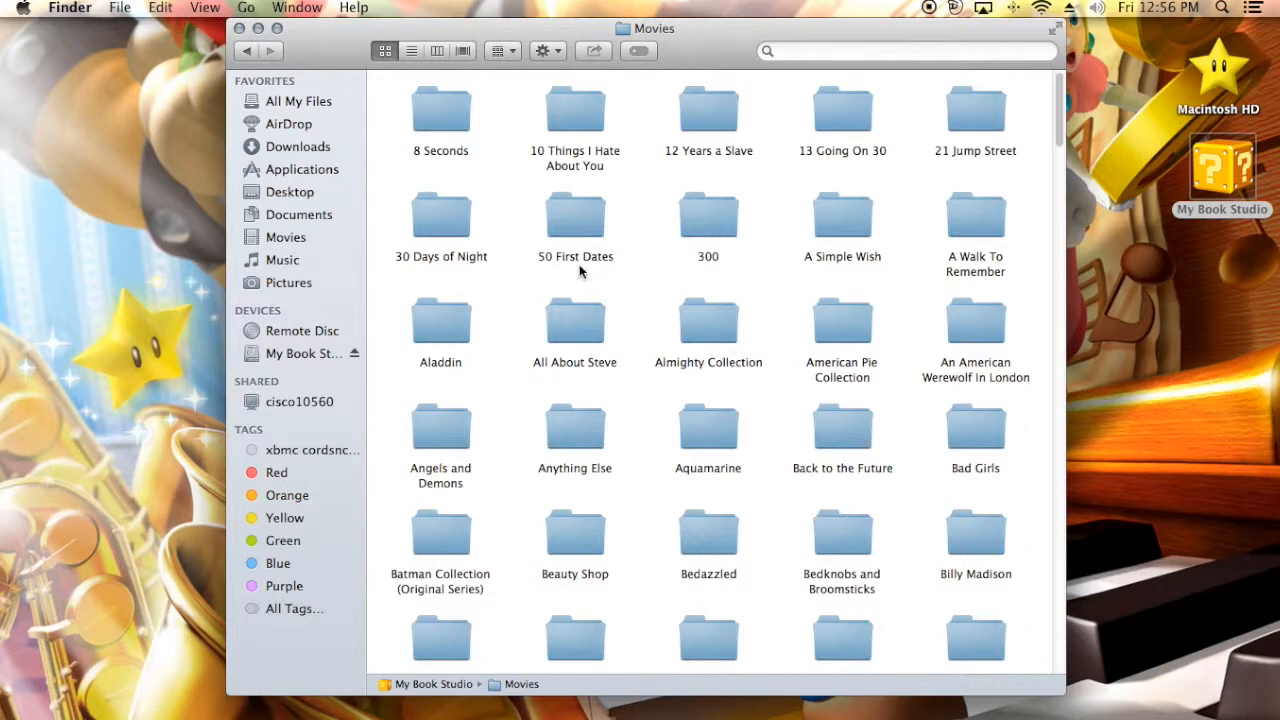
pyautogui.moveTo(461, 325)
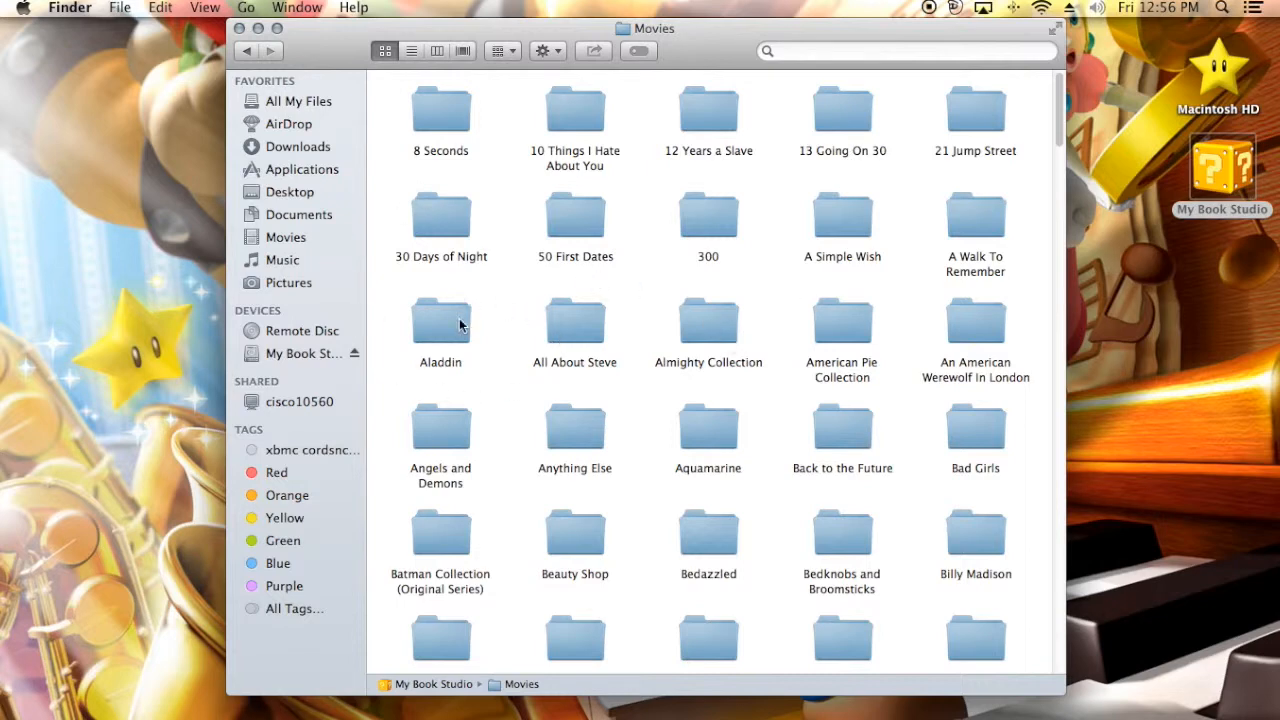
pyautogui.click(440, 320)
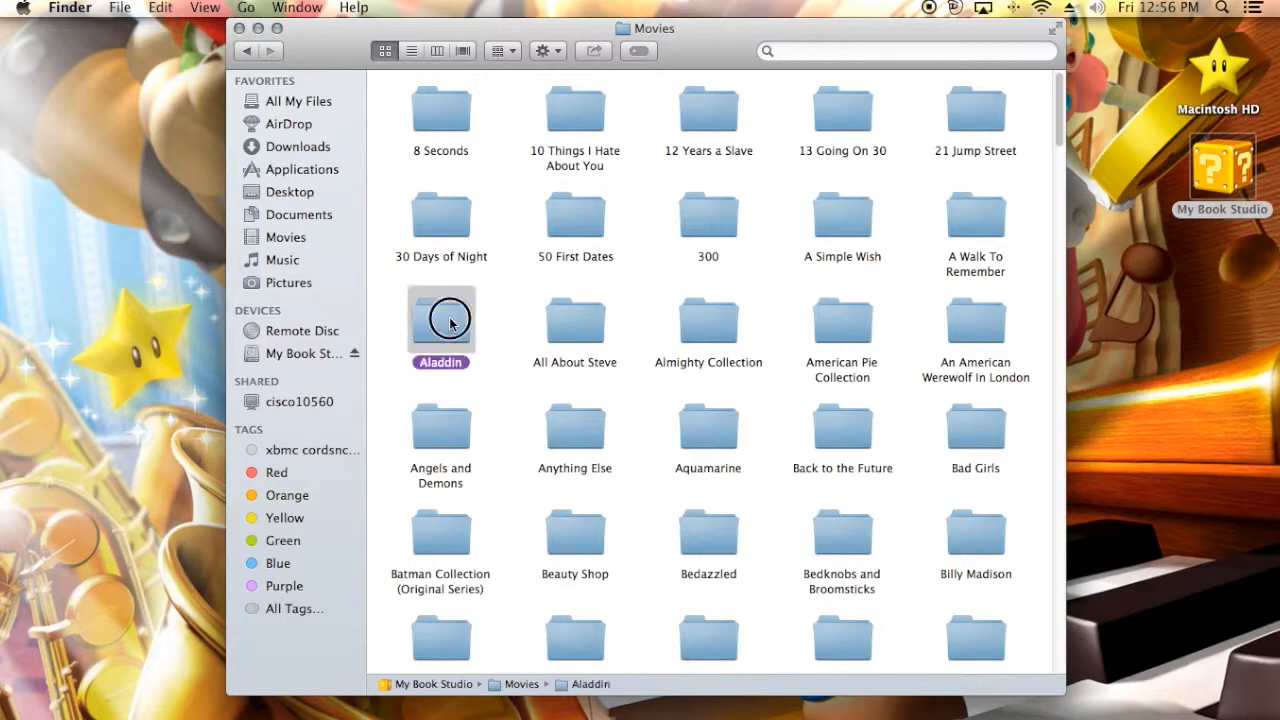
# Open the Aladdin folder to see its movie file, info, artwork and theme song.
pyautogui.doubleClick(440, 320)
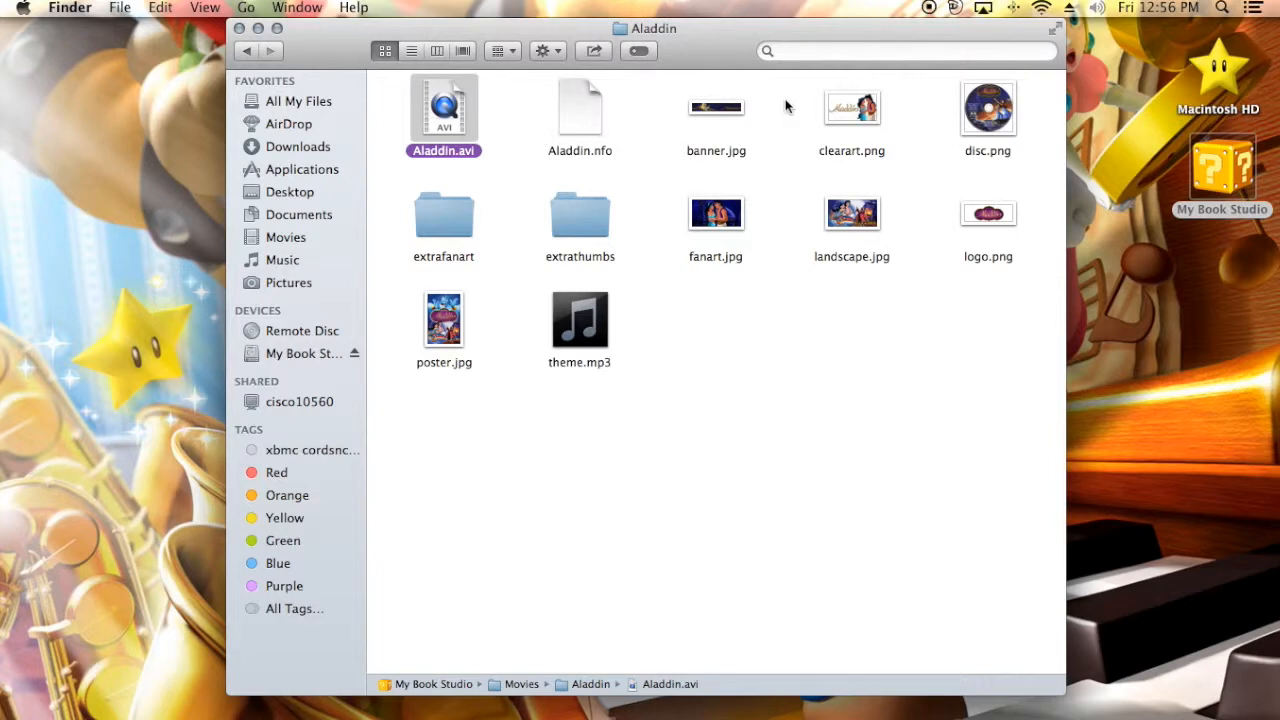
pyautogui.moveTo(770, 100)
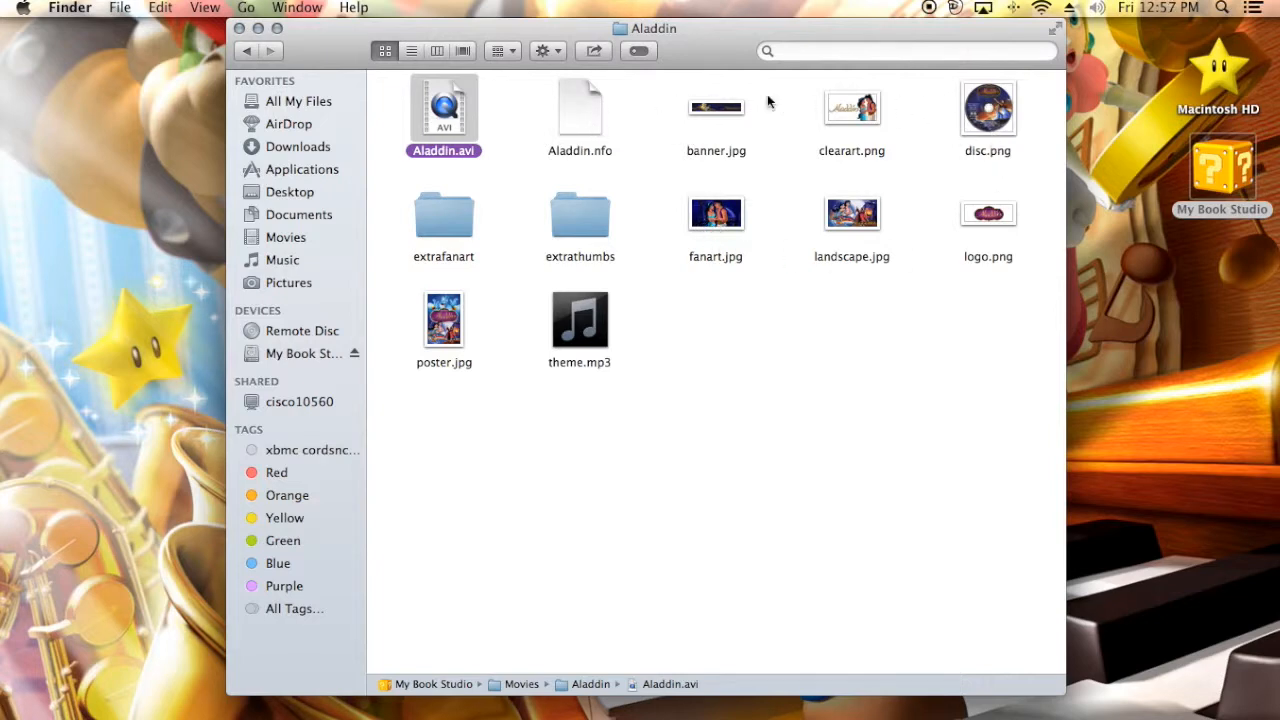
pyautogui.moveTo(770, 243)
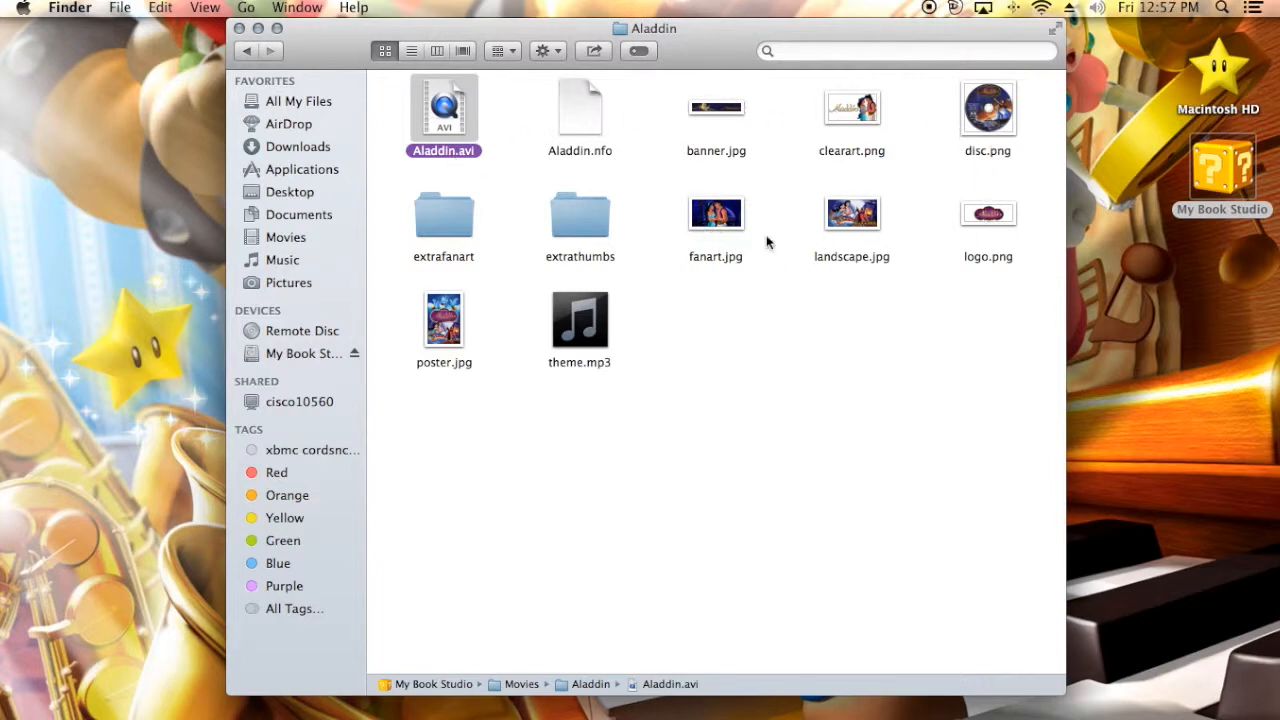
pyautogui.moveTo(733, 245)
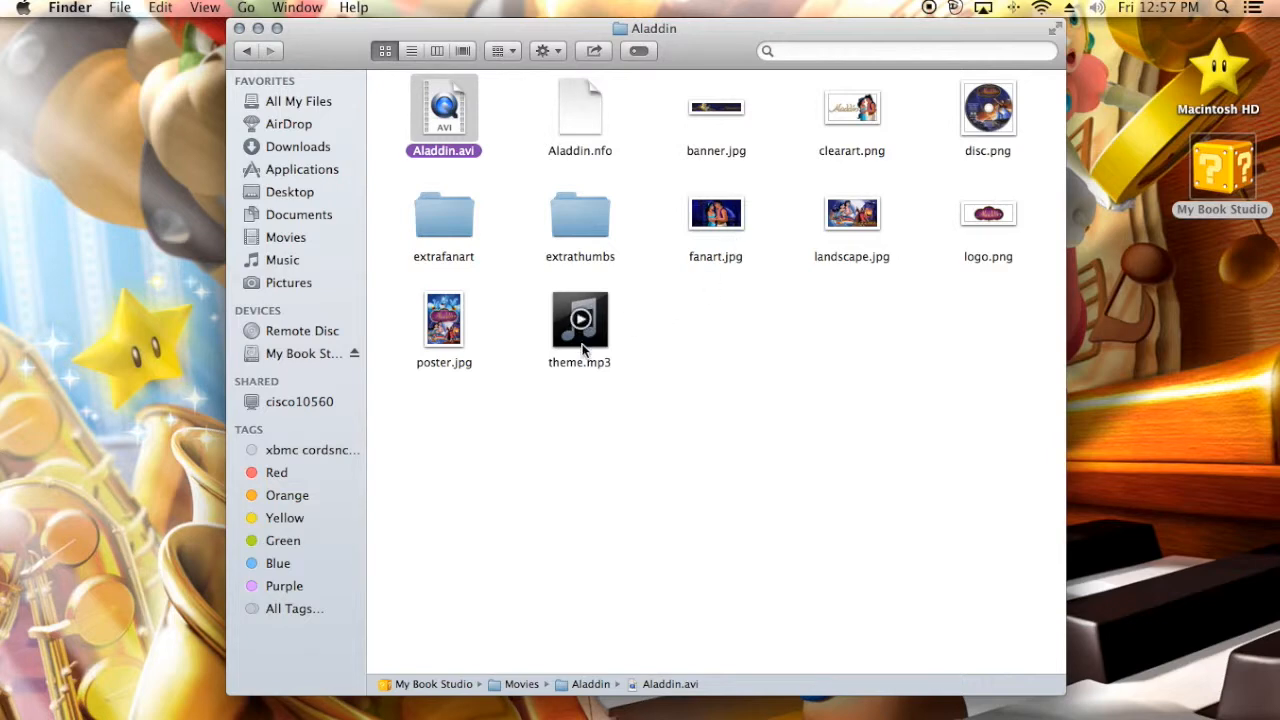
pyautogui.moveTo(443, 218)
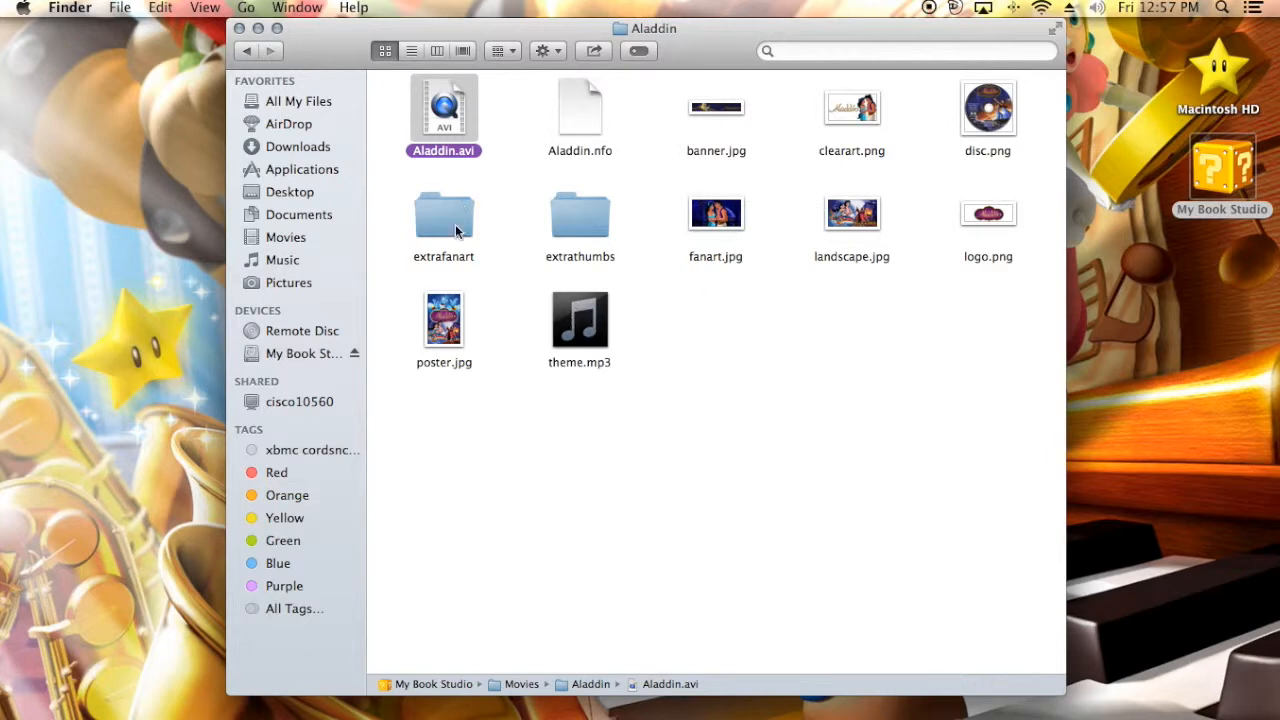
pyautogui.moveTo(580, 215)
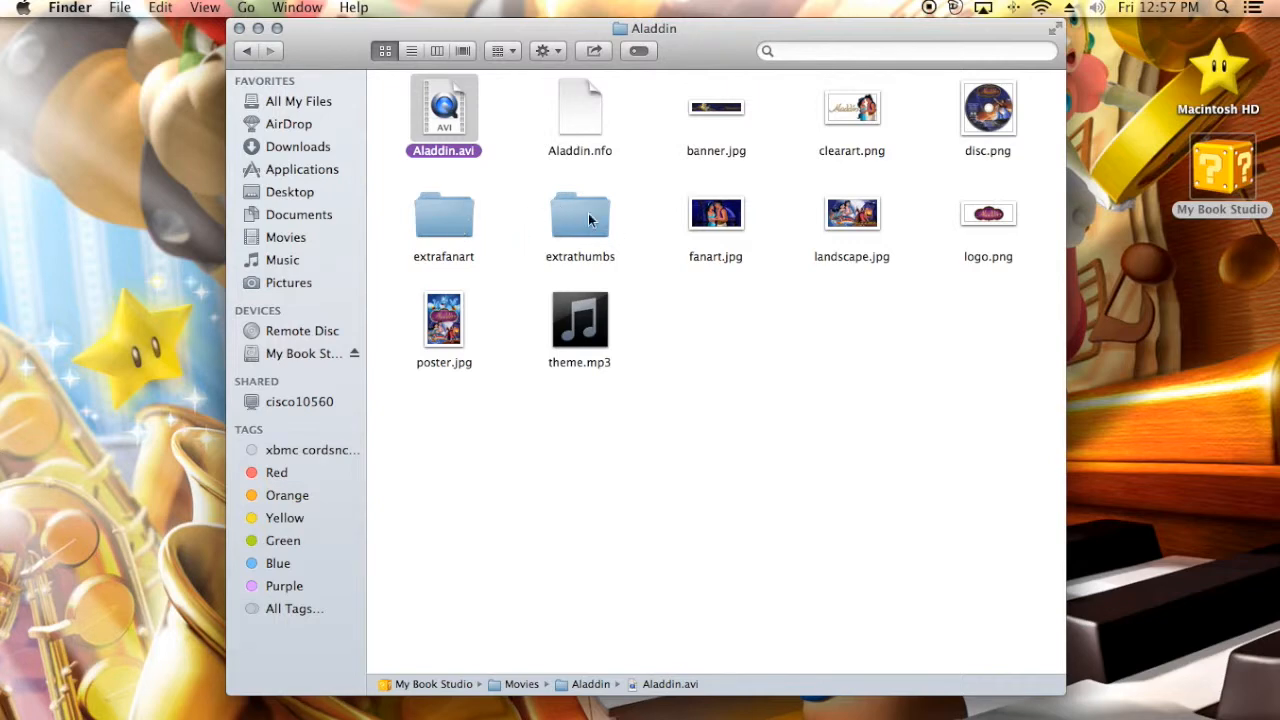
pyautogui.moveTo(585, 210)
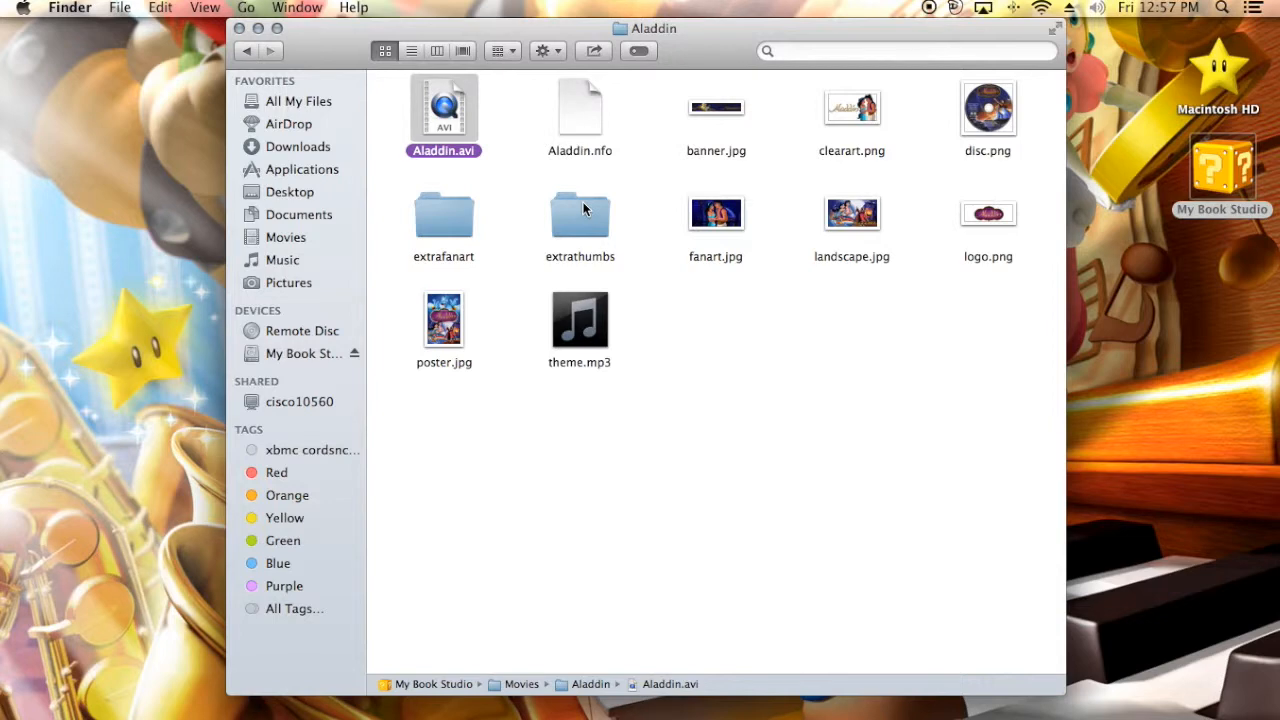
pyautogui.moveTo(543, 232)
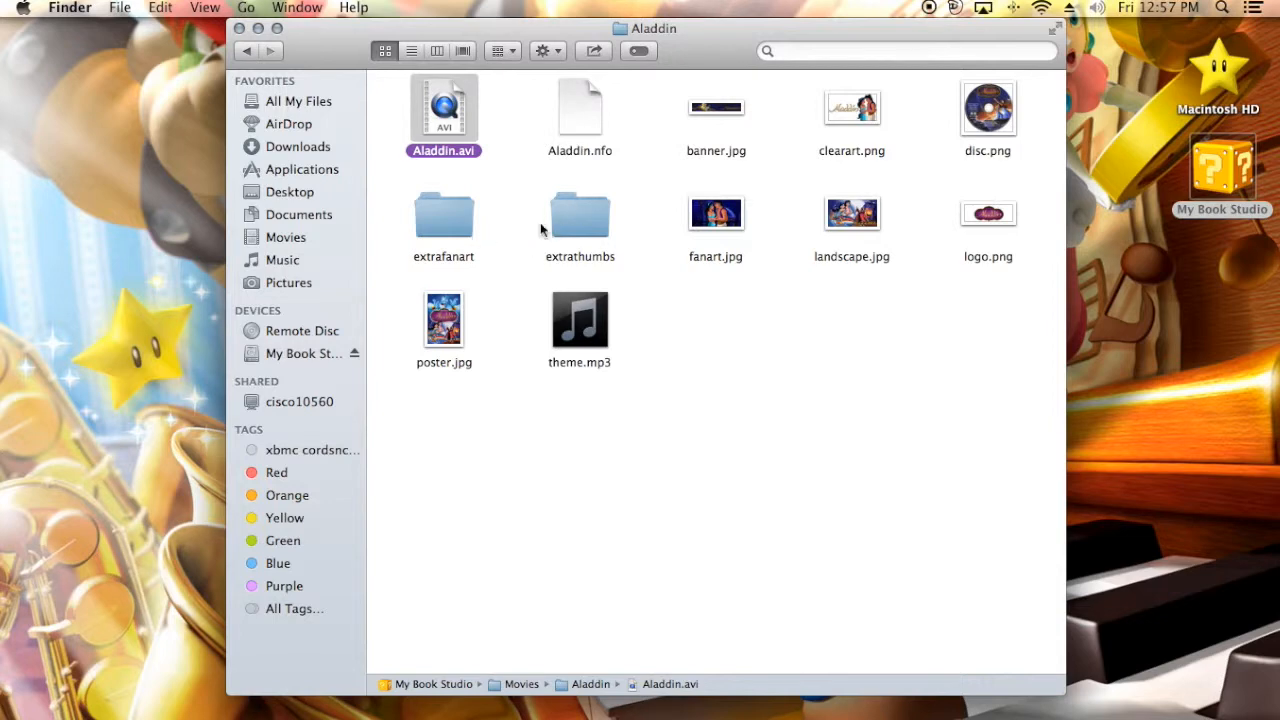
pyautogui.moveTo(523, 231)
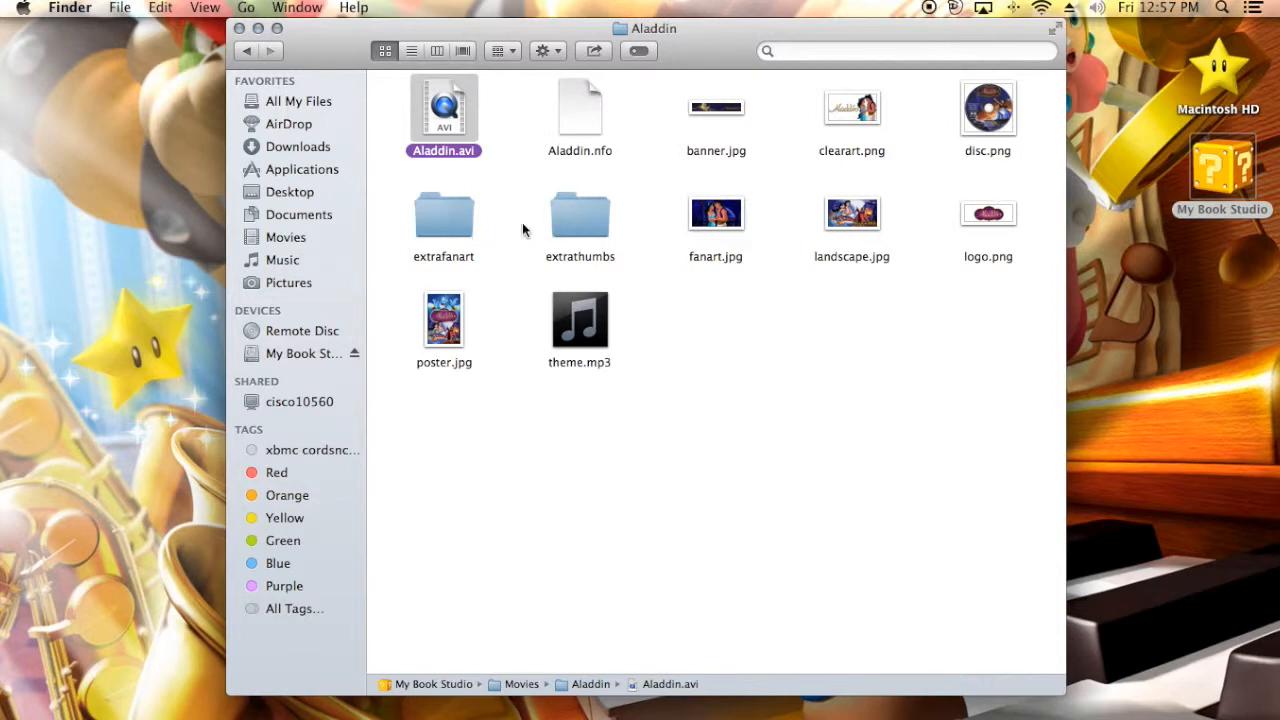
pyautogui.moveTo(578, 203)
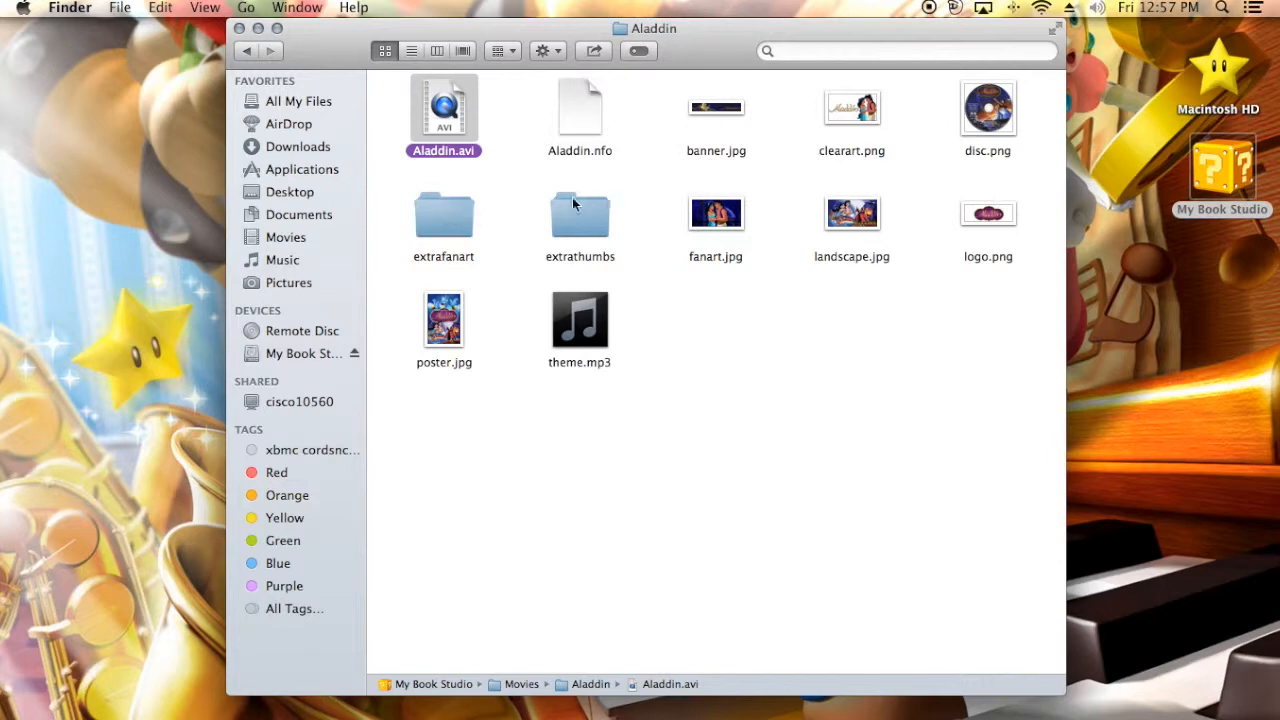
pyautogui.moveTo(270, 47)
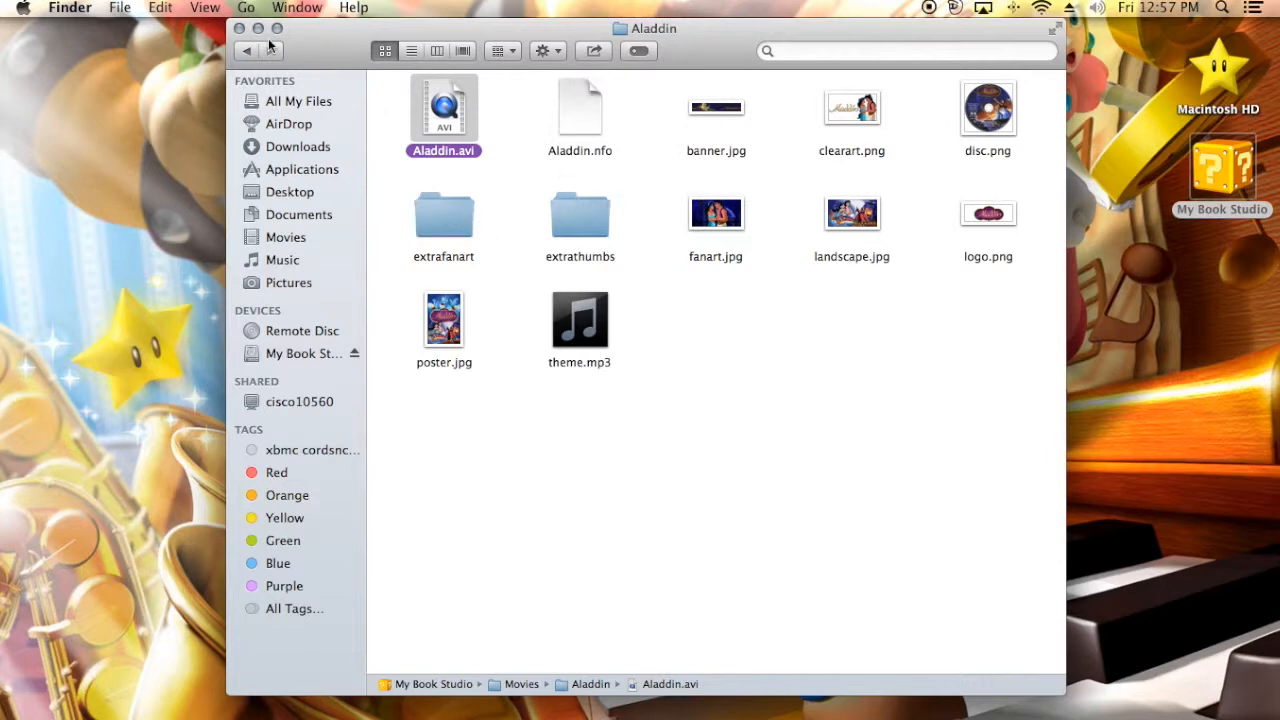
# Go back to the Movies folder and scroll through the movie folder list.
pyautogui.click(246, 50)
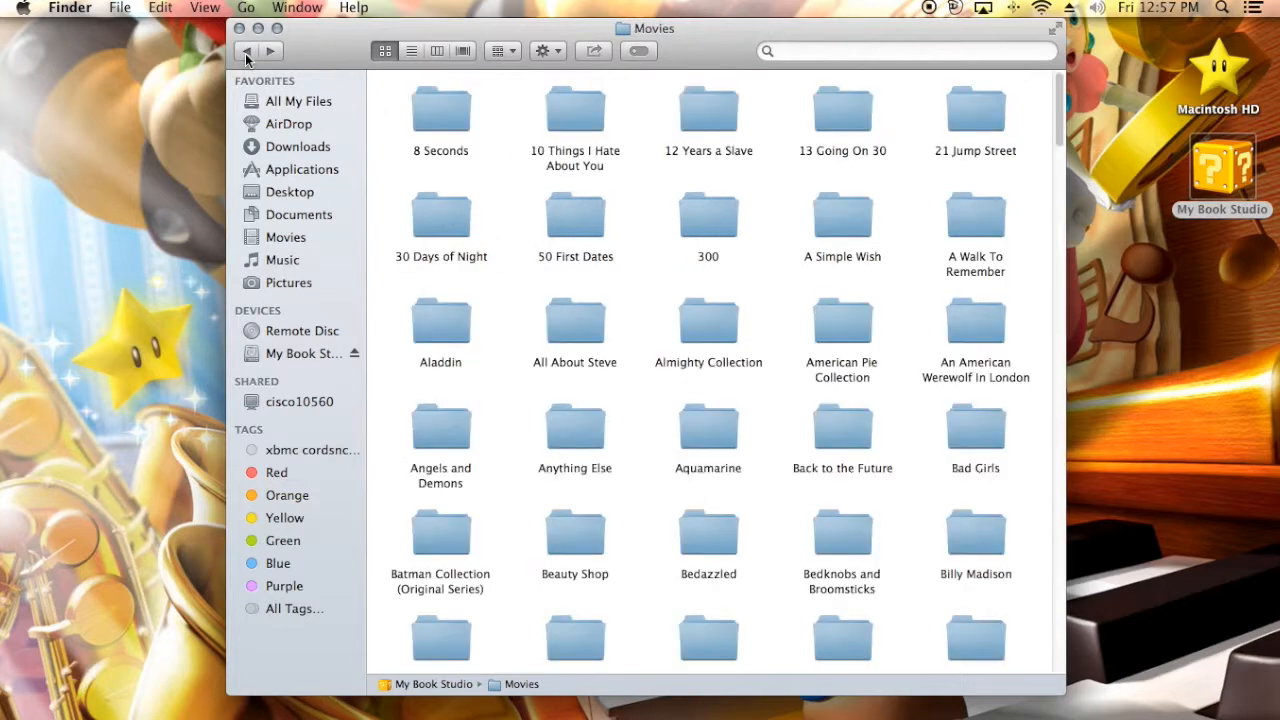
pyautogui.scroll(-3)
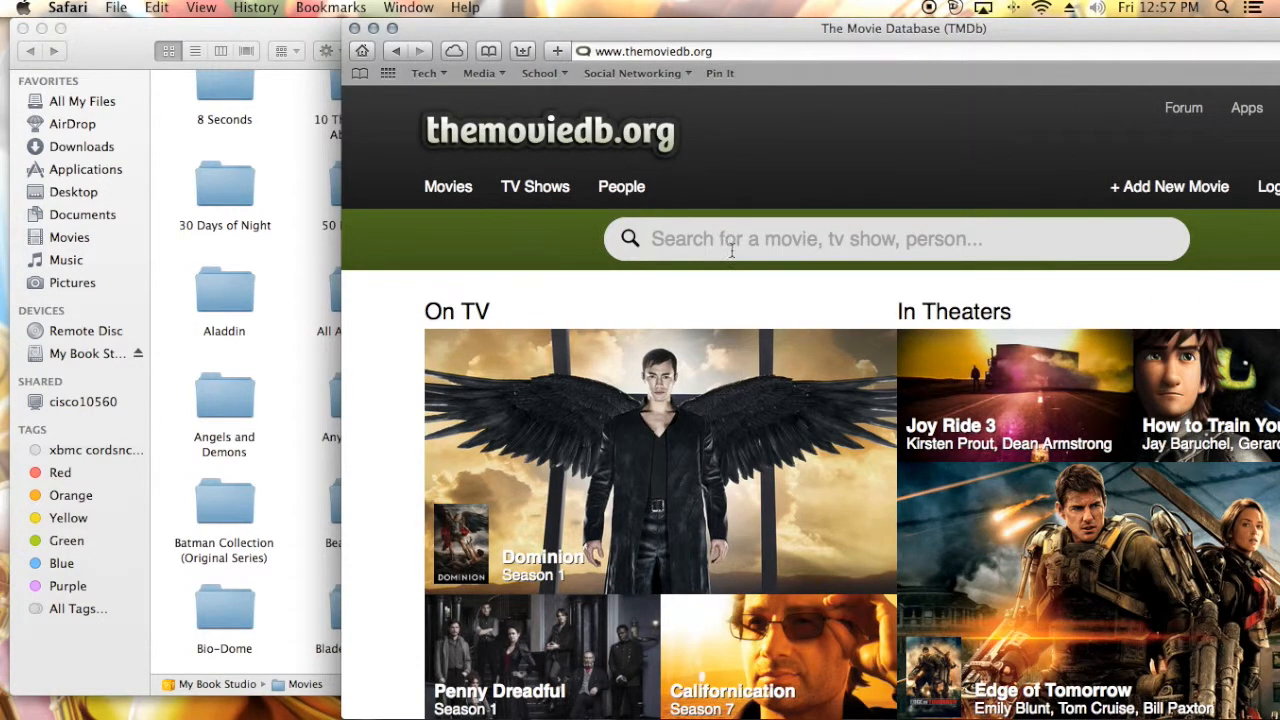
# Search TMDb for 'batman' and open the Batman (1989) page to its movie facts.
pyautogui.write('batma')
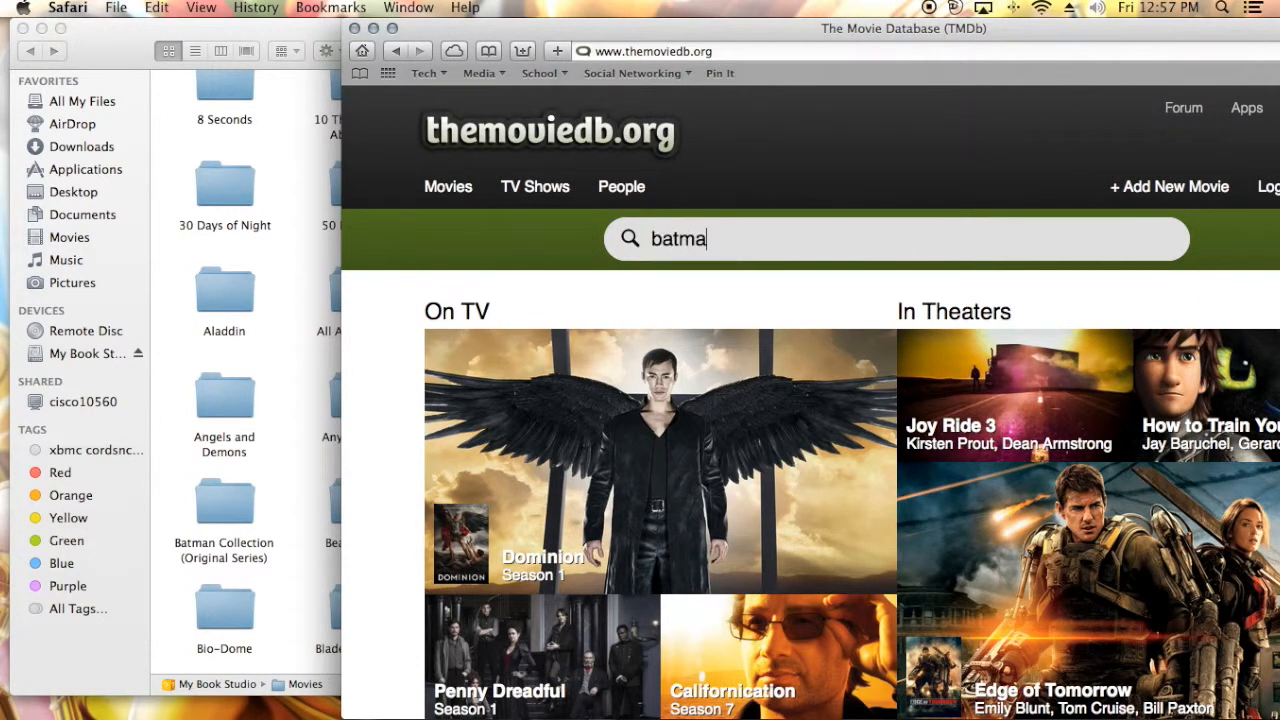
pyautogui.press('Return')
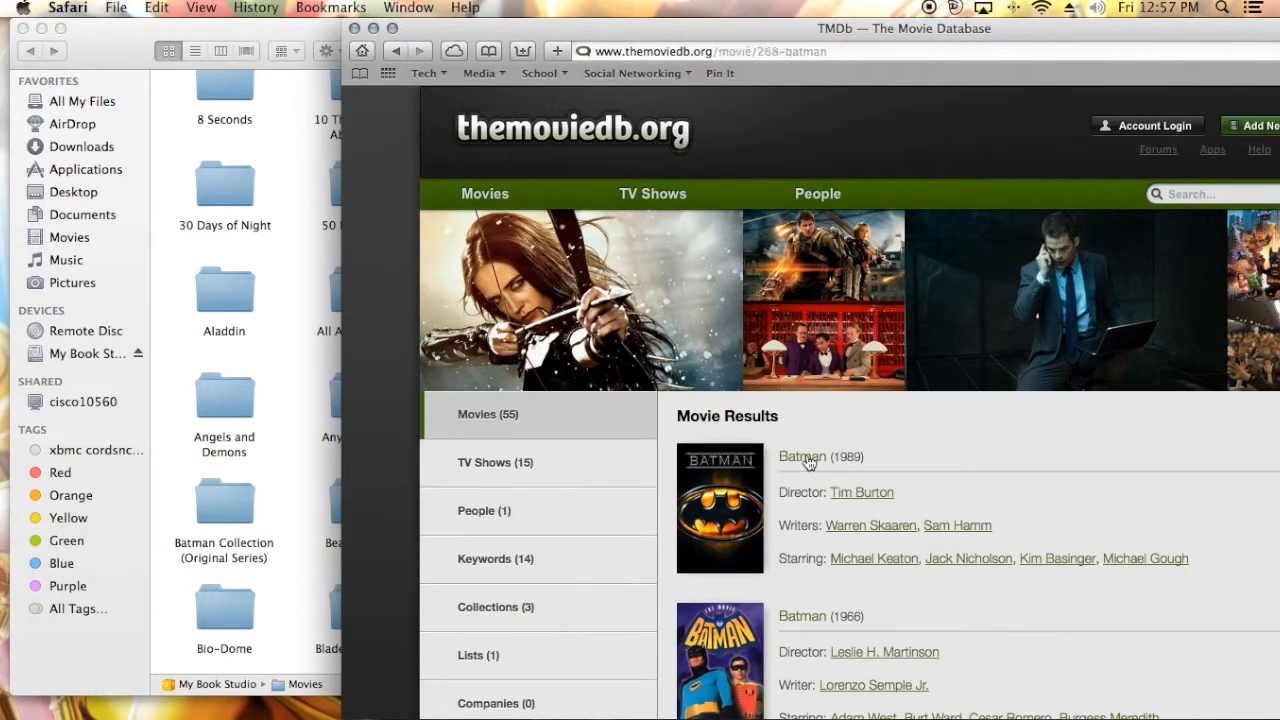
pyautogui.click(801, 457)
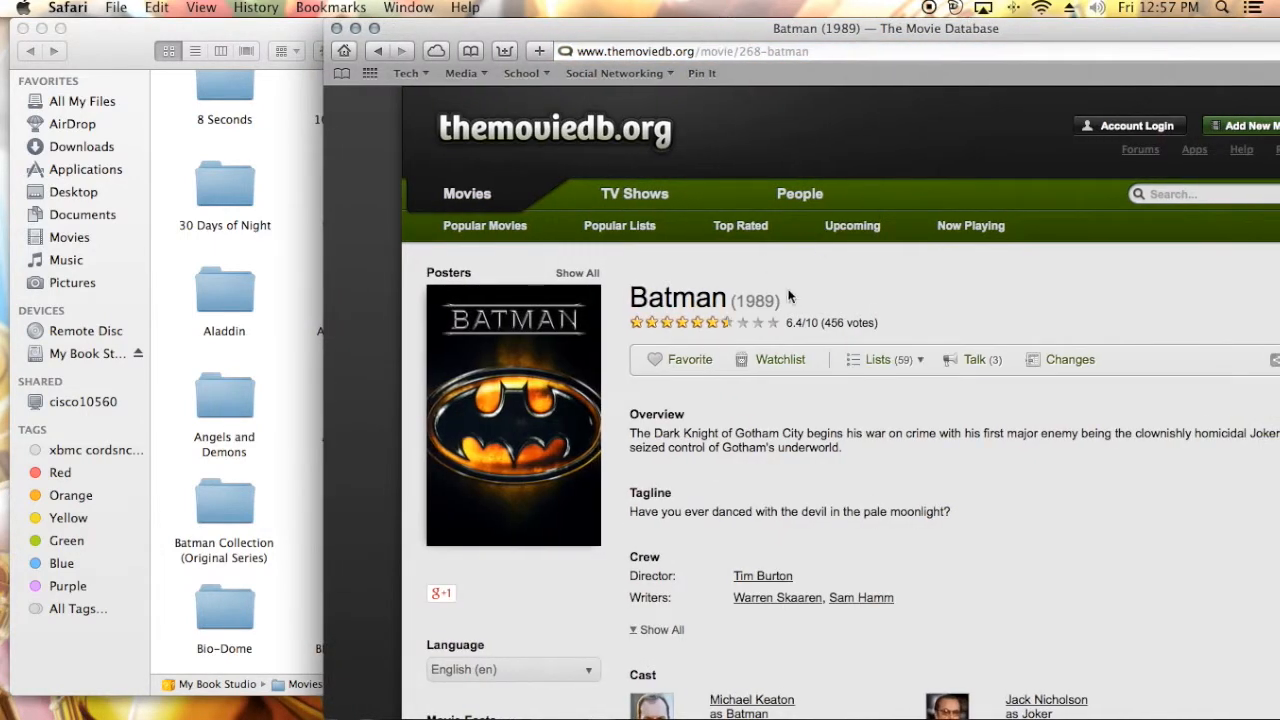
pyautogui.scroll(-3)
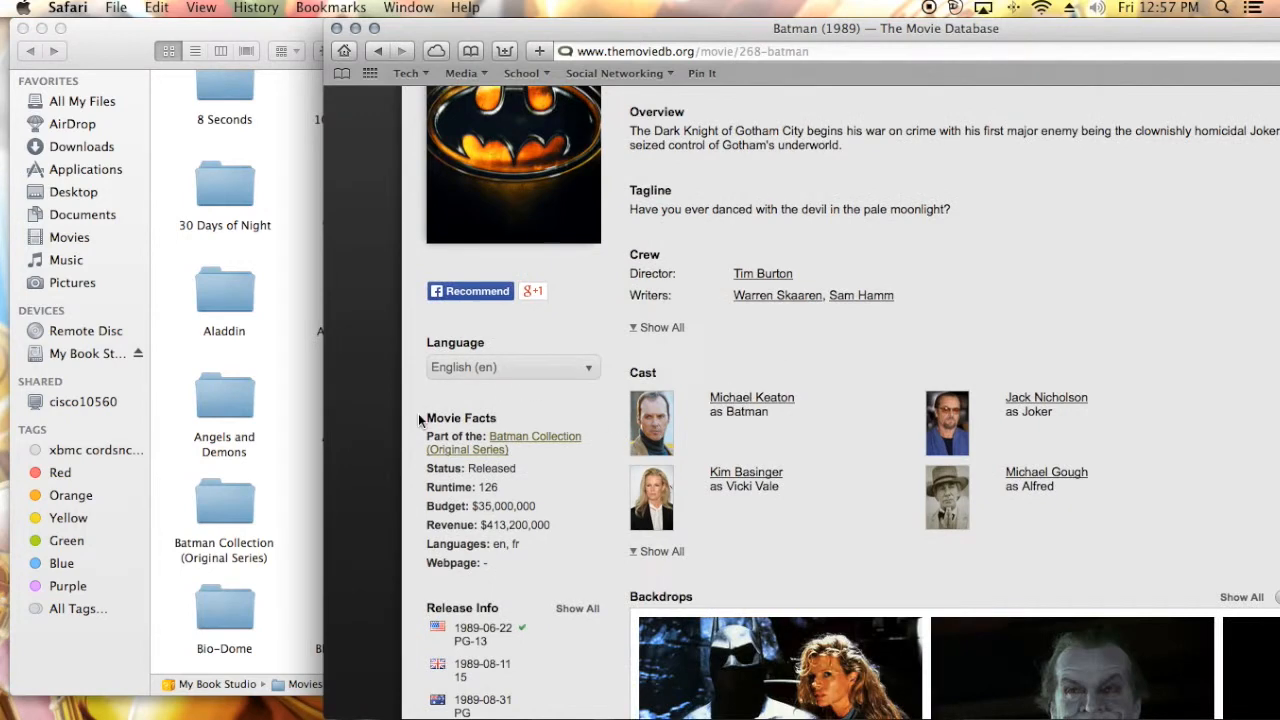
pyautogui.moveTo(515, 483)
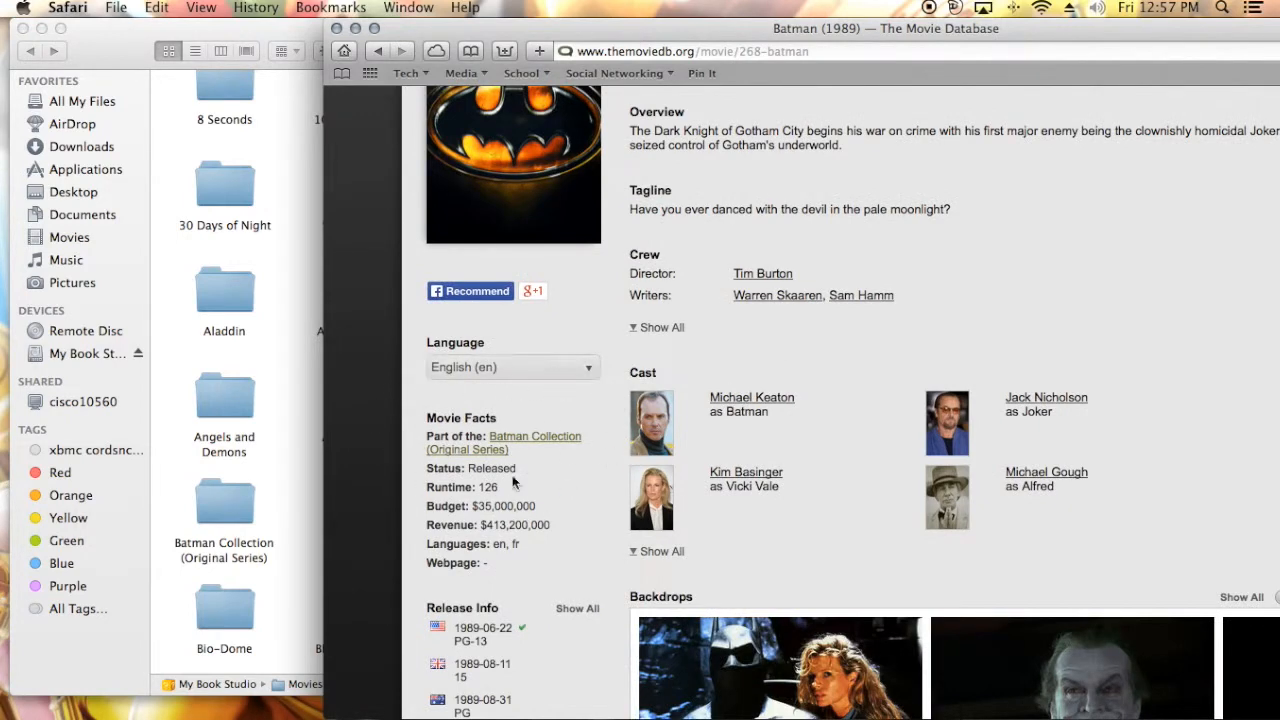
pyautogui.moveTo(567, 444)
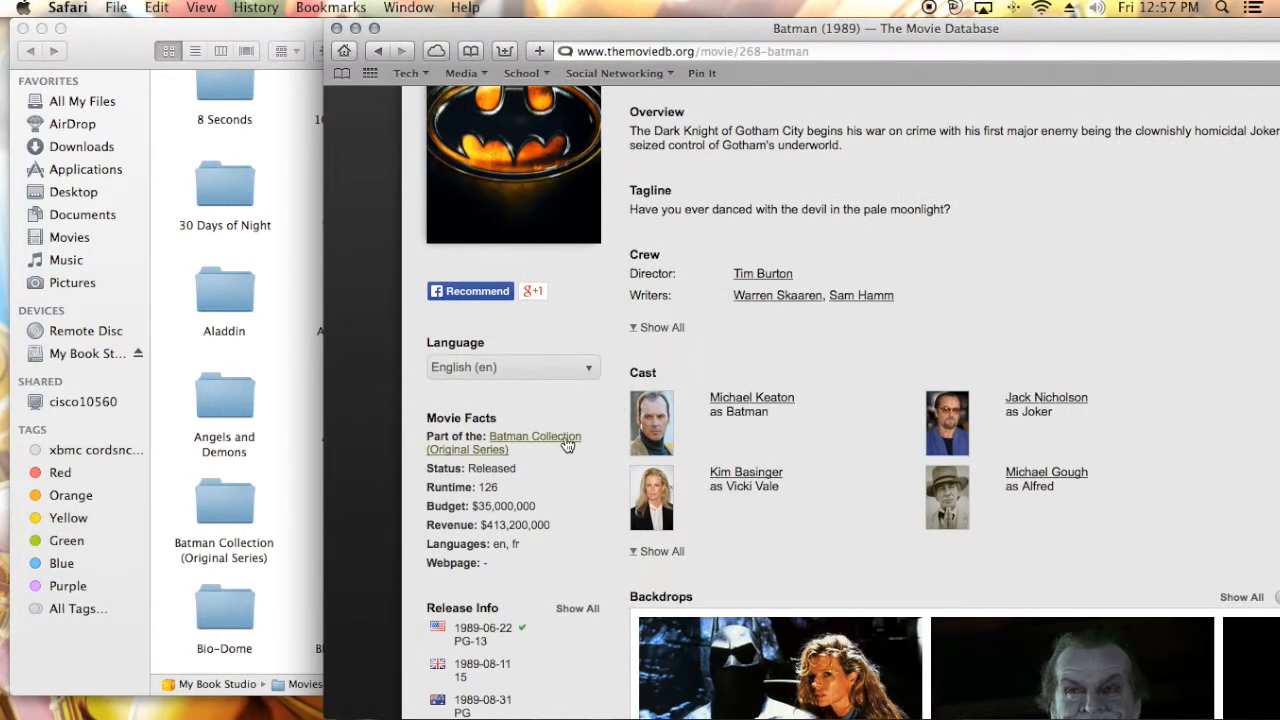
pyautogui.moveTo(427, 462)
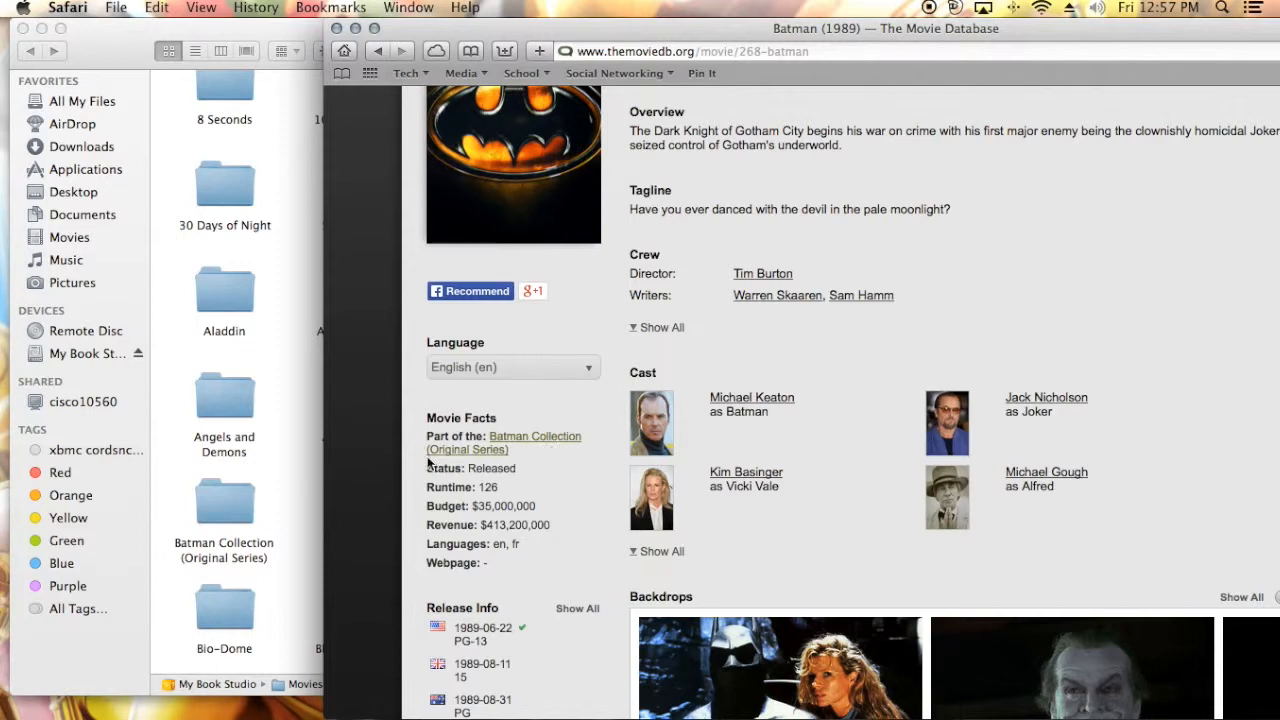
# Select the Batman Collection (Original Series) folder in the Movies listing.
pyautogui.click(224, 500)
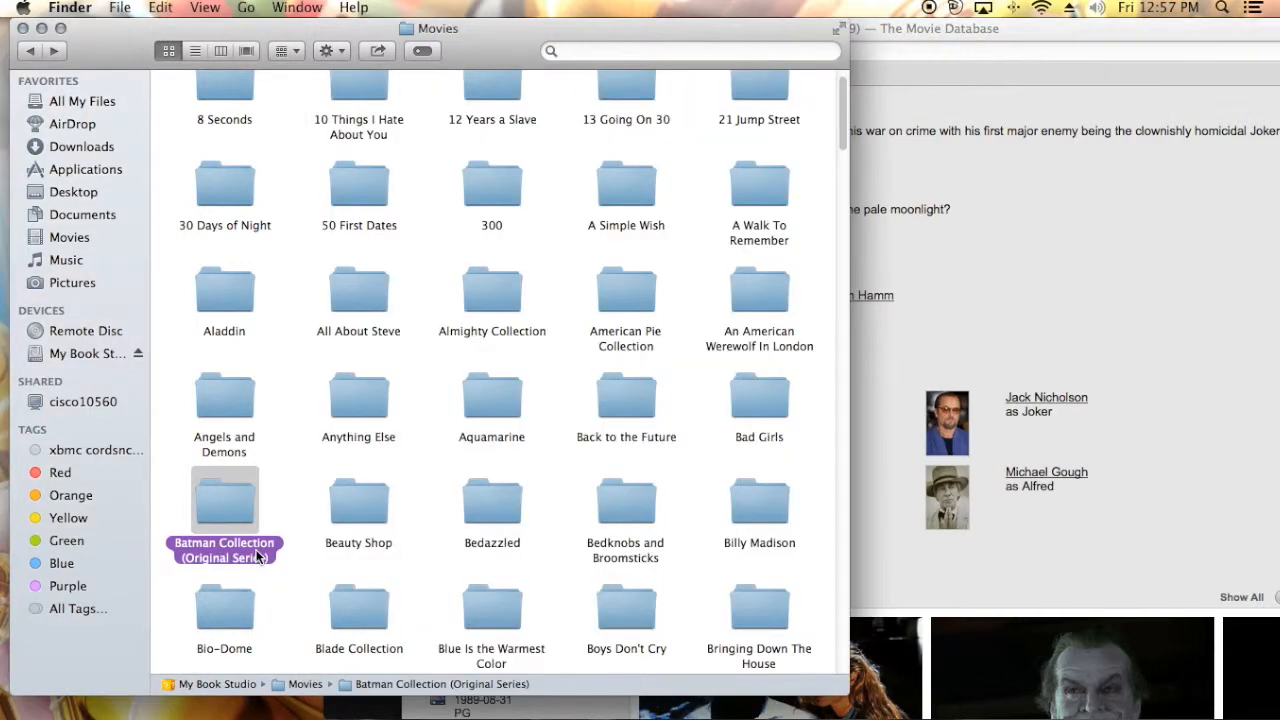
pyautogui.moveTo(702, 391)
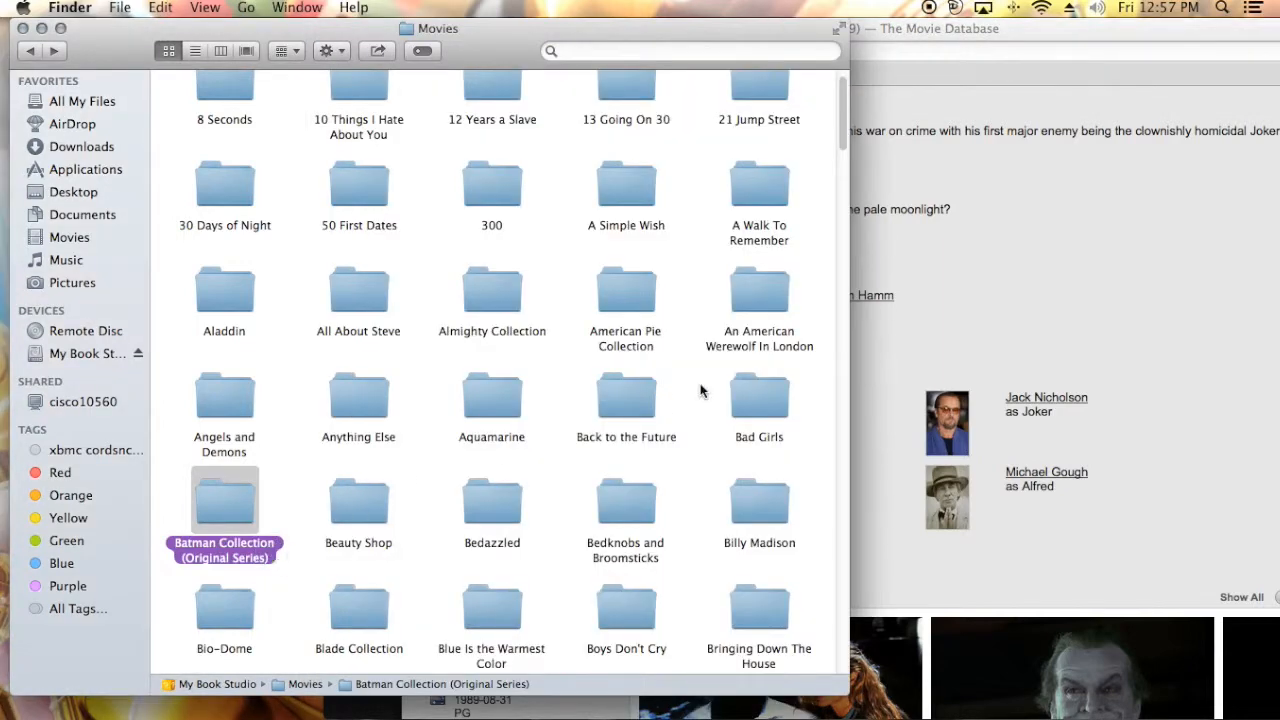
pyautogui.moveTo(248, 498)
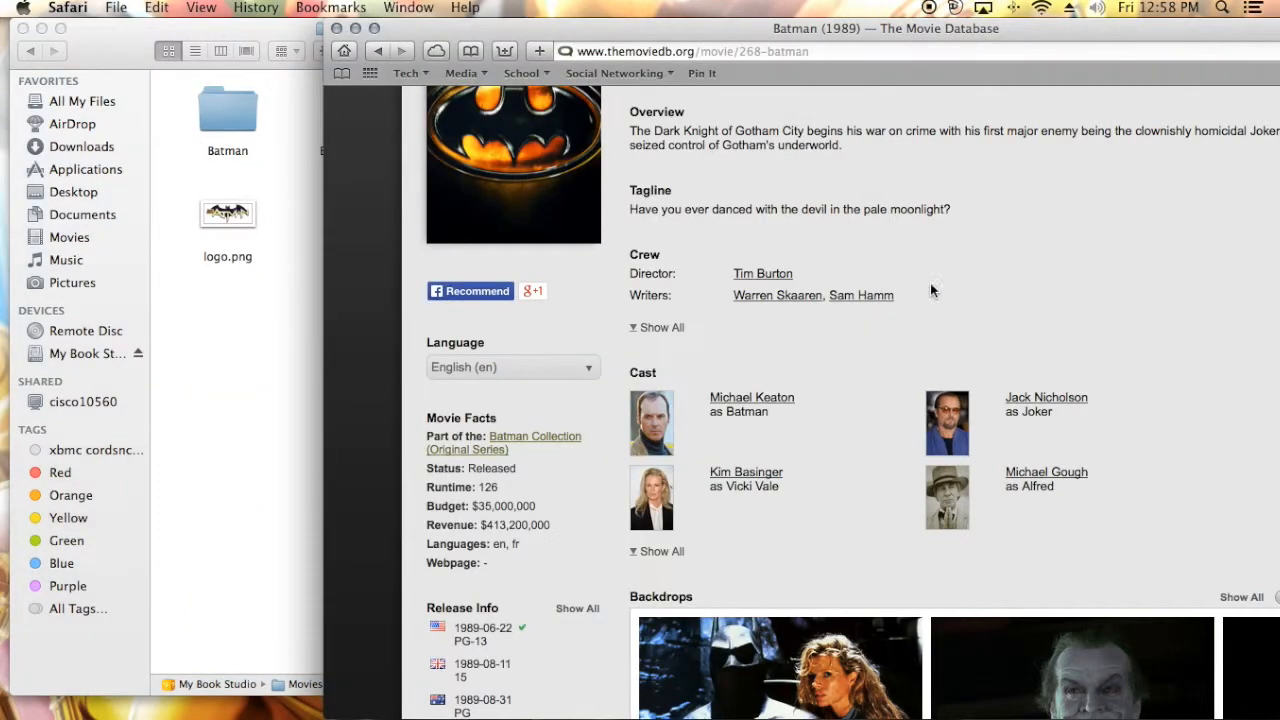
# Open the Batman Collection (Original Series) folder and select fanart.jpg.
pyautogui.click(534, 436)
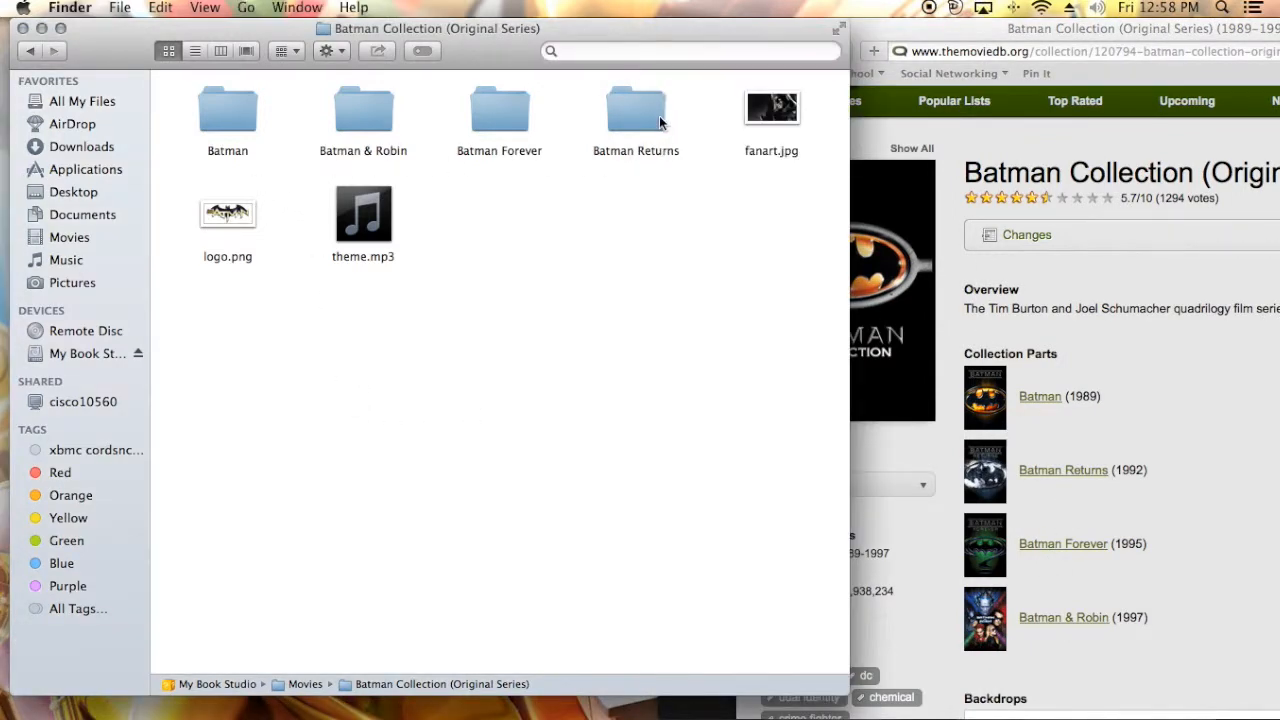
pyautogui.moveTo(227, 110)
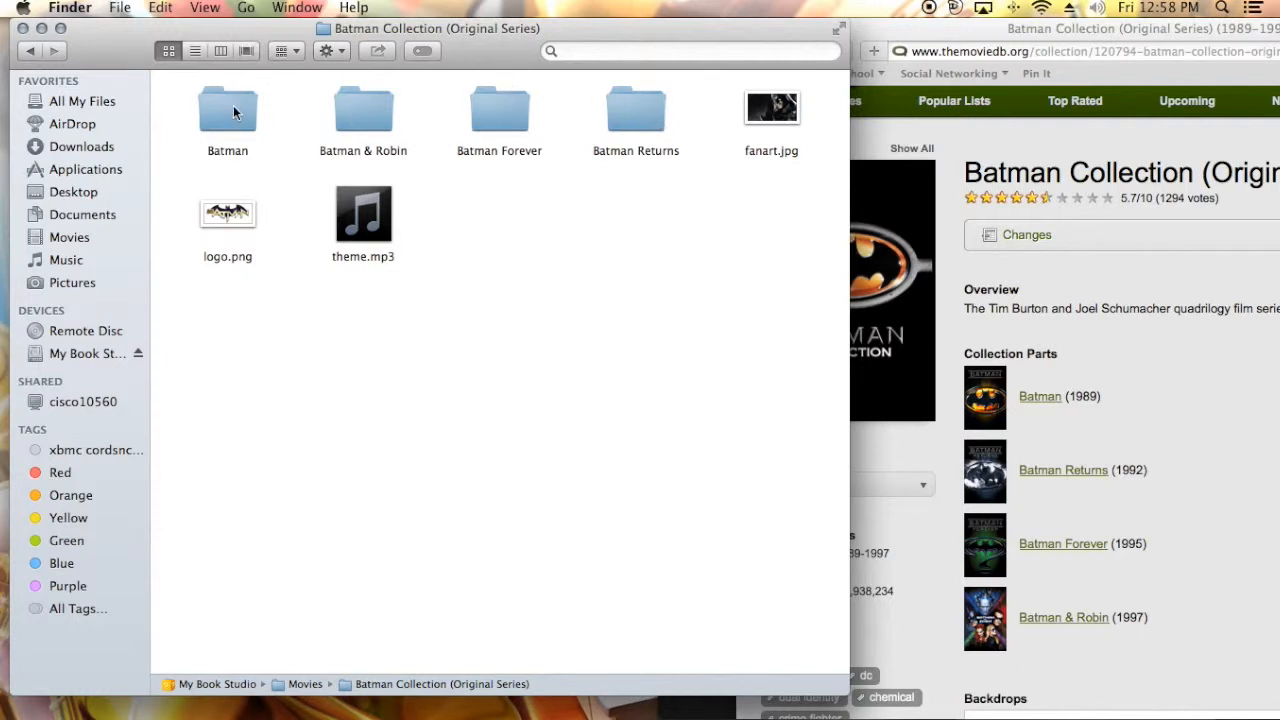
pyautogui.moveTo(272, 155)
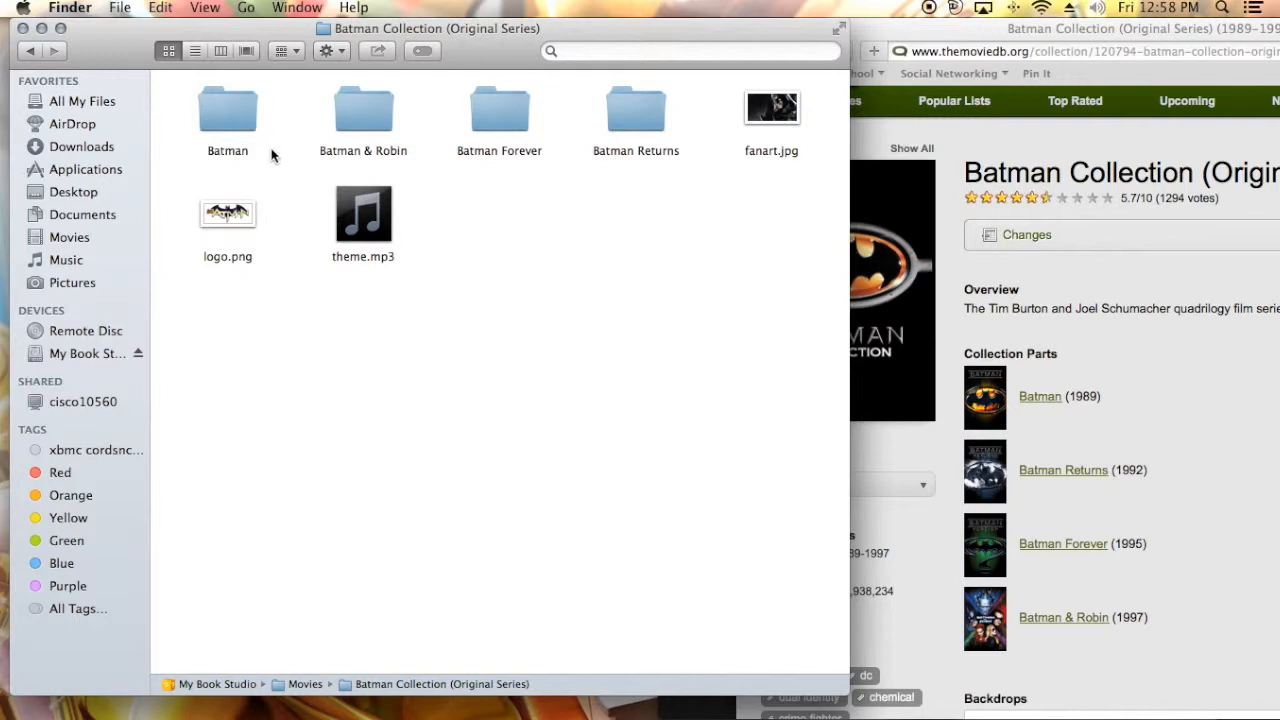
pyautogui.moveTo(367, 152)
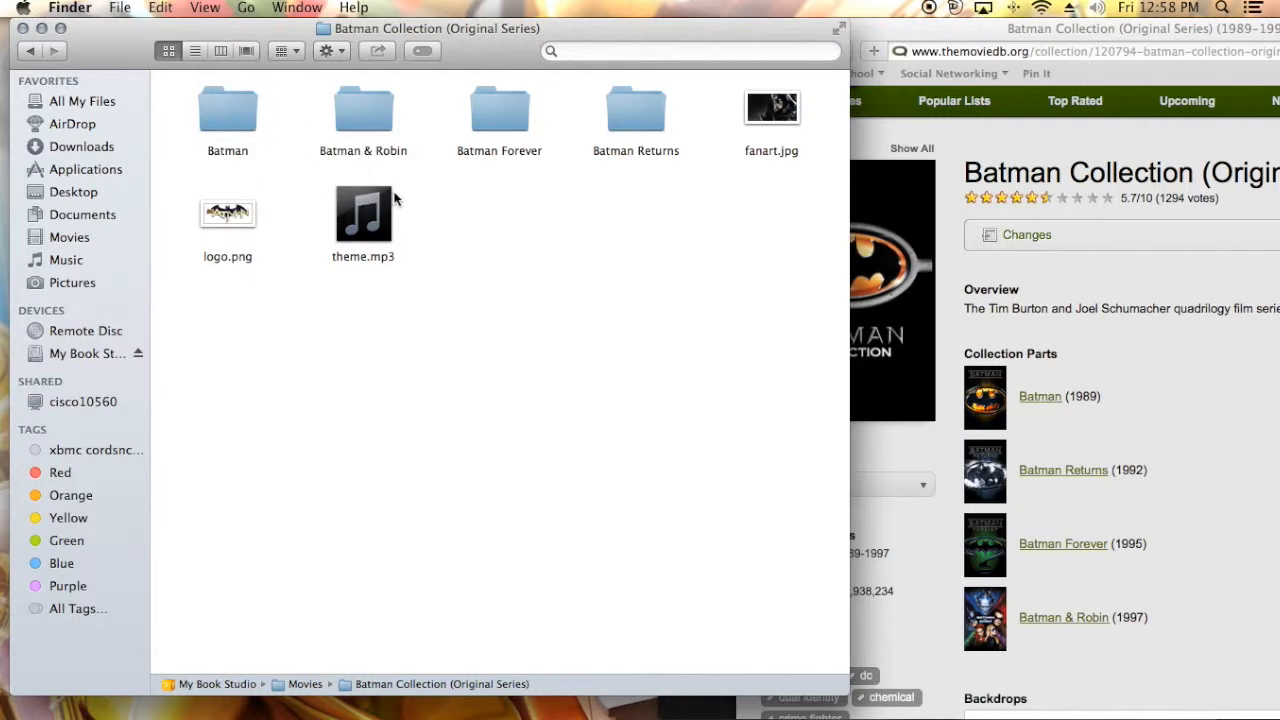
pyautogui.moveTo(757, 94)
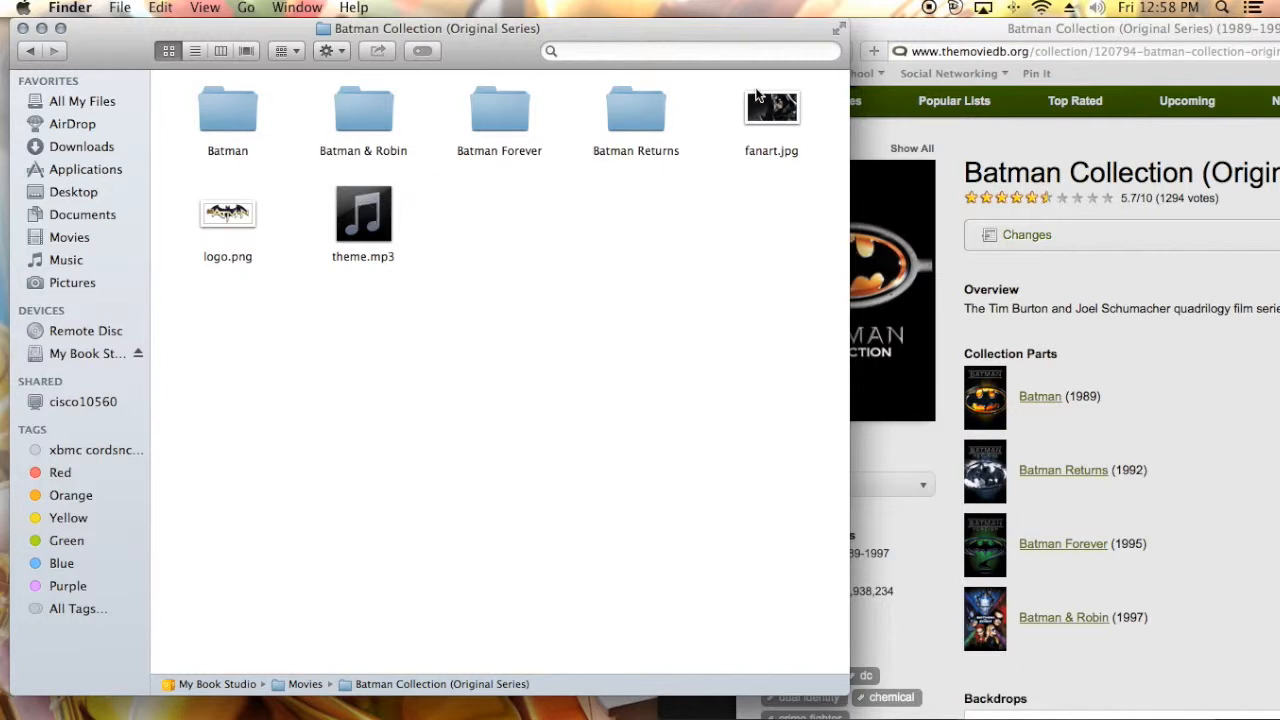
pyautogui.click(771, 107)
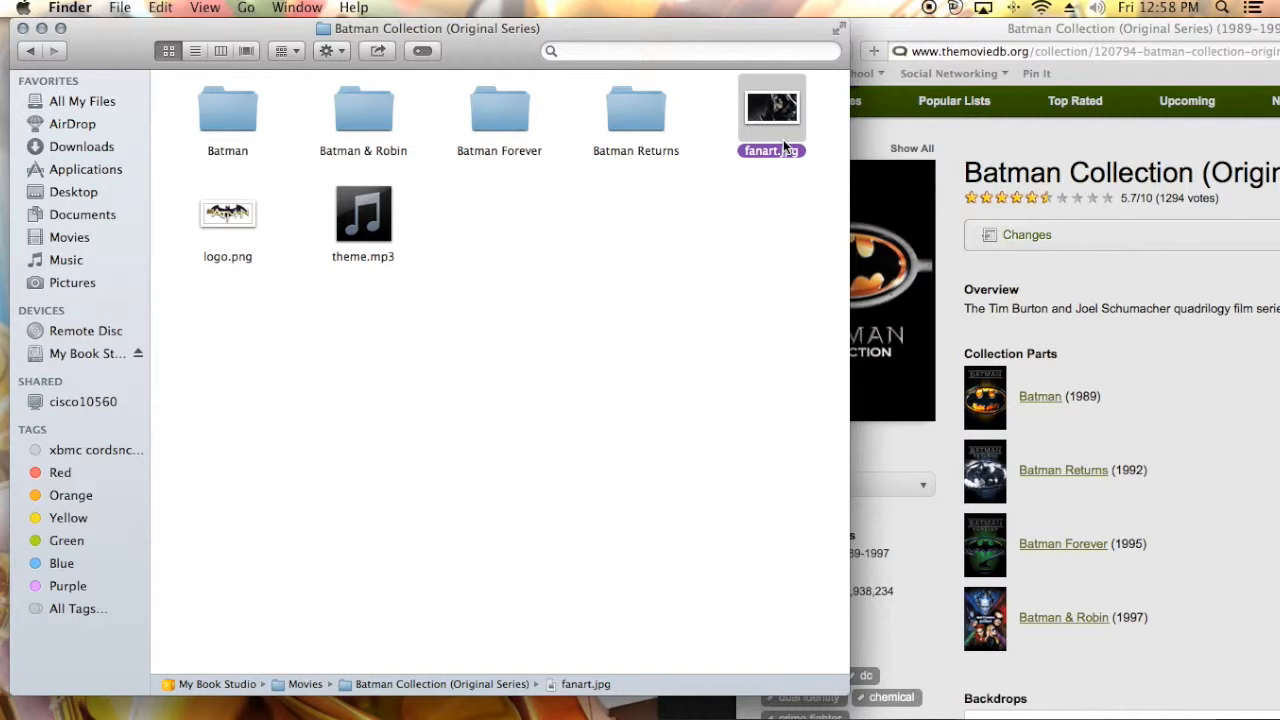
pyautogui.moveTo(785, 115)
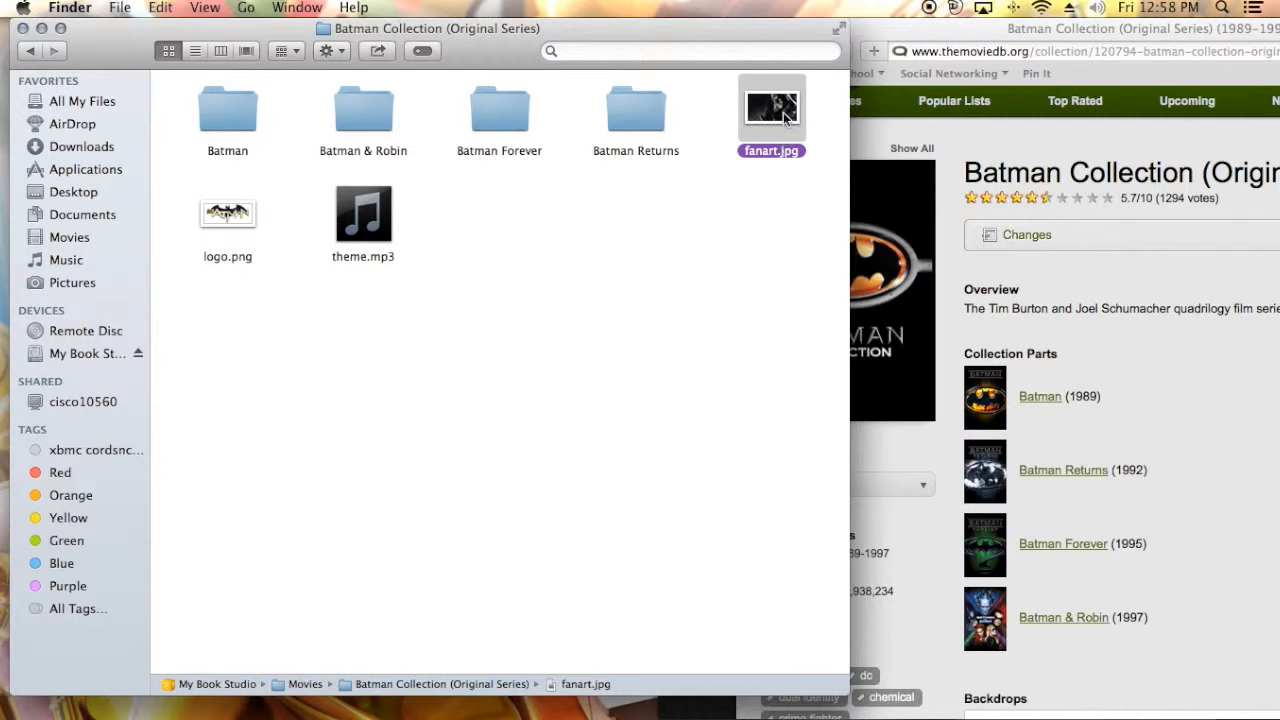
pyautogui.moveTo(333, 235)
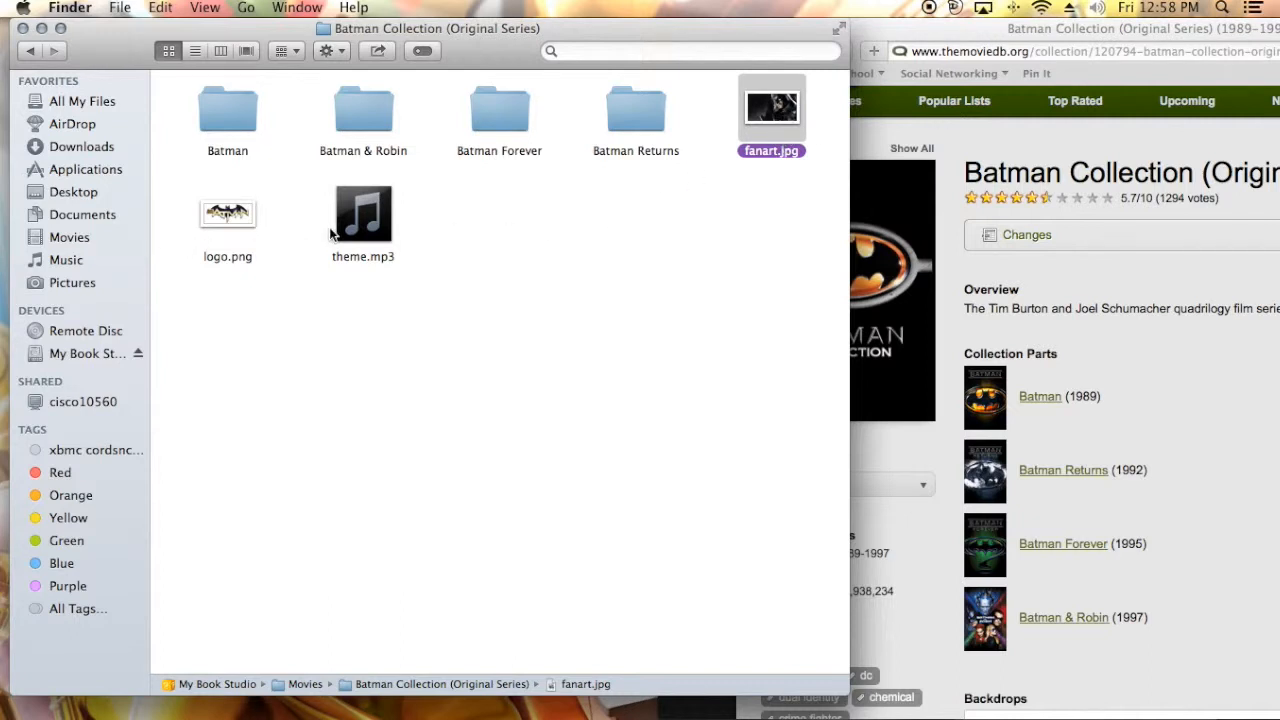
pyautogui.moveTo(363, 213)
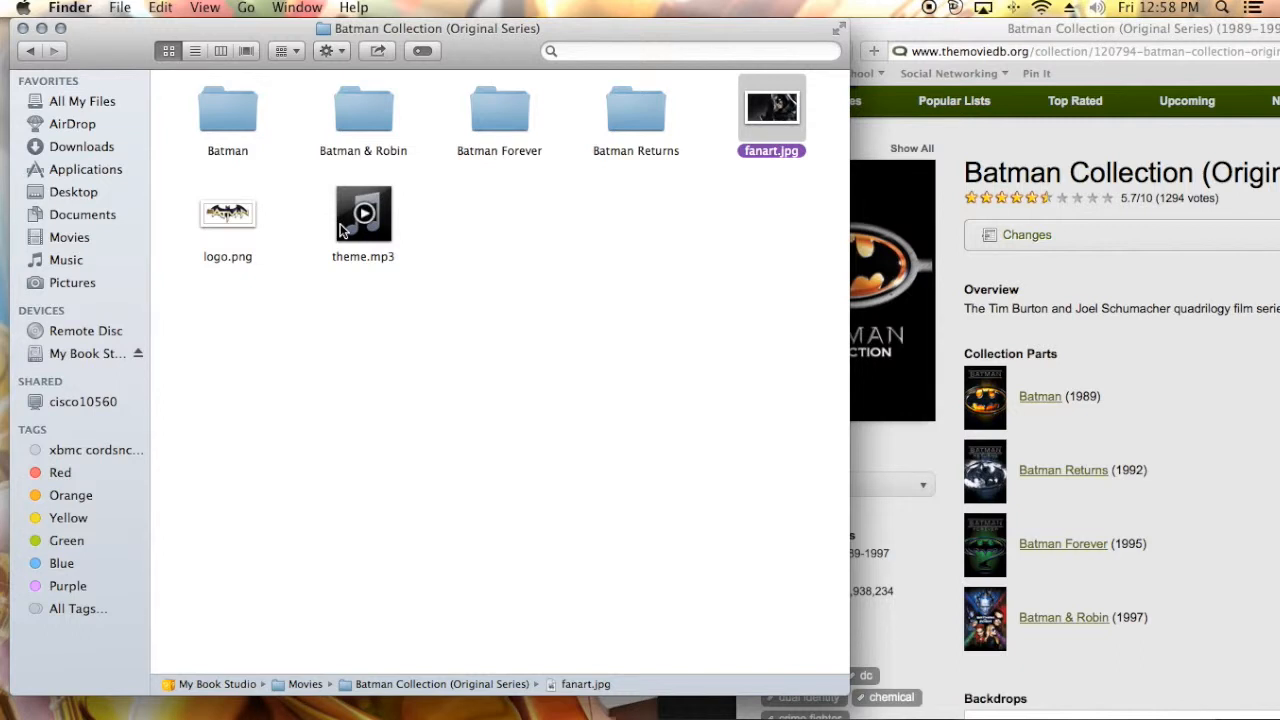
pyautogui.moveTo(372, 227)
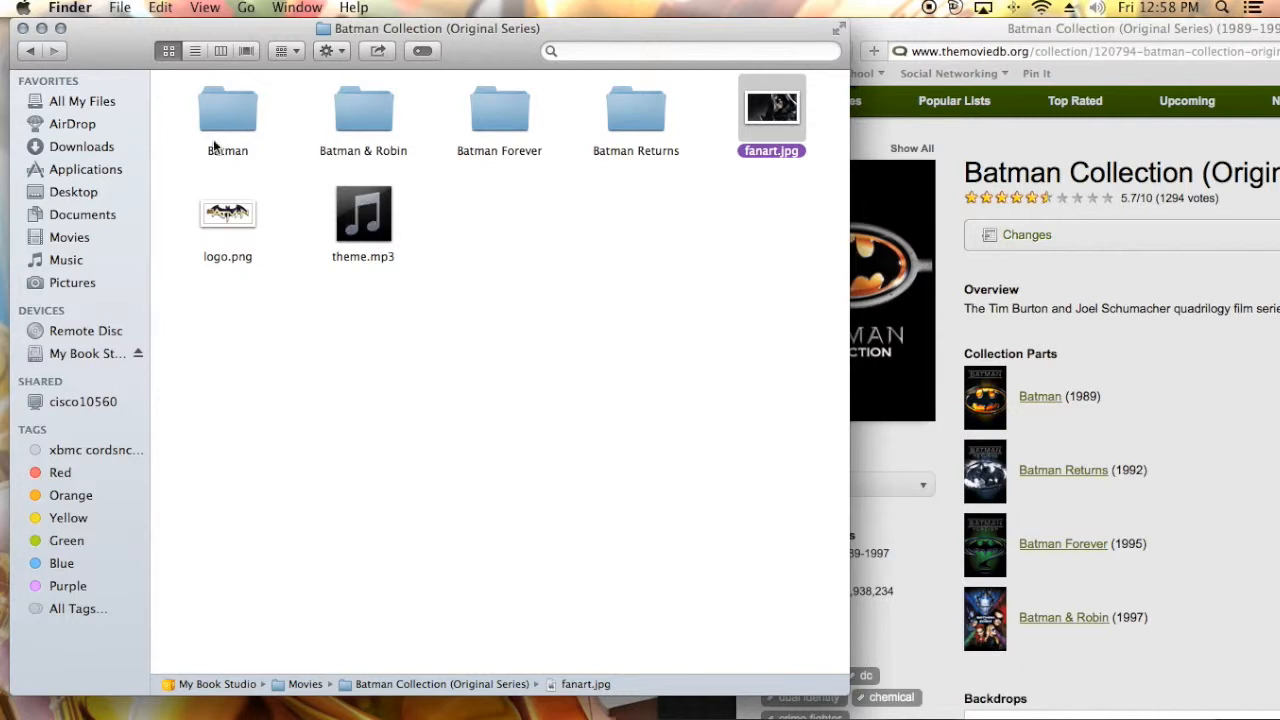
pyautogui.moveTo(685, 124)
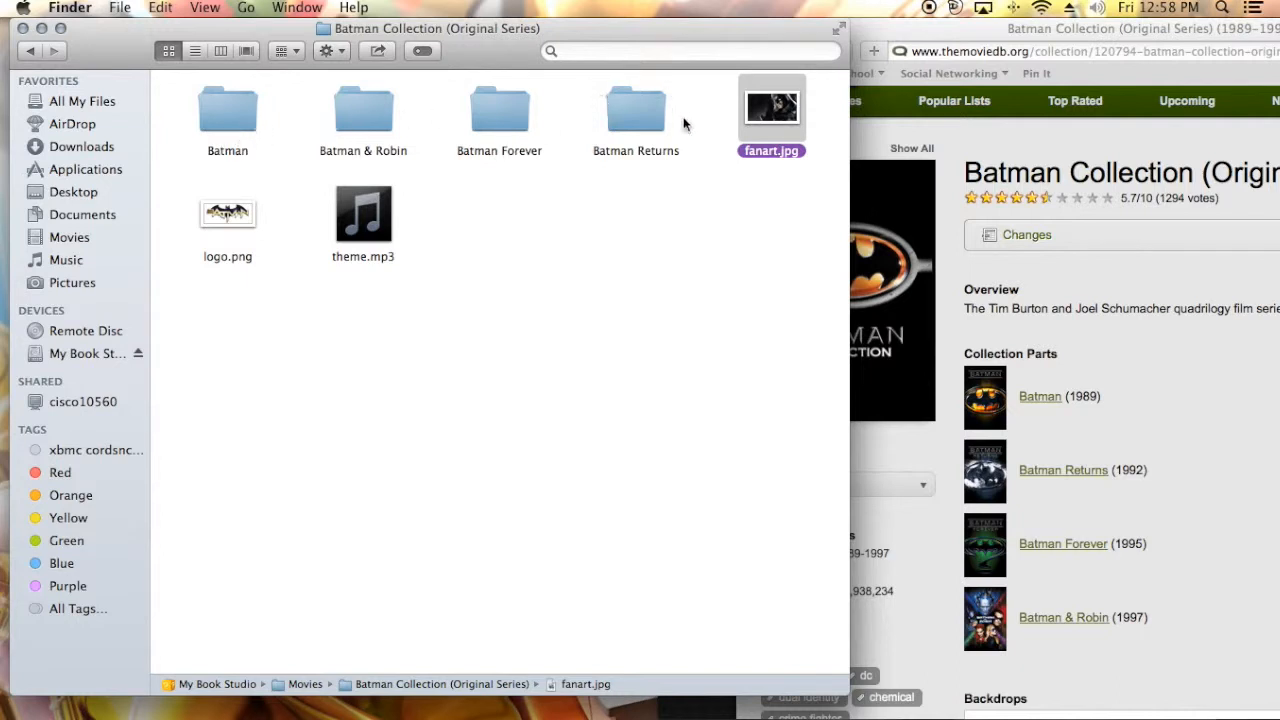
pyautogui.moveTo(575, 143)
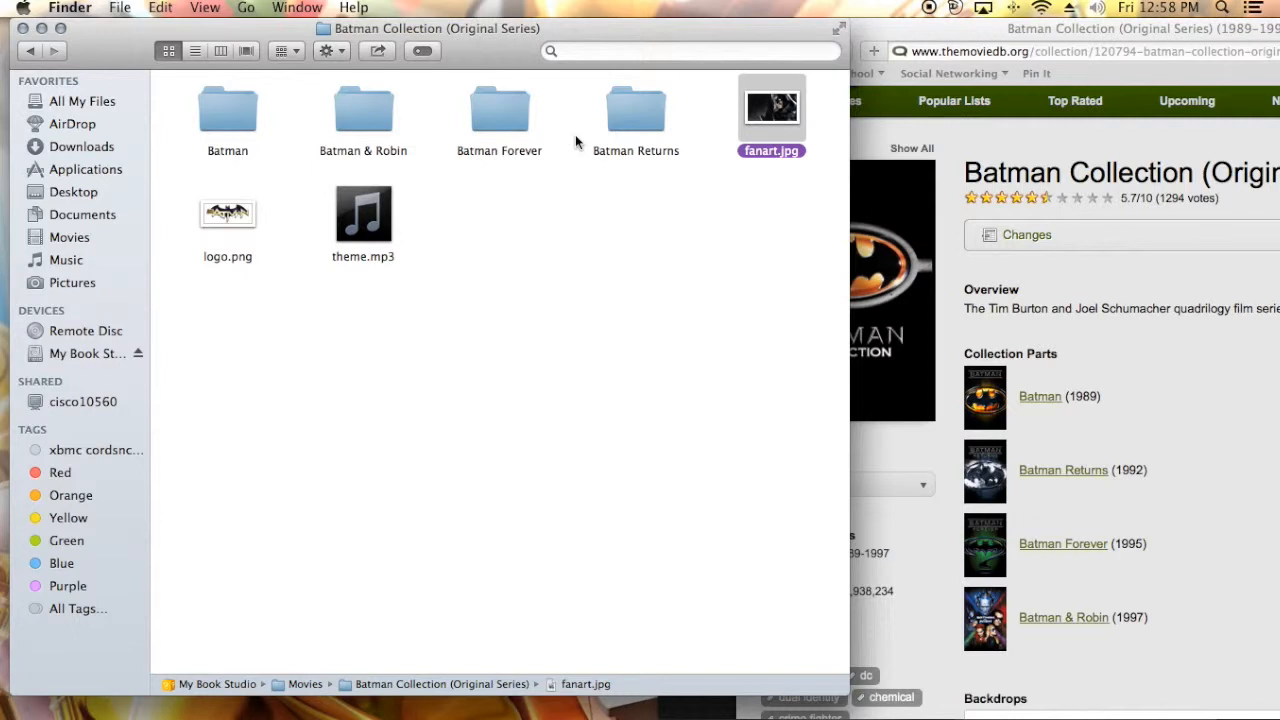
pyautogui.moveTo(590, 226)
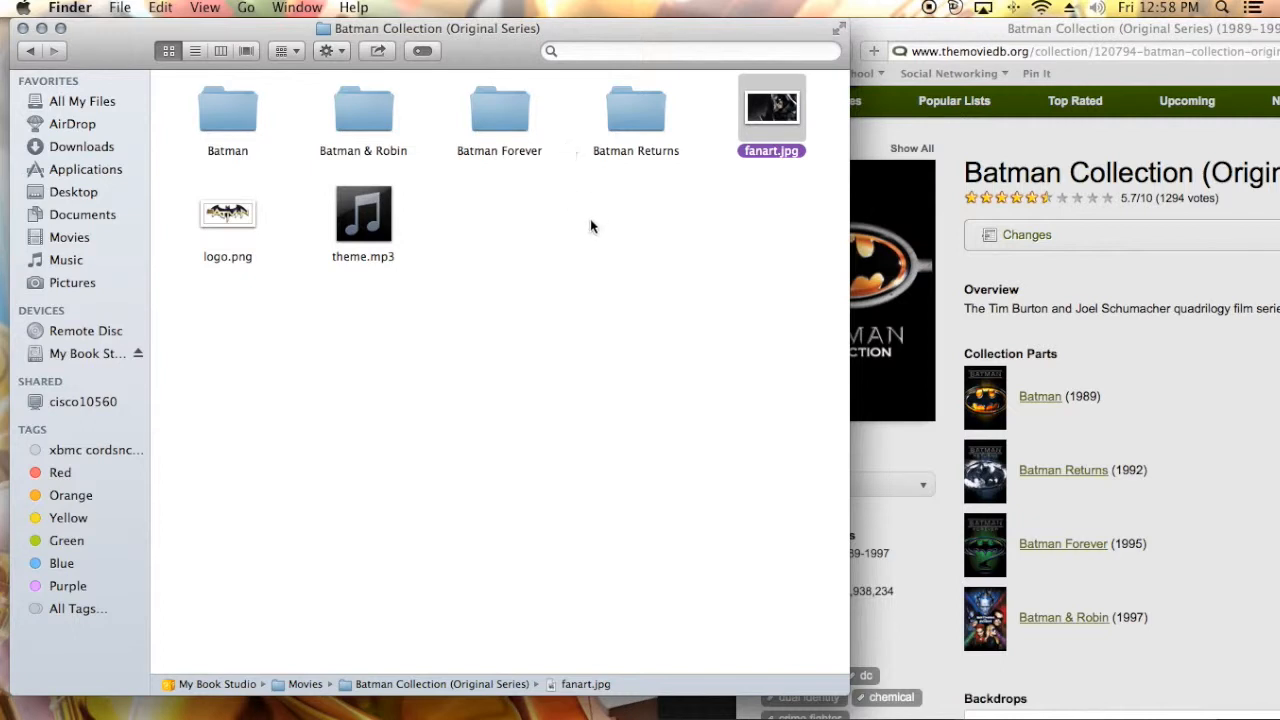
pyautogui.moveTo(598, 222)
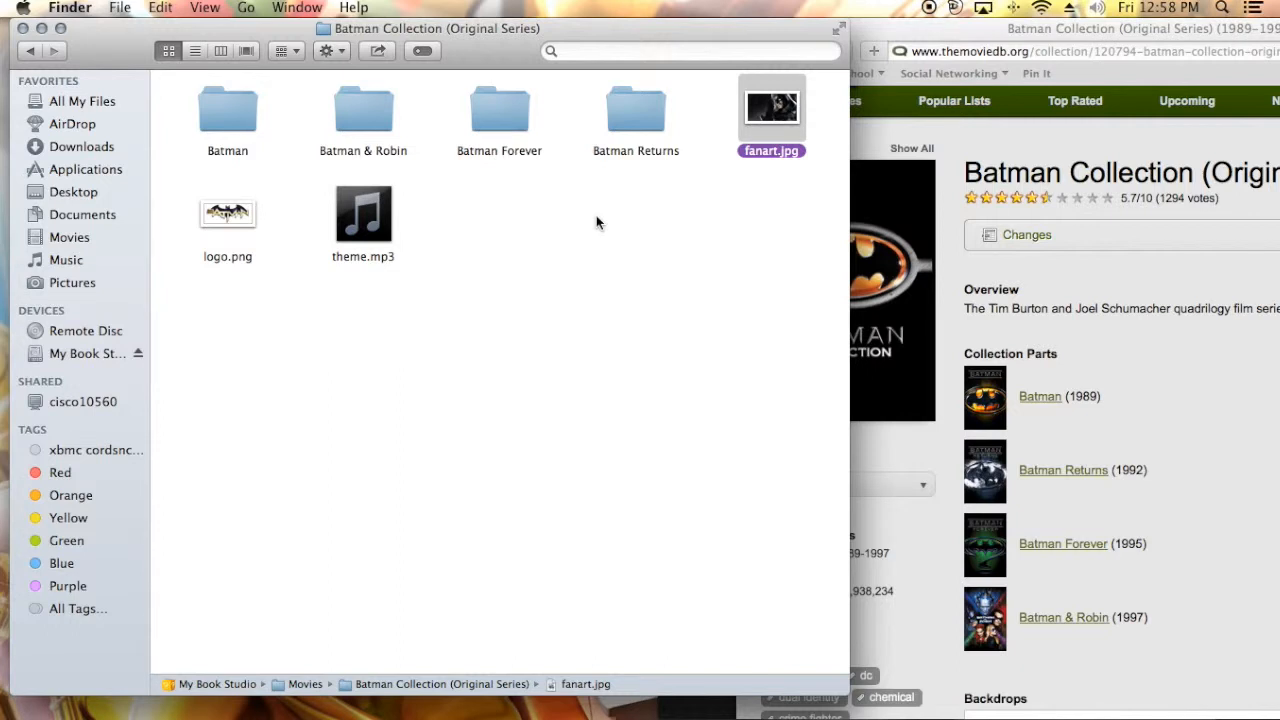
pyautogui.moveTo(604, 214)
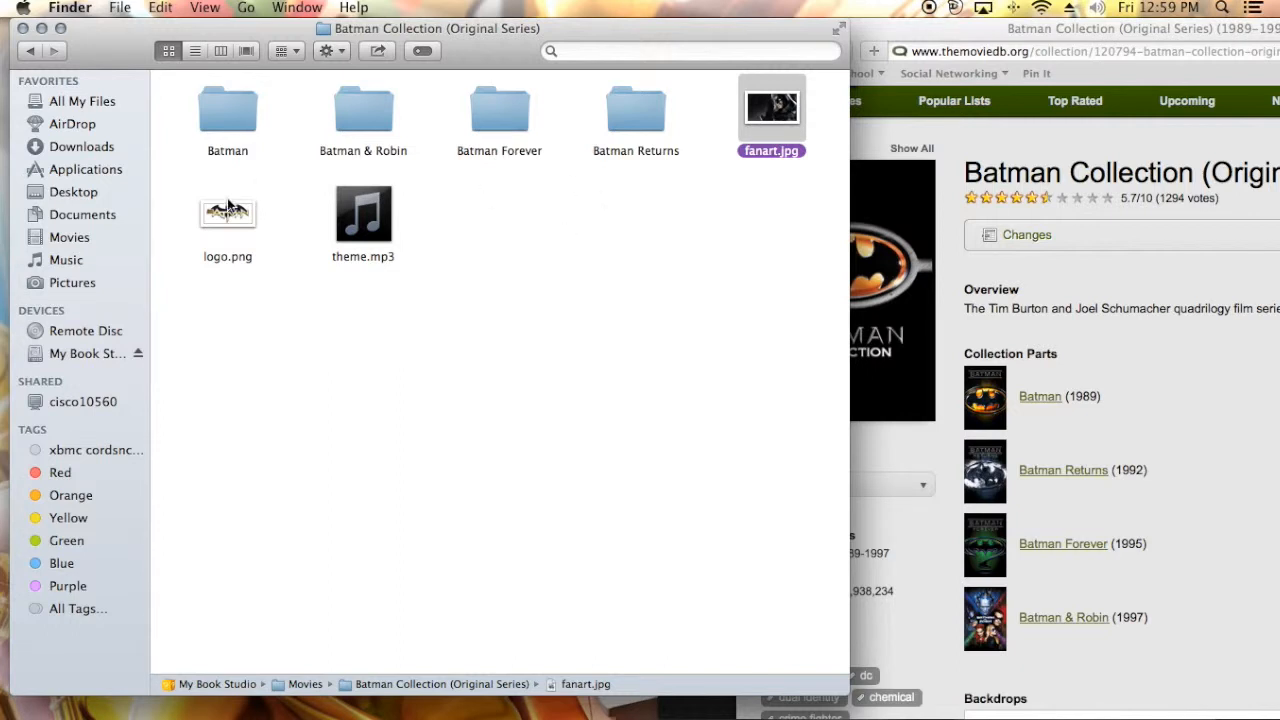
pyautogui.moveTo(378, 265)
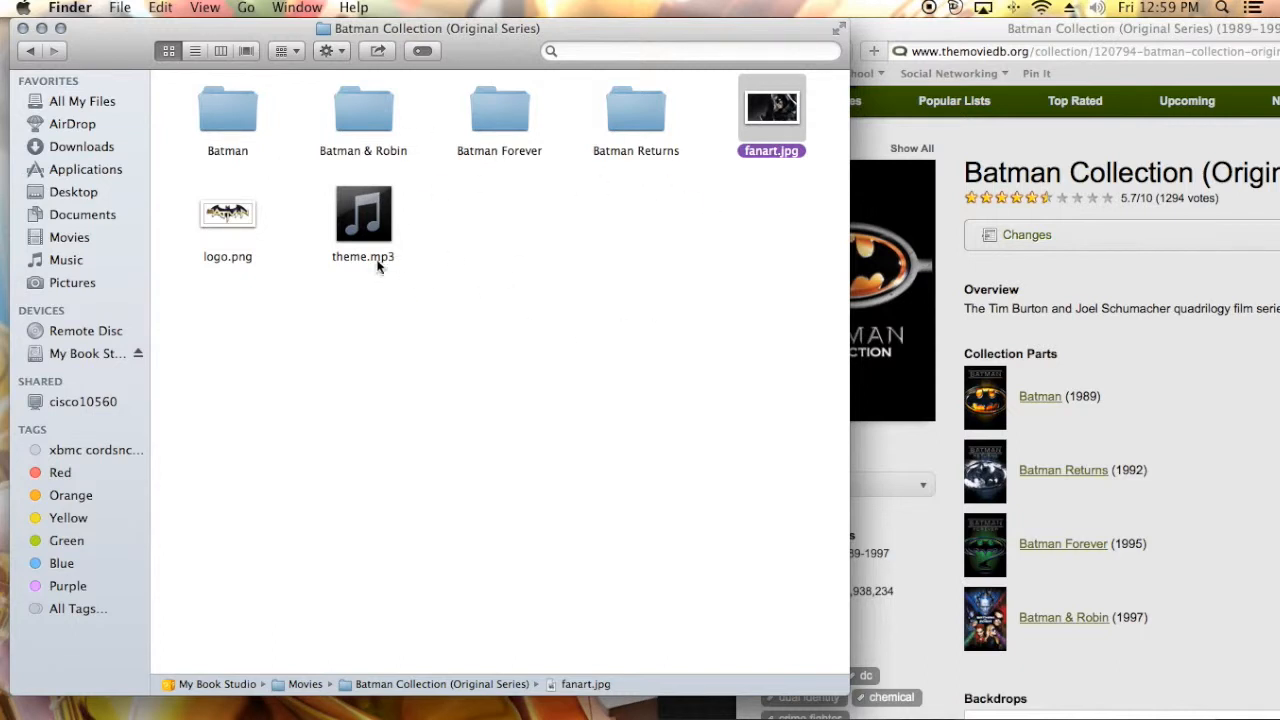
pyautogui.moveTo(462, 260)
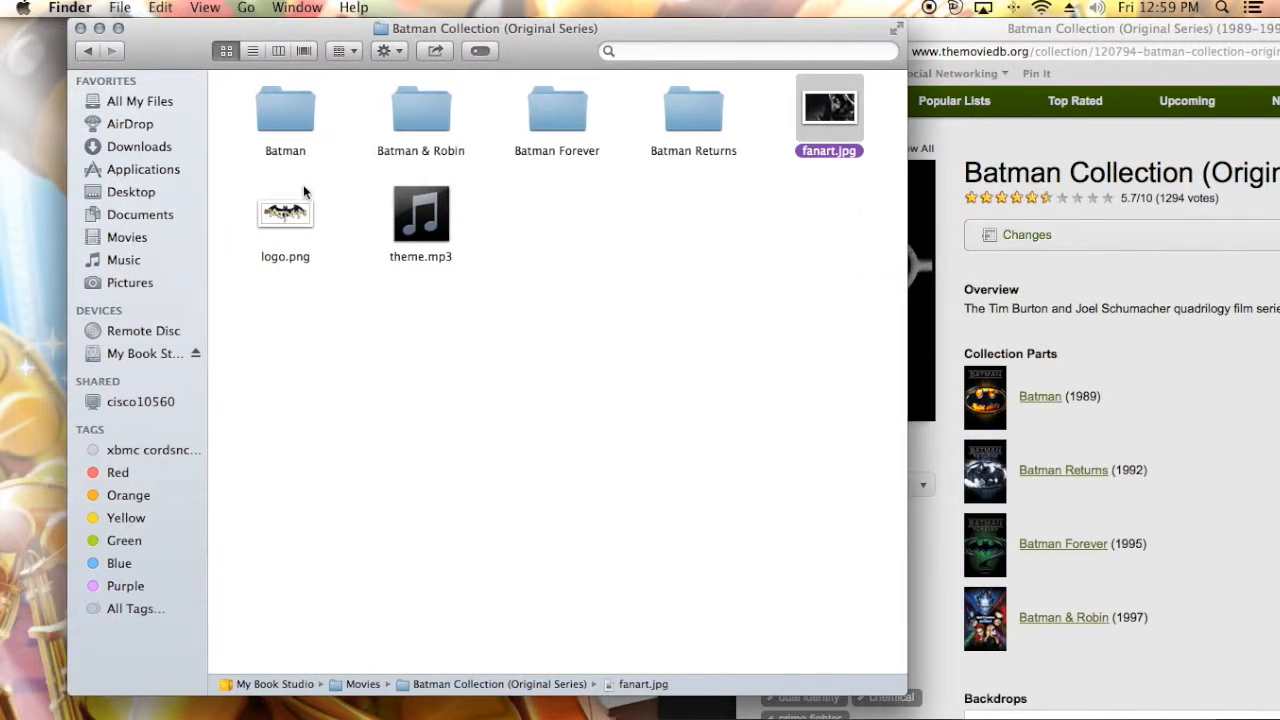
pyautogui.doubleClick(285, 110)
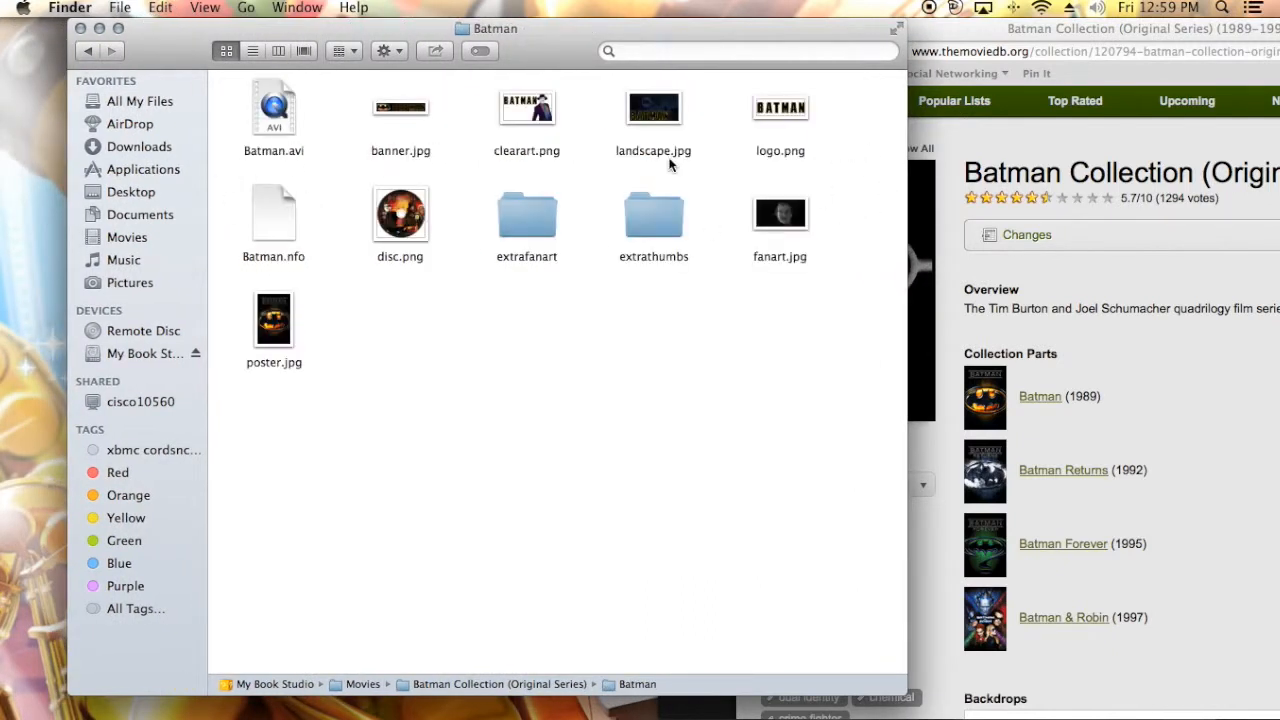
pyautogui.moveTo(768, 248)
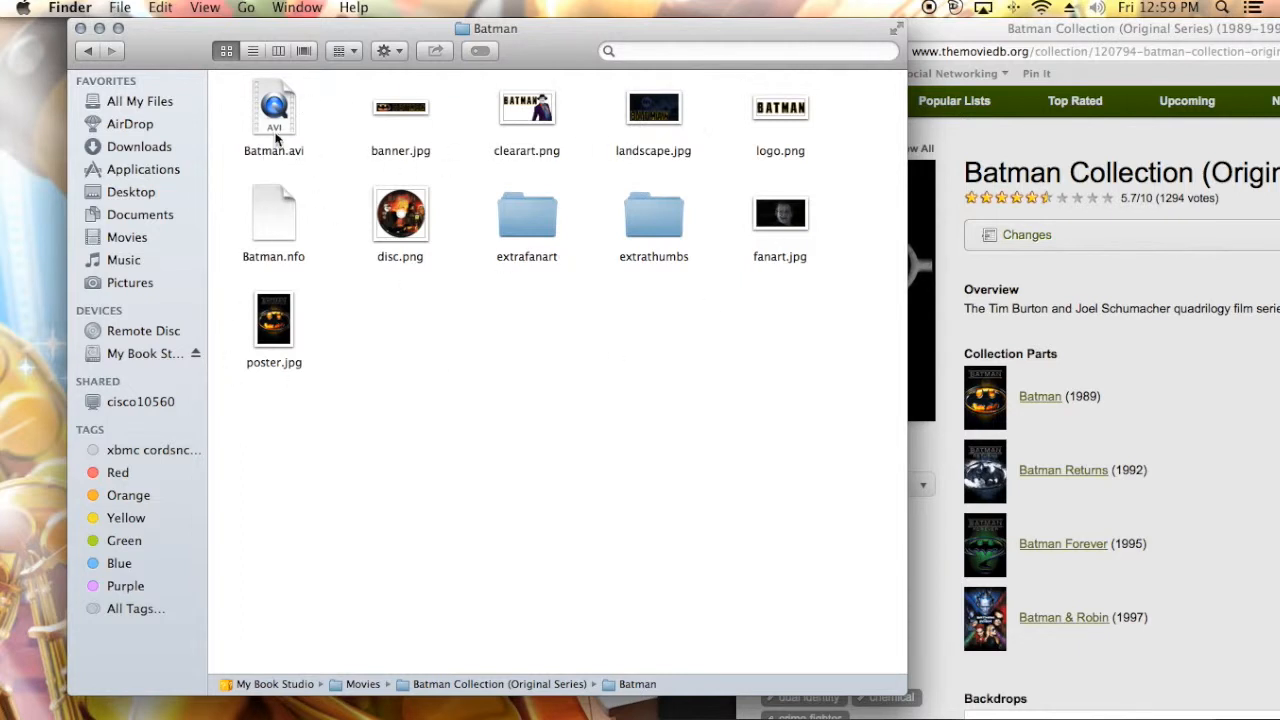
pyautogui.click(88, 51)
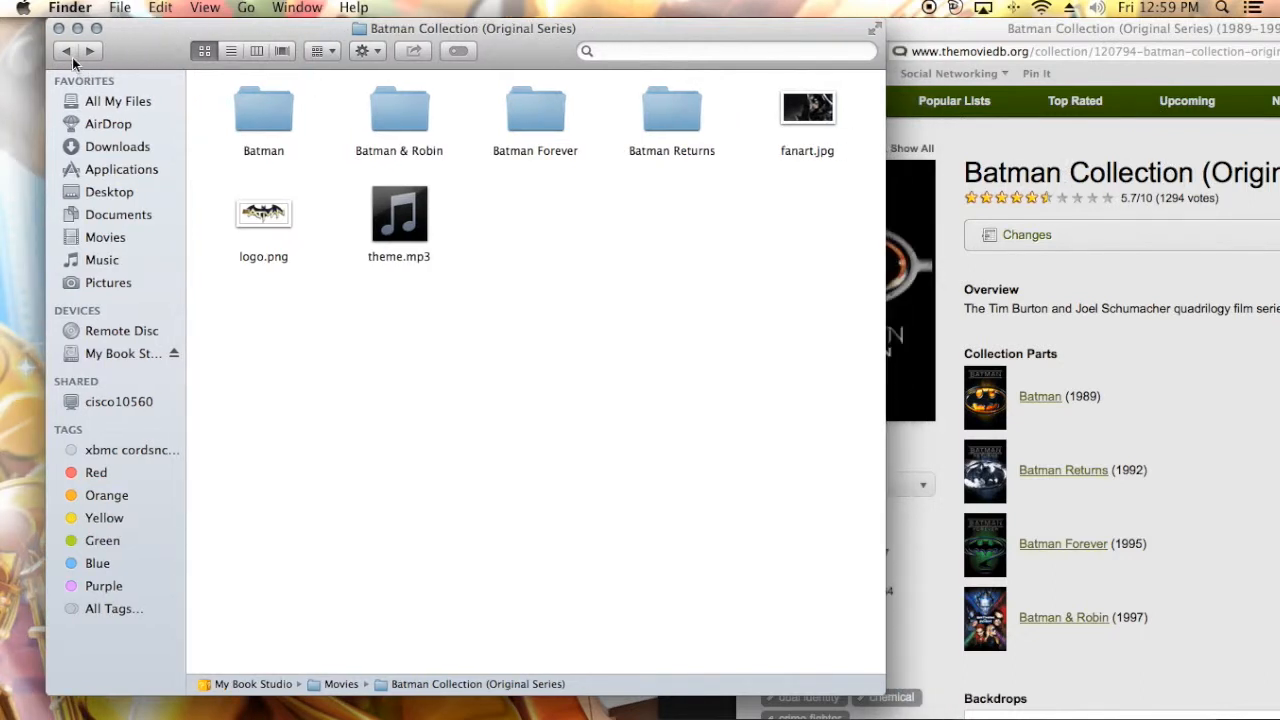
pyautogui.moveTo(64, 51)
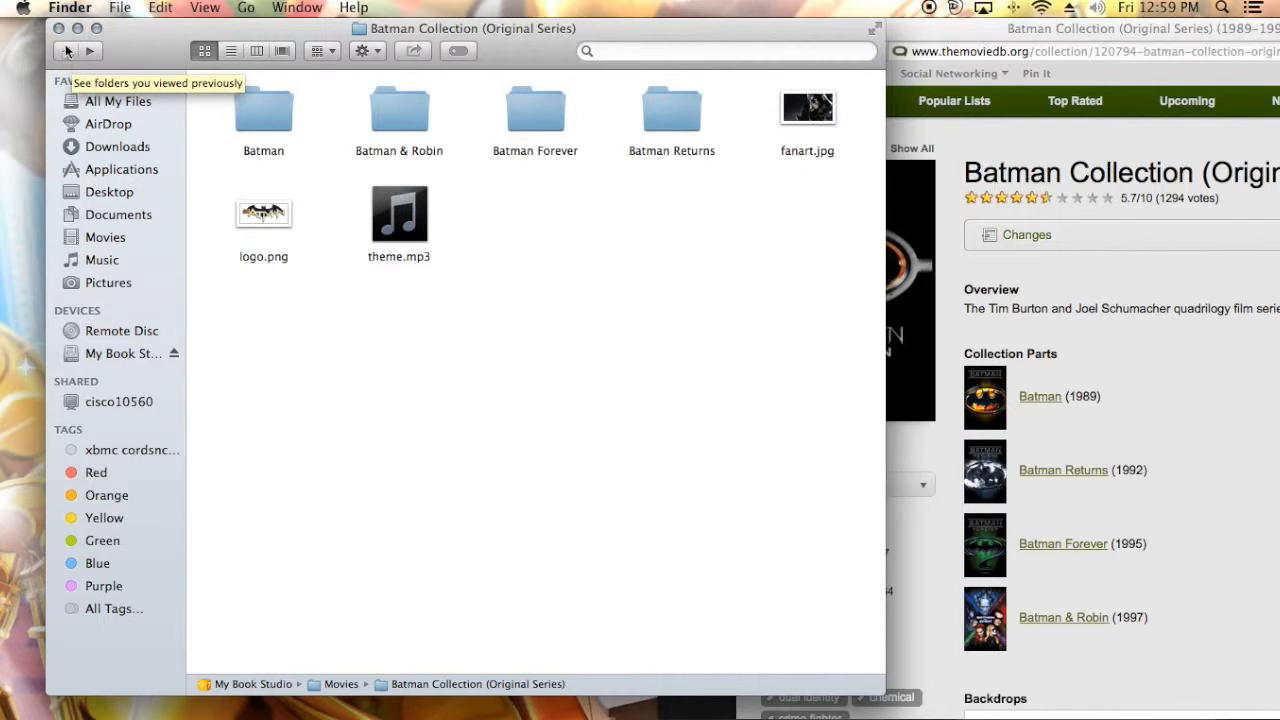
# Return to the TV Shows folder and select The Walking Dead folder.
pyautogui.click(65, 51)
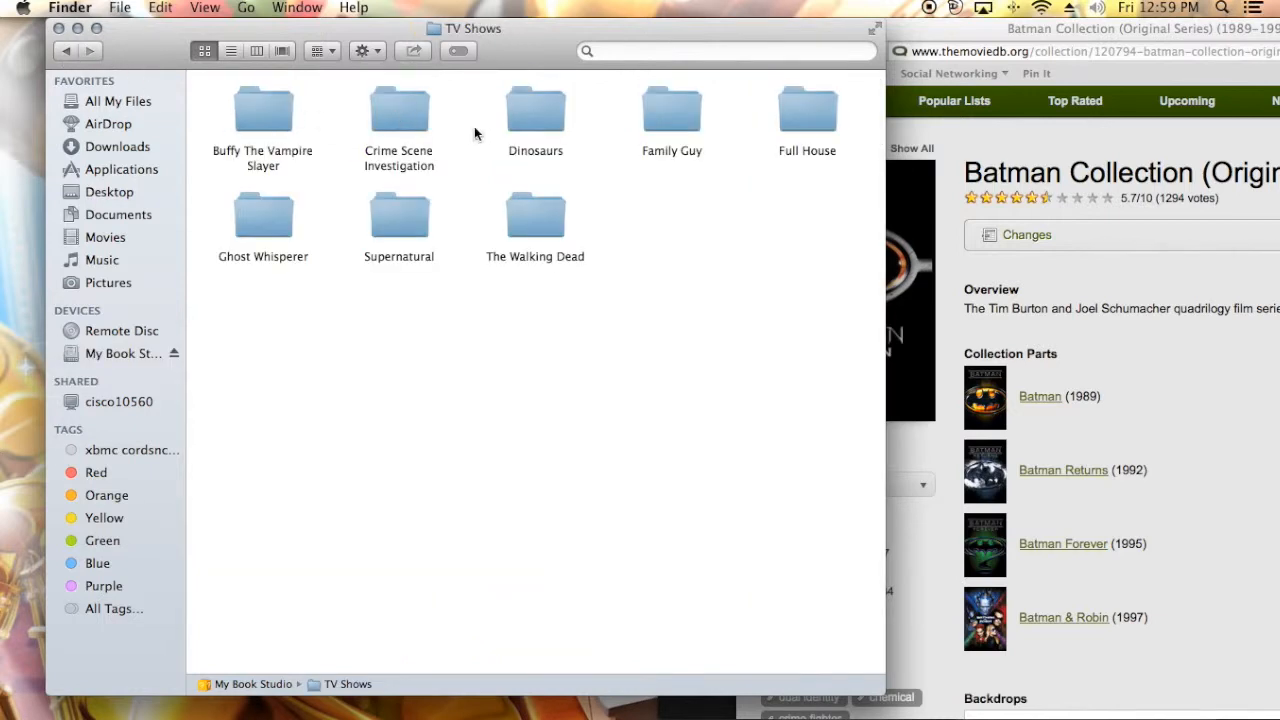
pyautogui.moveTo(265, 84)
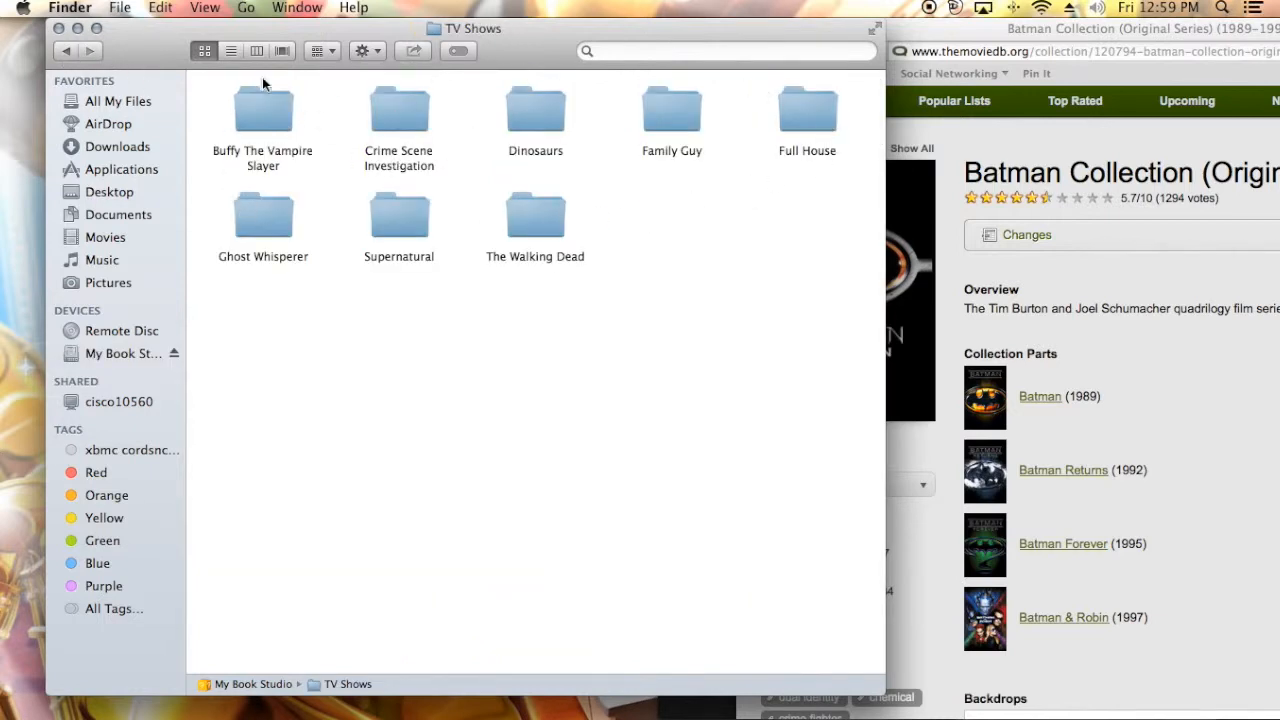
pyautogui.moveTo(322, 131)
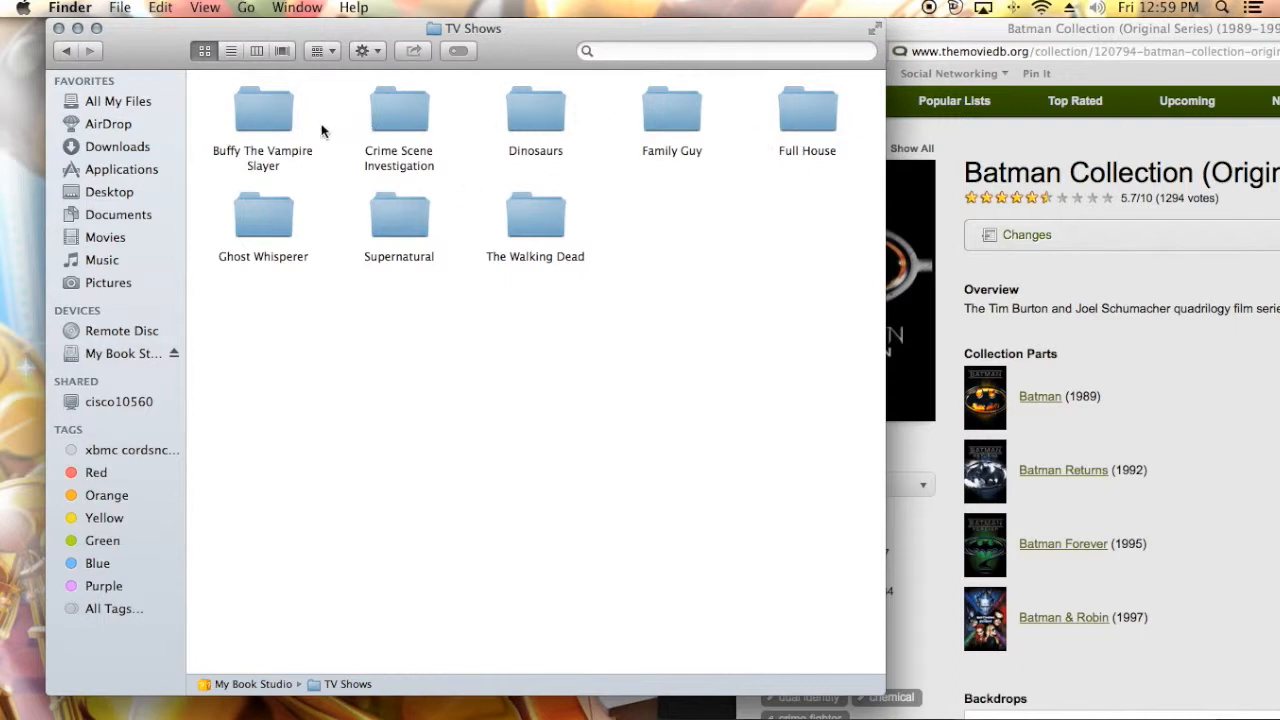
pyautogui.moveTo(588, 226)
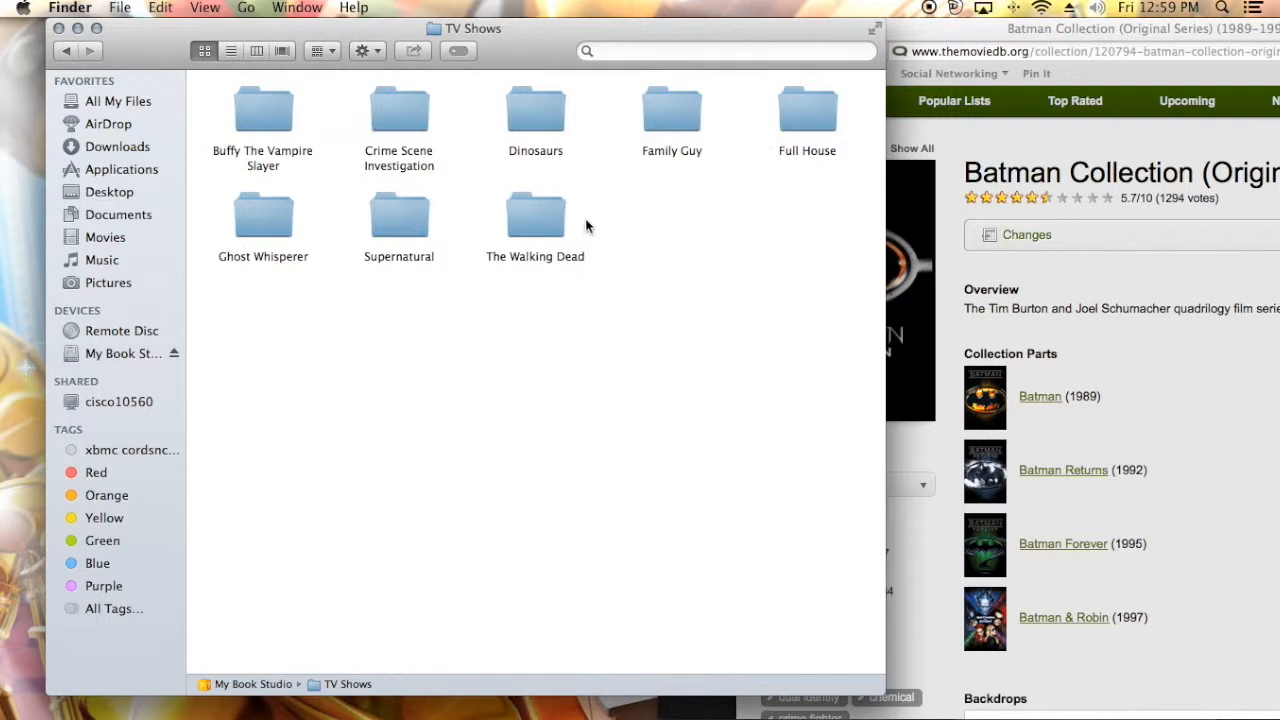
pyautogui.click(535, 215)
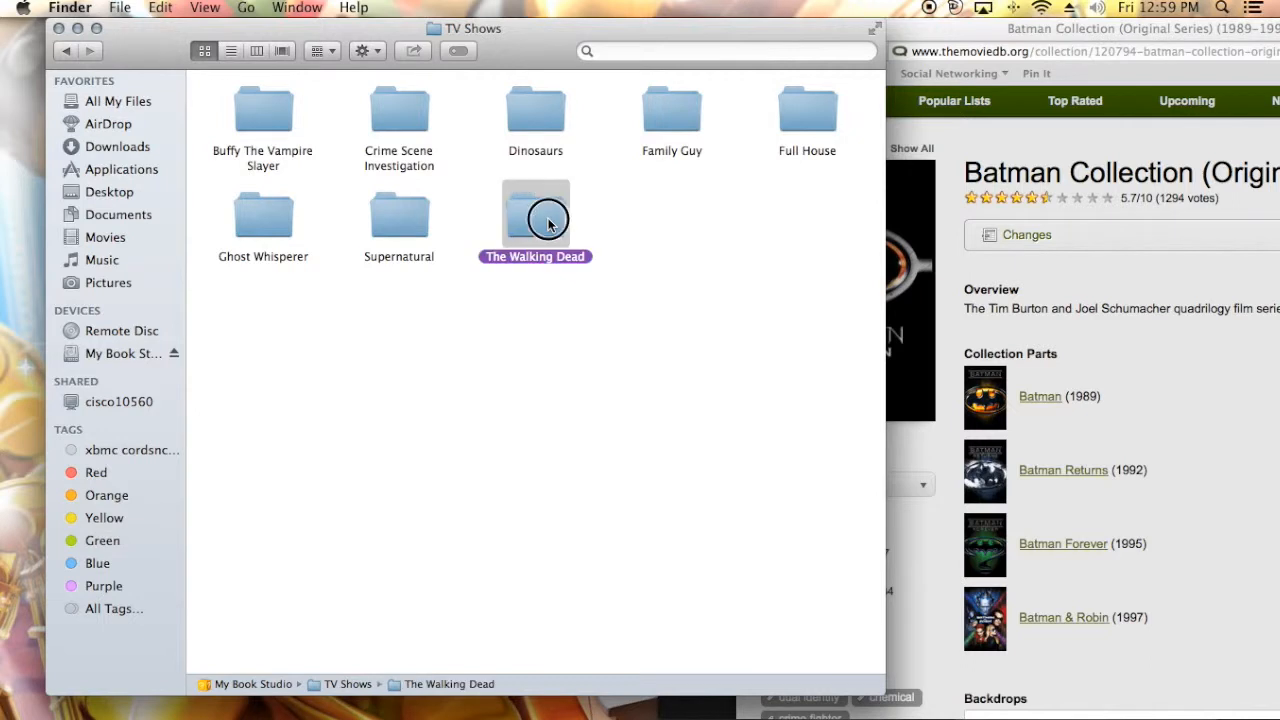
# Open The Walking Dead's Season One folder and select 1x01 Days Gone Bye 2010.avi.
pyautogui.doubleClick(535, 213)
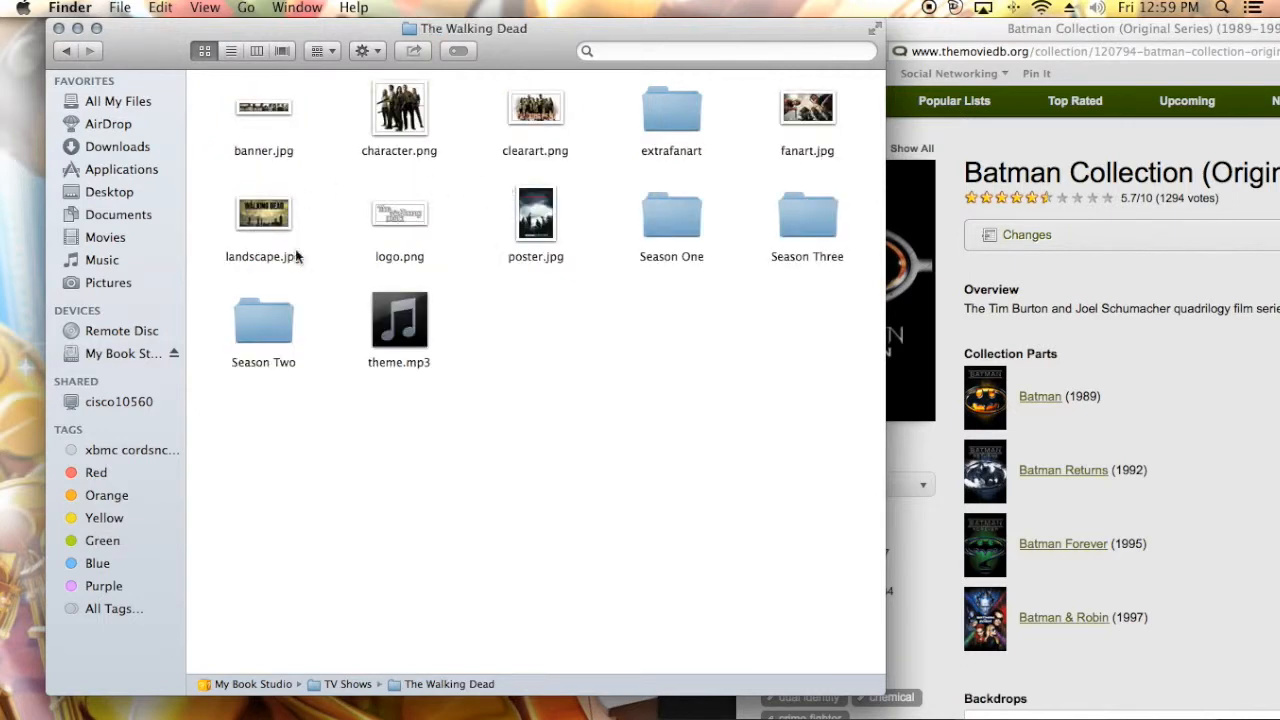
pyautogui.moveTo(773, 337)
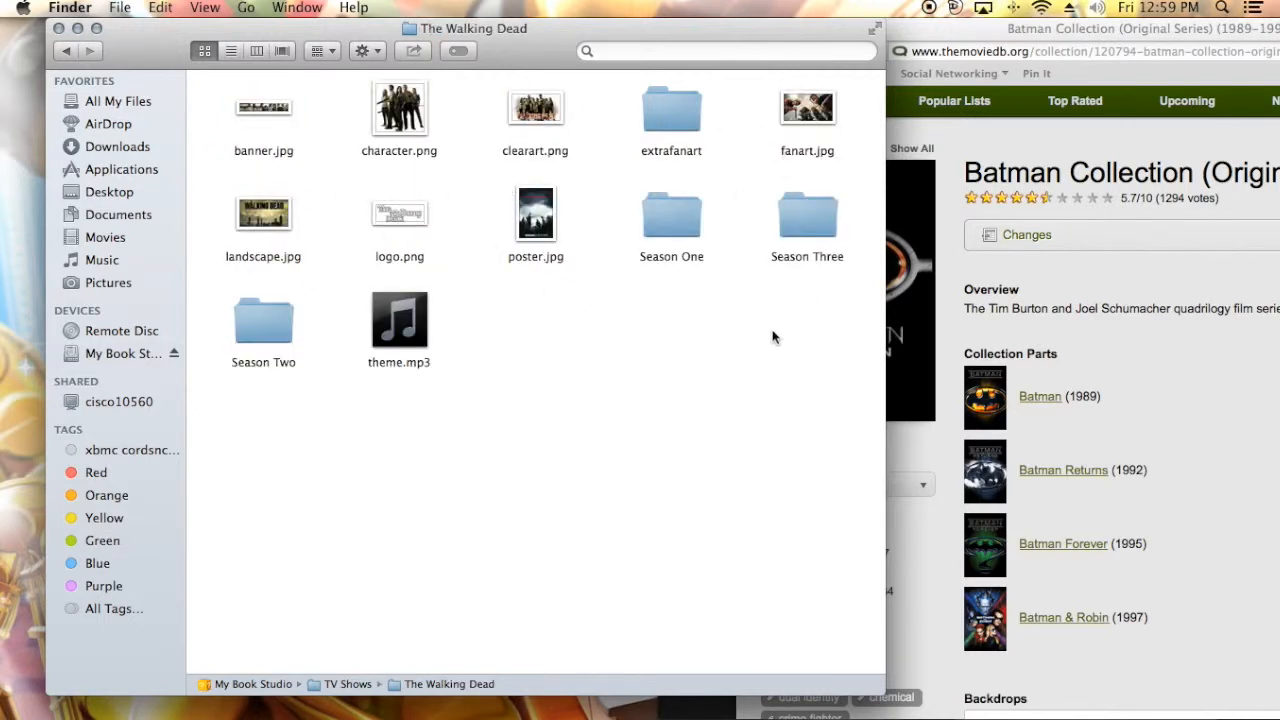
pyautogui.moveTo(573, 135)
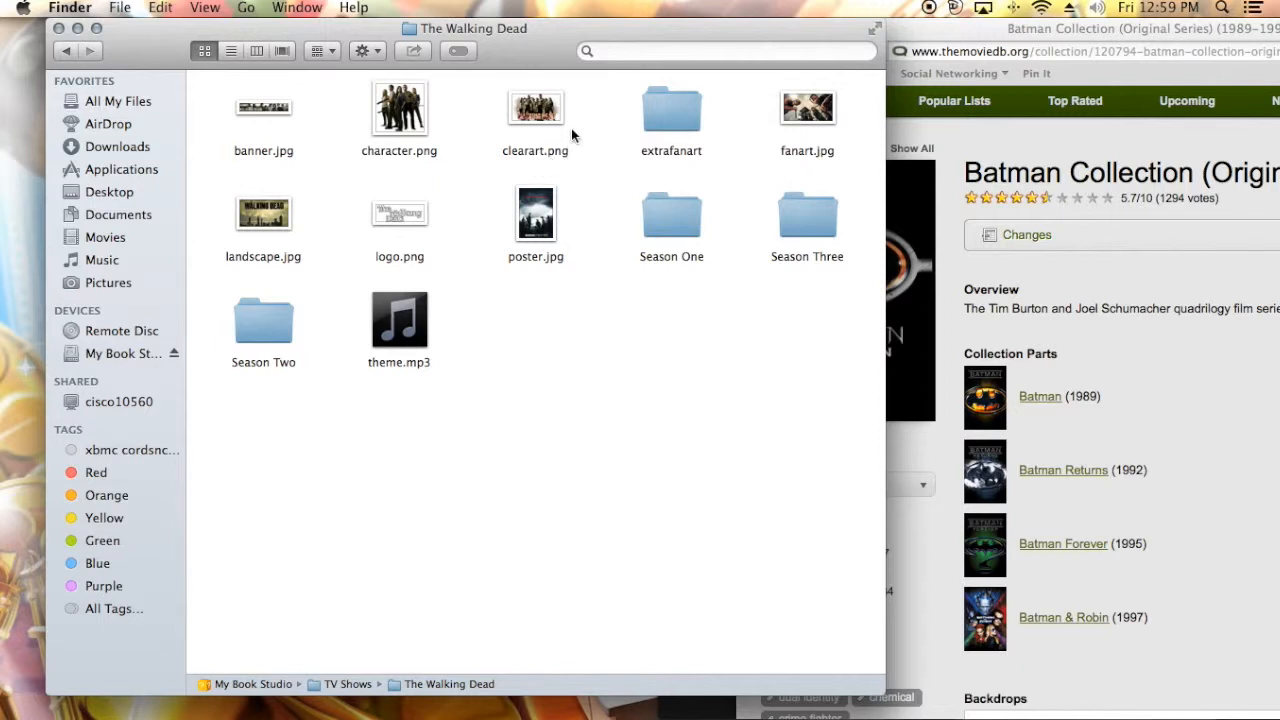
pyautogui.moveTo(383, 208)
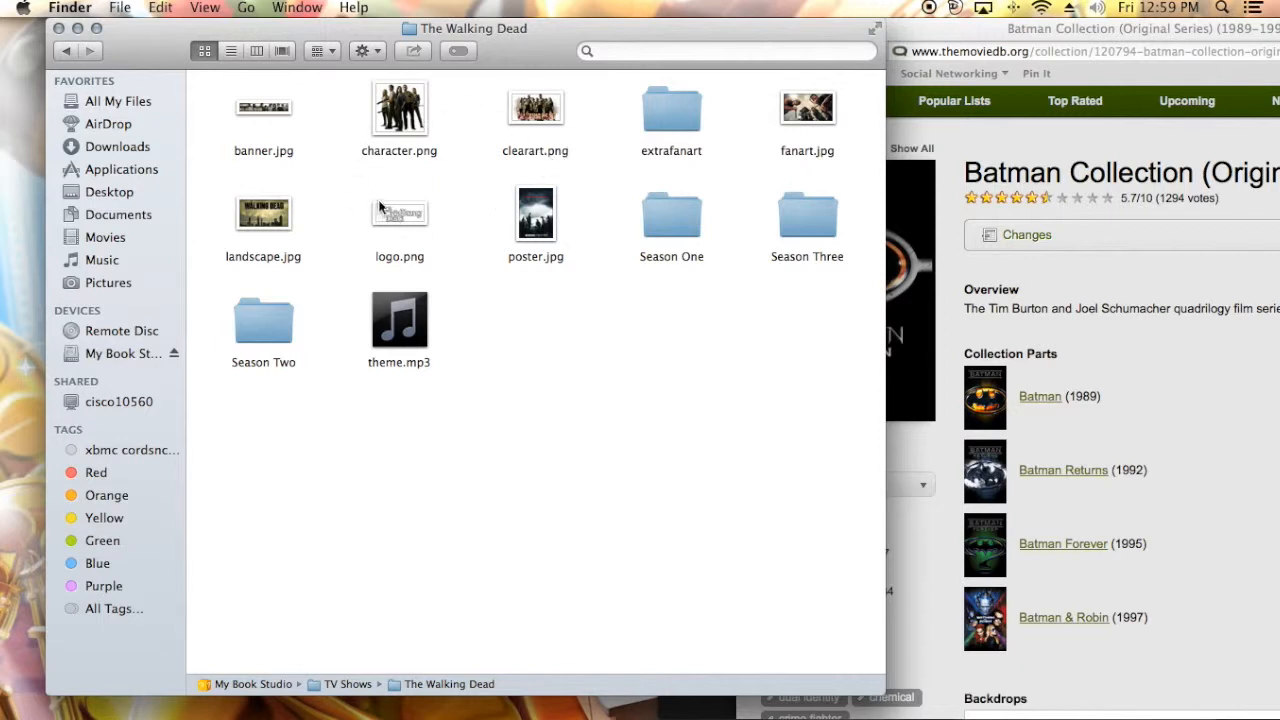
pyautogui.moveTo(548, 66)
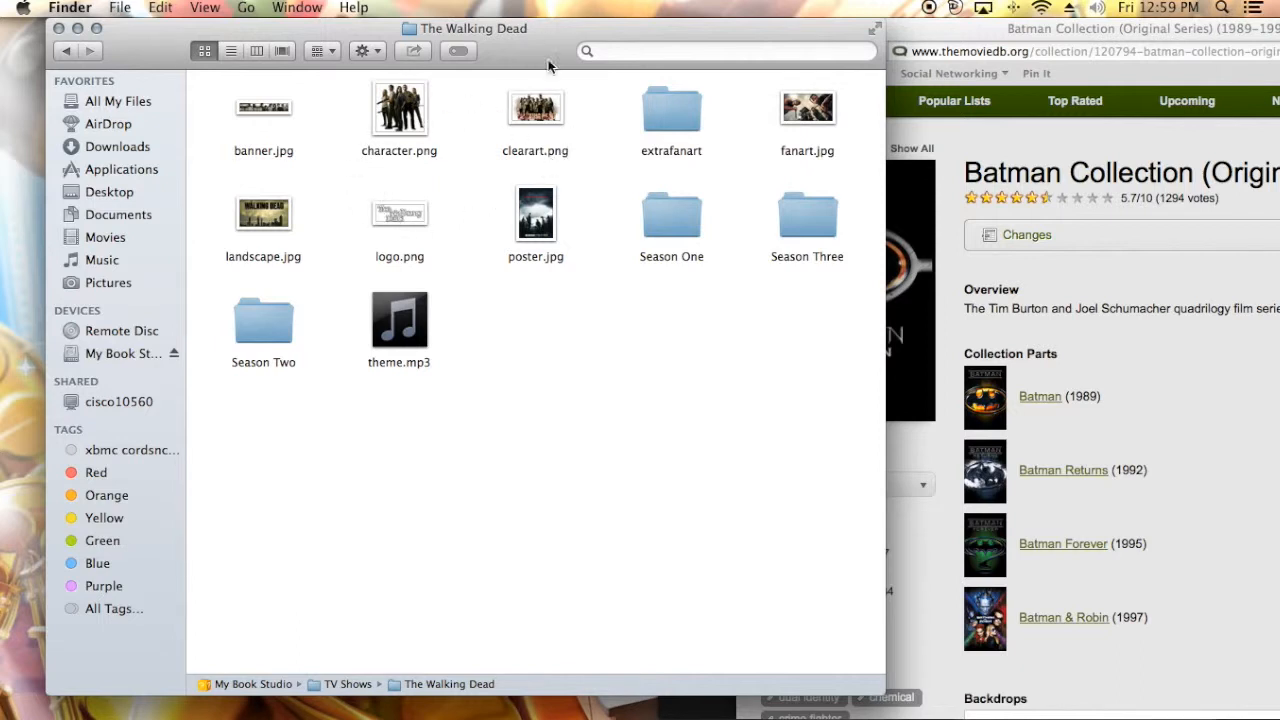
pyautogui.moveTo(562, 130)
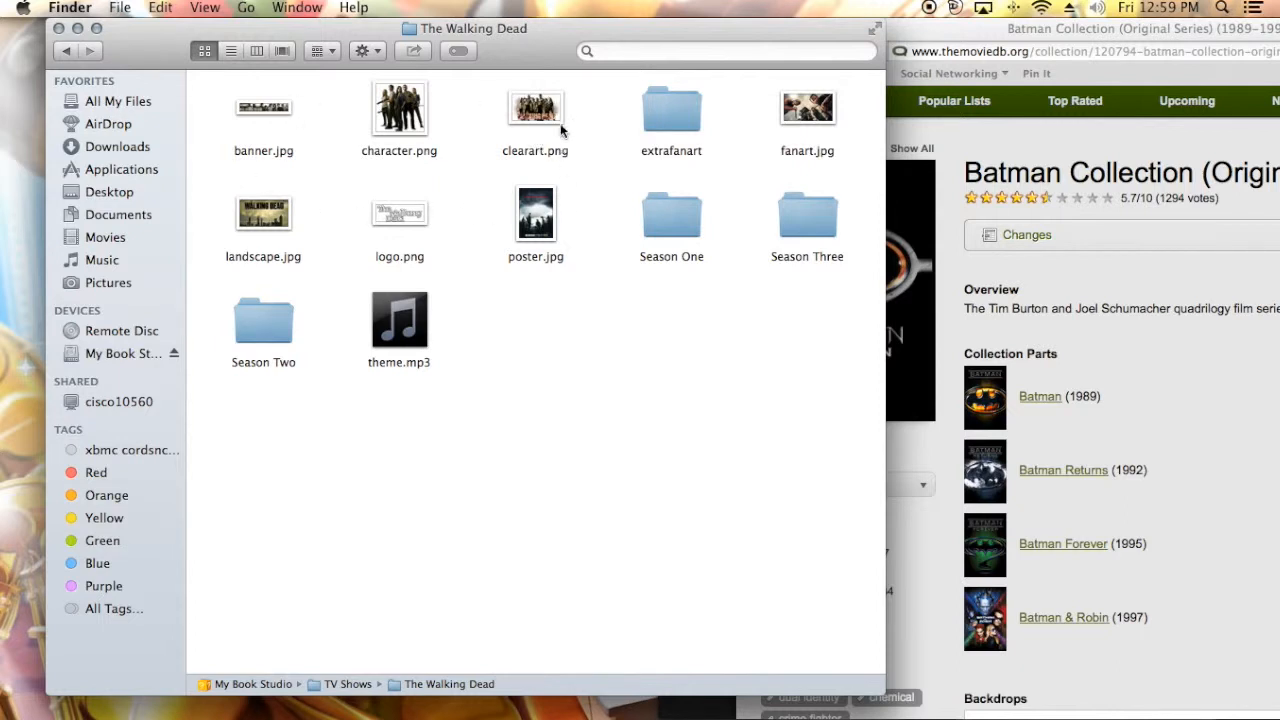
pyautogui.moveTo(378, 287)
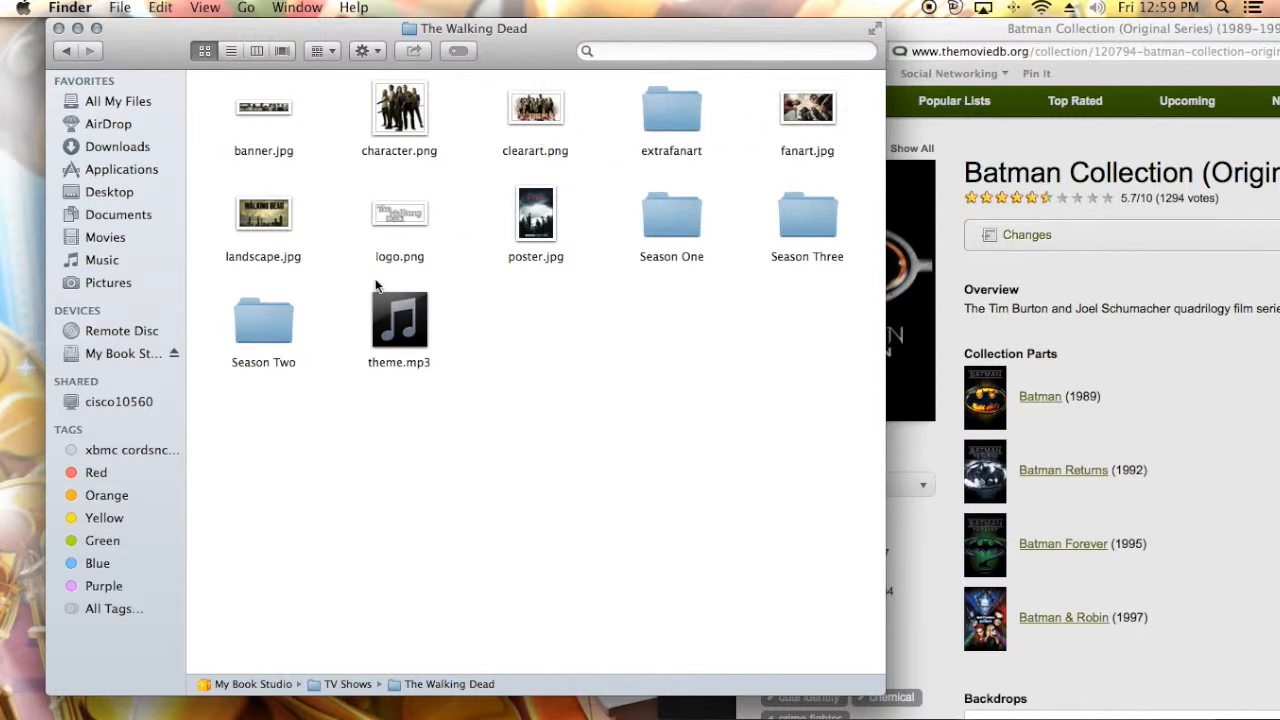
pyautogui.moveTo(435, 293)
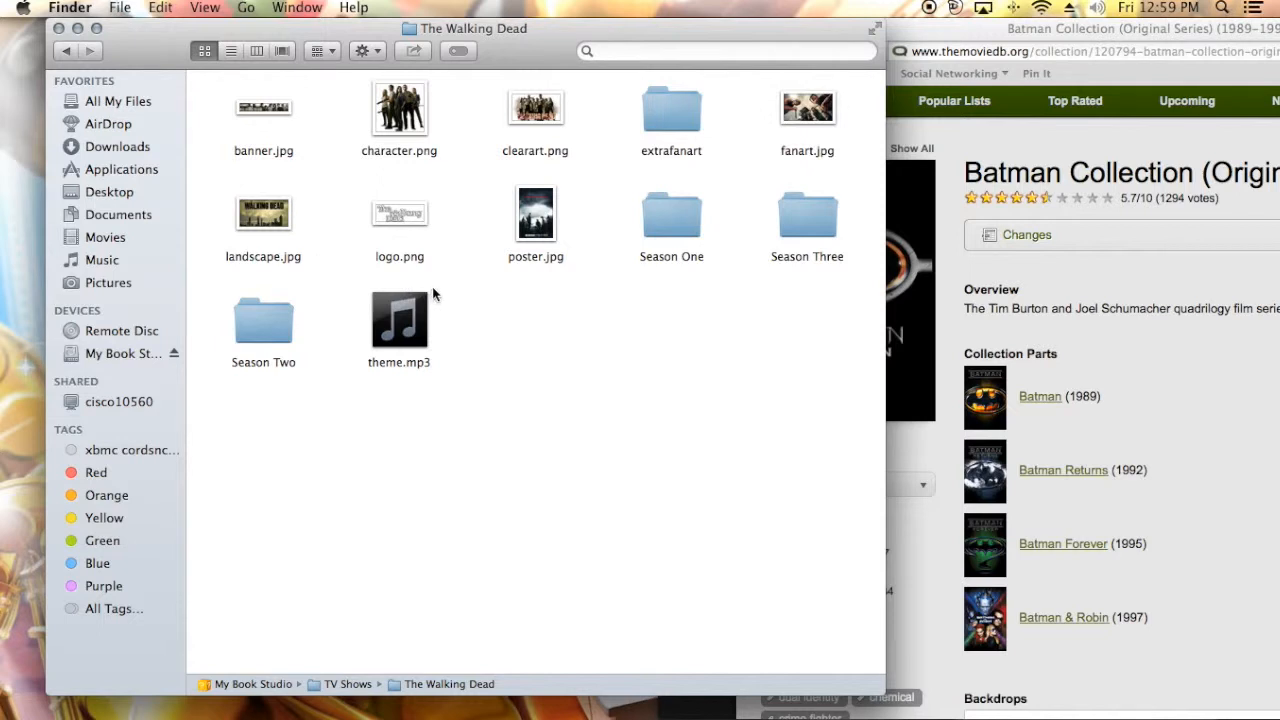
pyautogui.moveTo(670, 215)
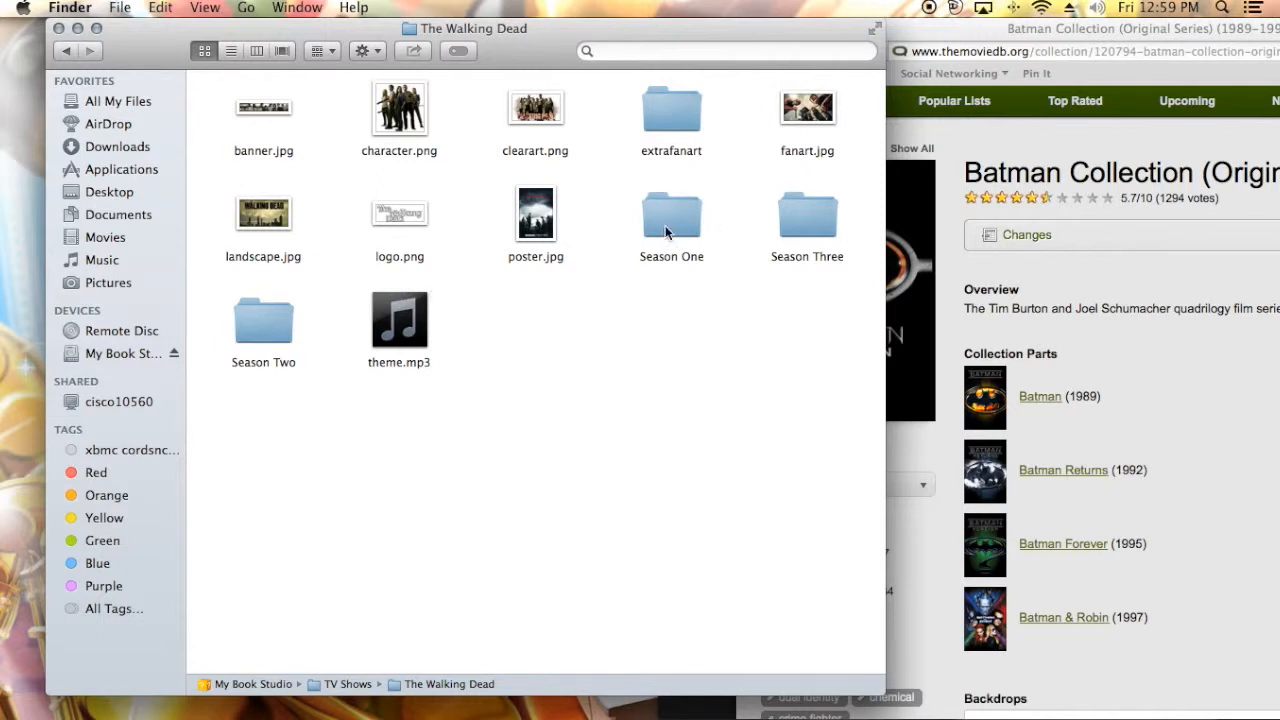
pyautogui.moveTo(702, 241)
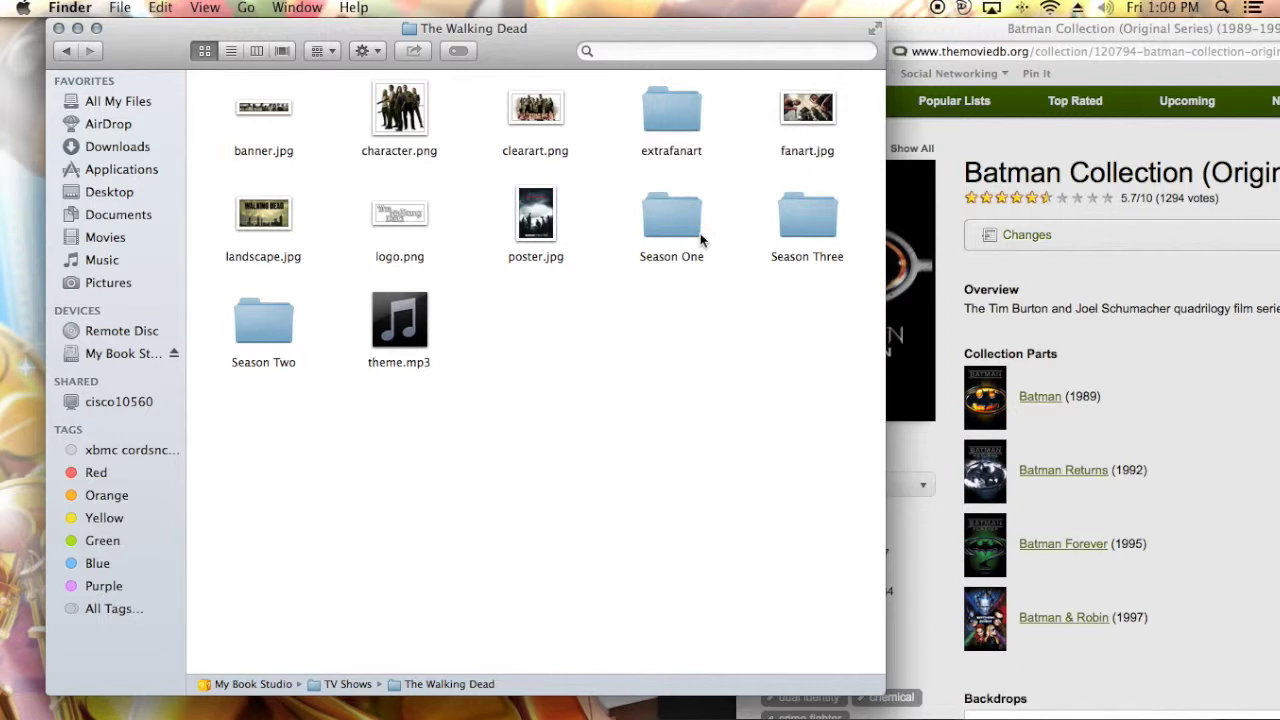
pyautogui.doubleClick(671, 213)
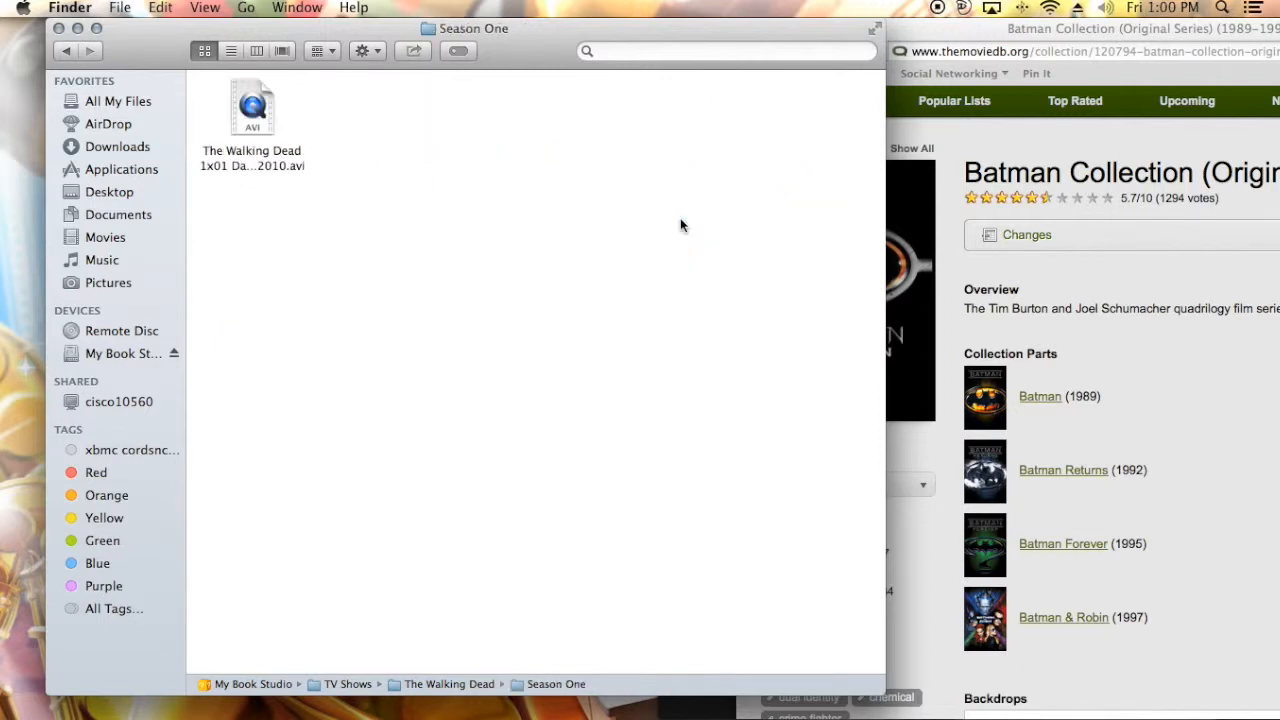
pyautogui.click(252, 110)
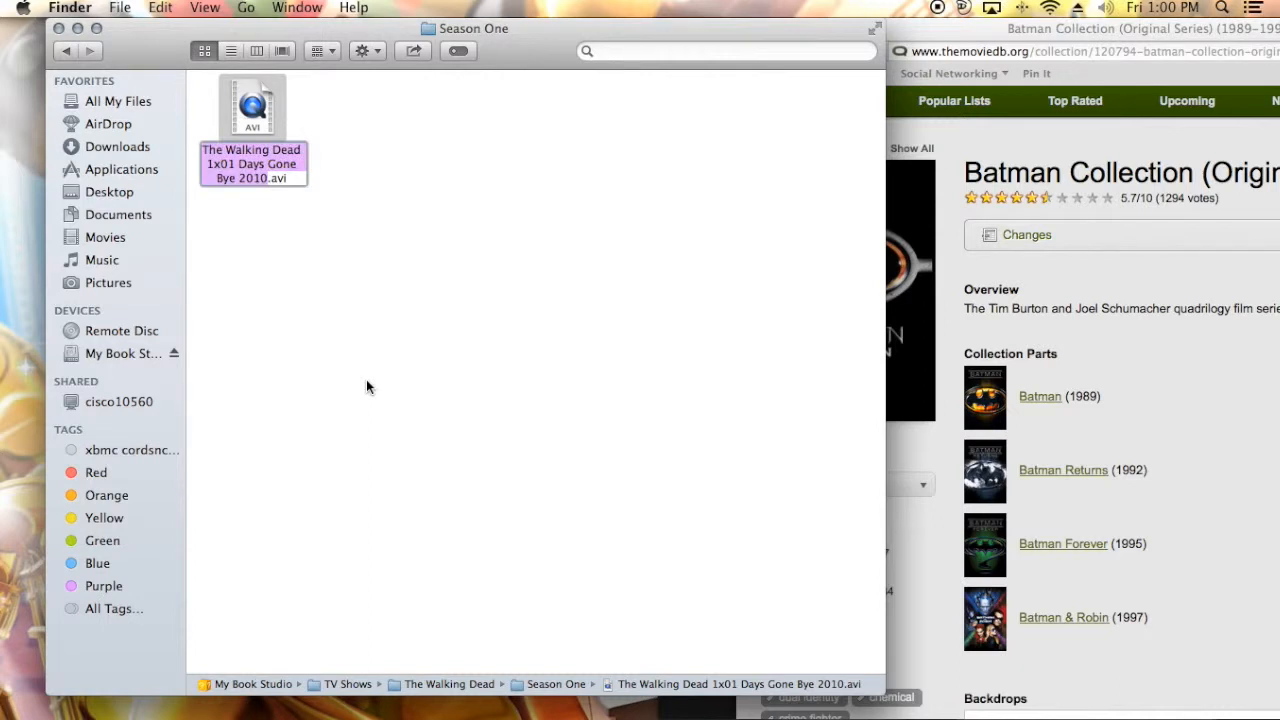
pyautogui.moveTo(1055, 138)
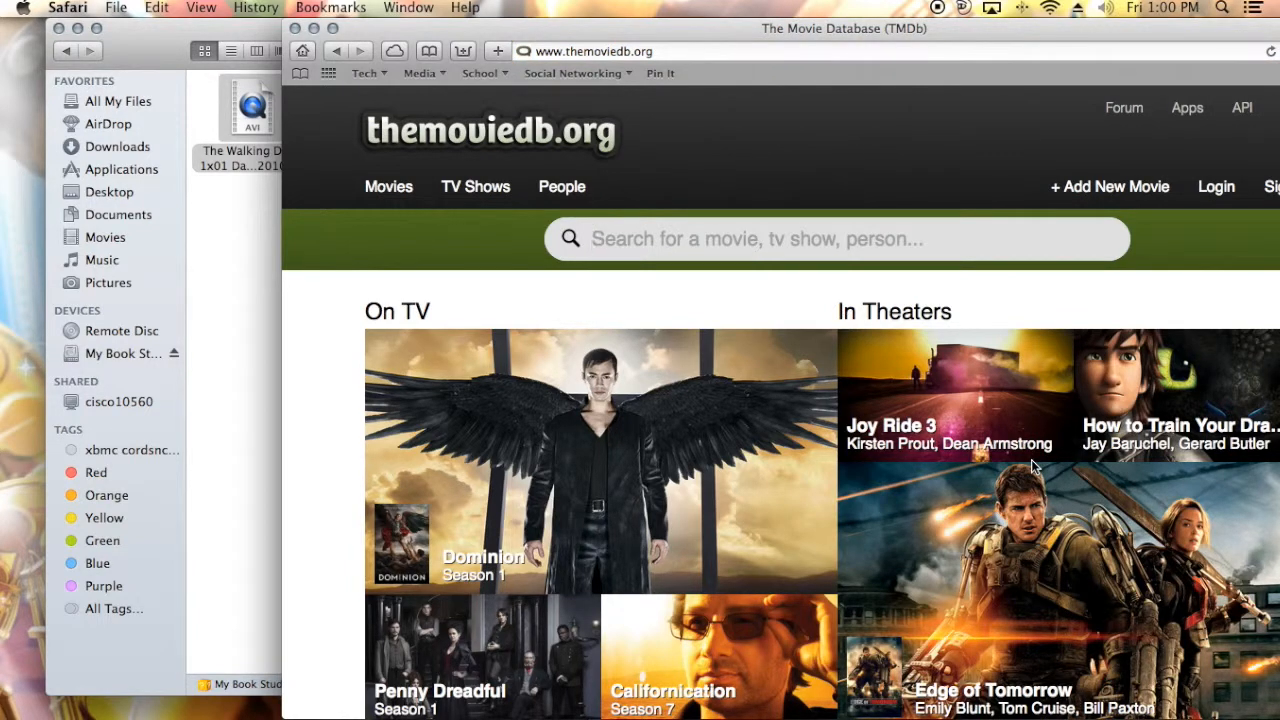
# Search TMDb for 'the walking dead' and open The Walking Dead (2010) show page.
pyautogui.write('the w')
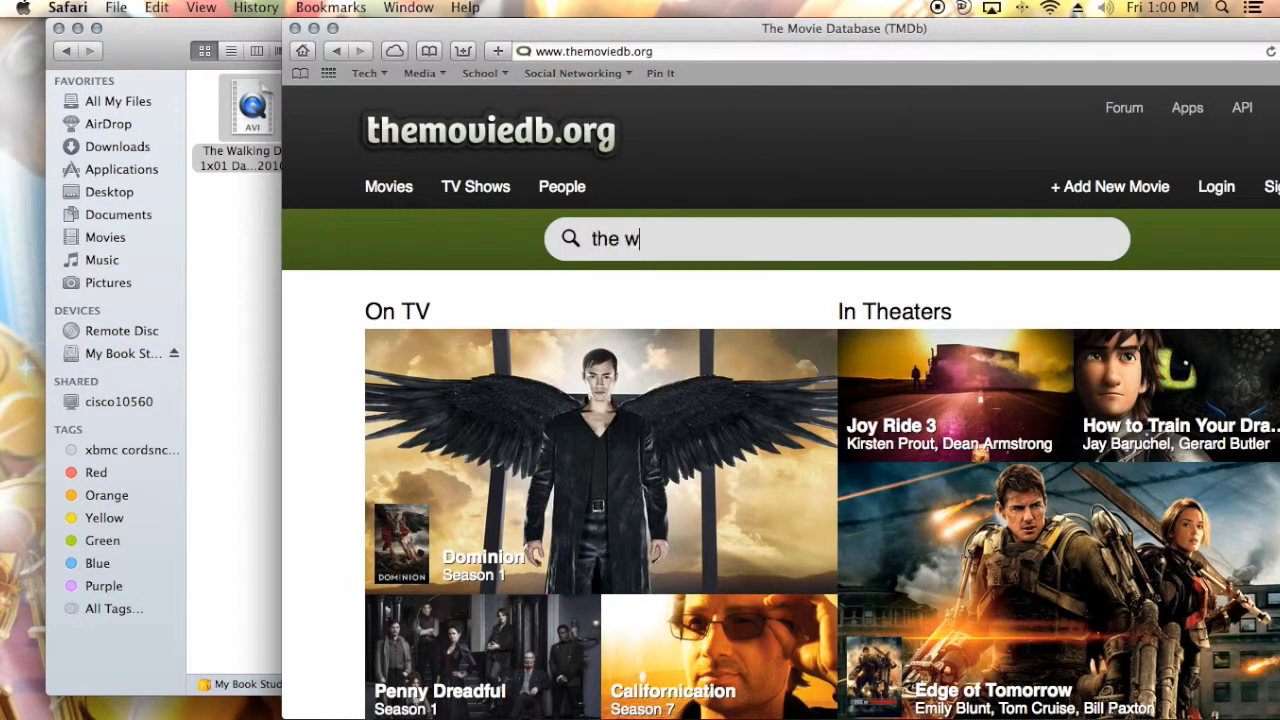
pyautogui.write('alking dead')
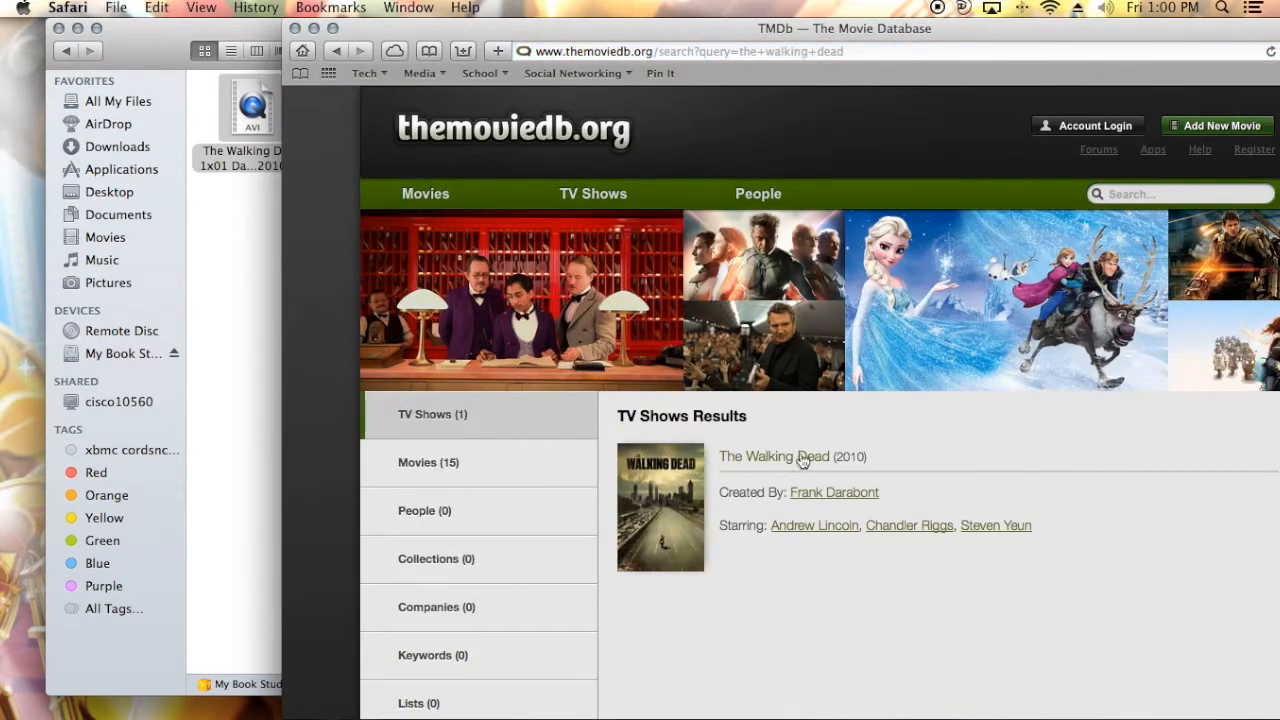
pyautogui.click(773, 456)
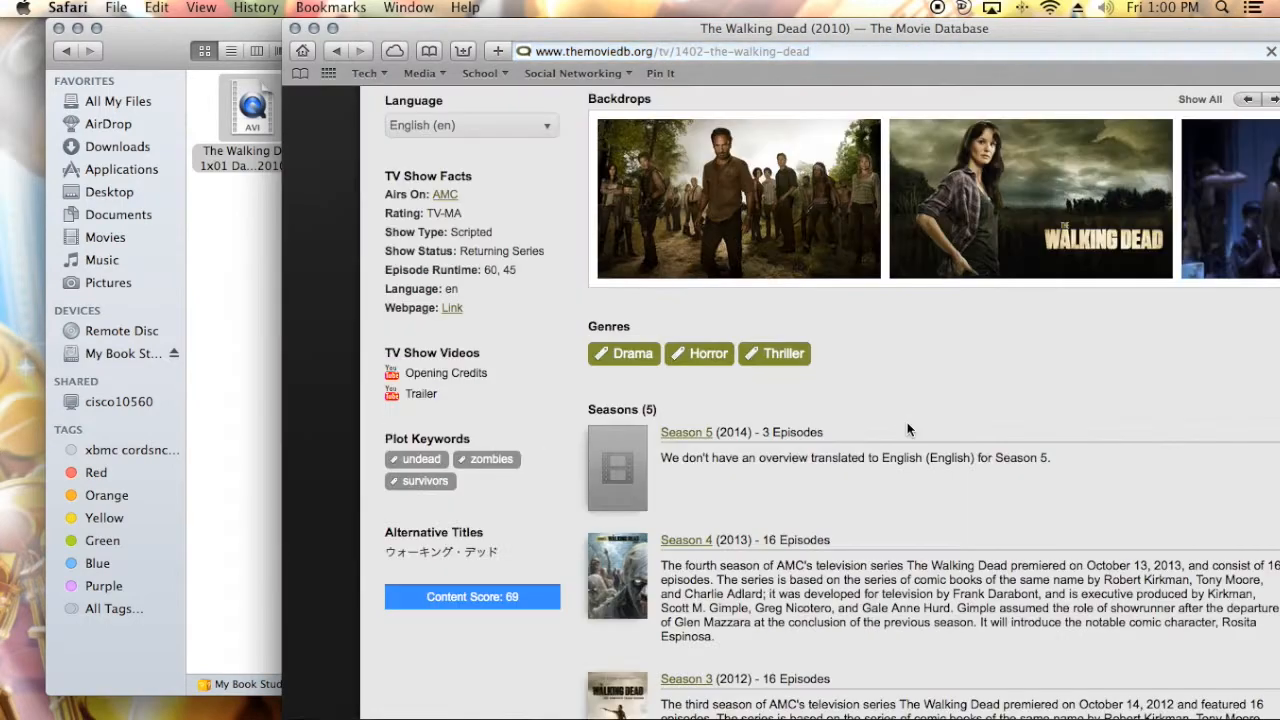
pyautogui.scroll(-3)
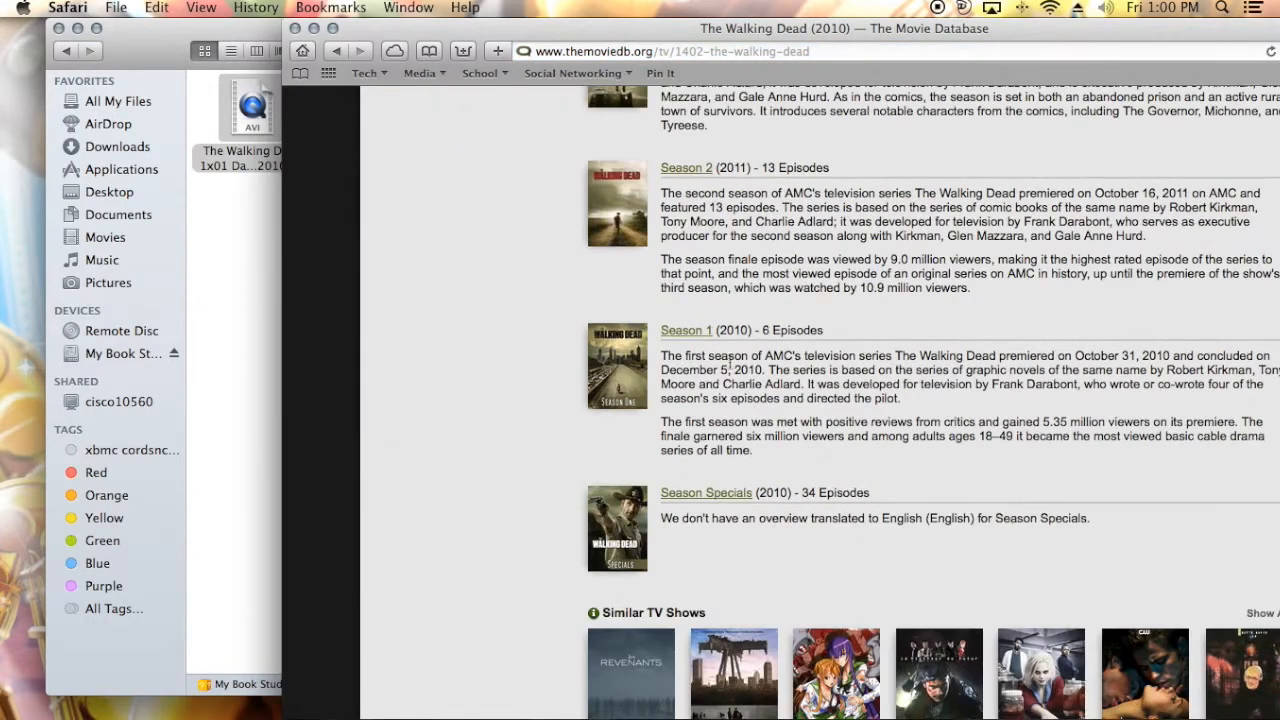
pyautogui.scroll(3)
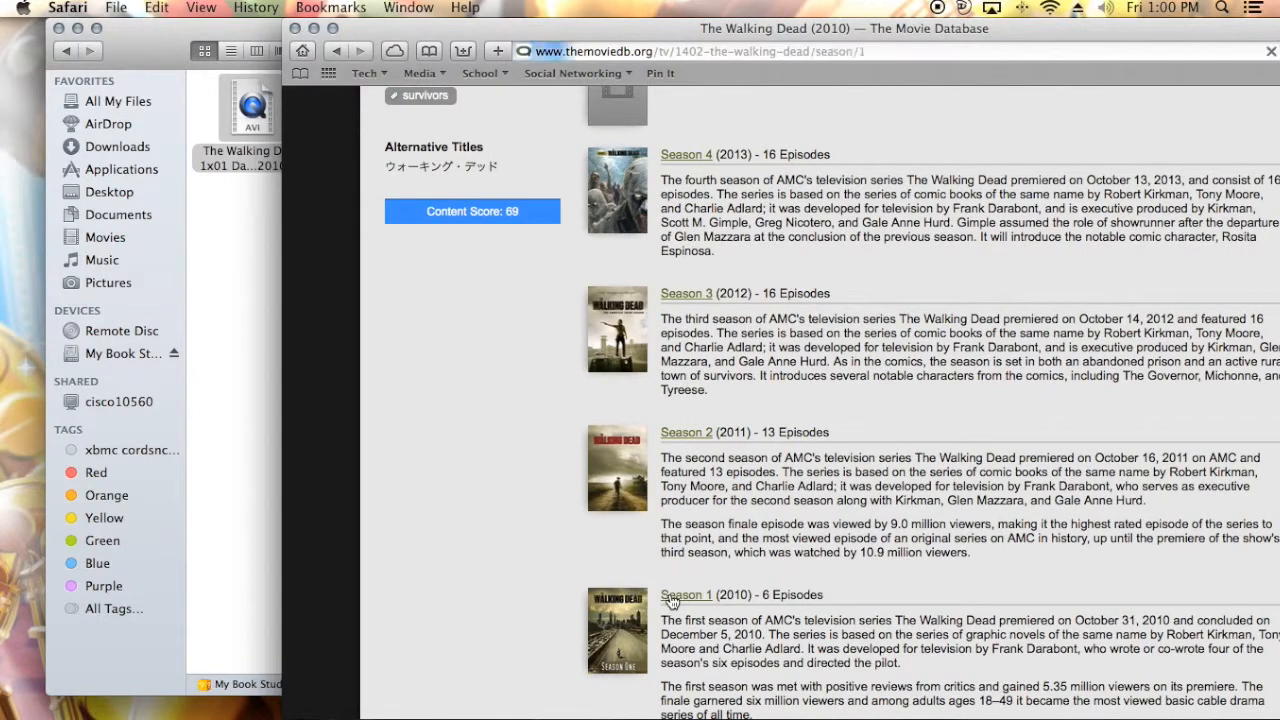
# Open the Season 1 page and scroll to episode 1x1 Days Gone Bye.
pyautogui.click(686, 594)
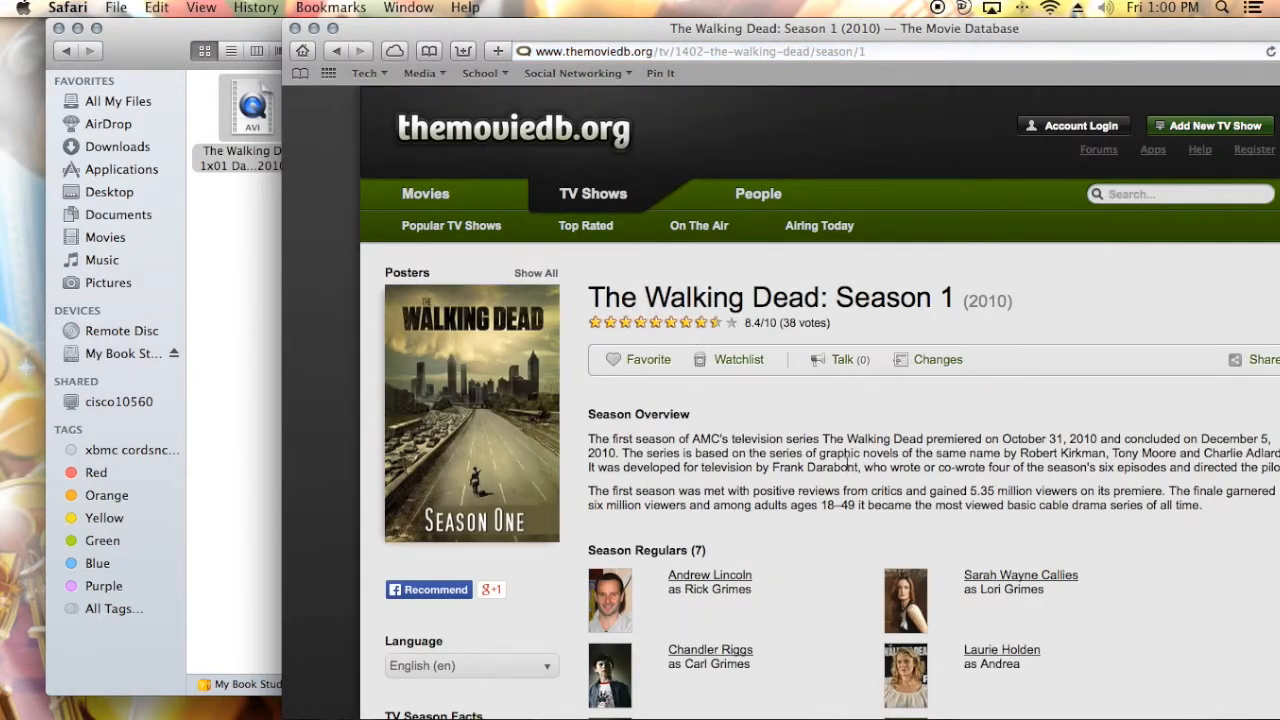
pyautogui.scroll(-3)
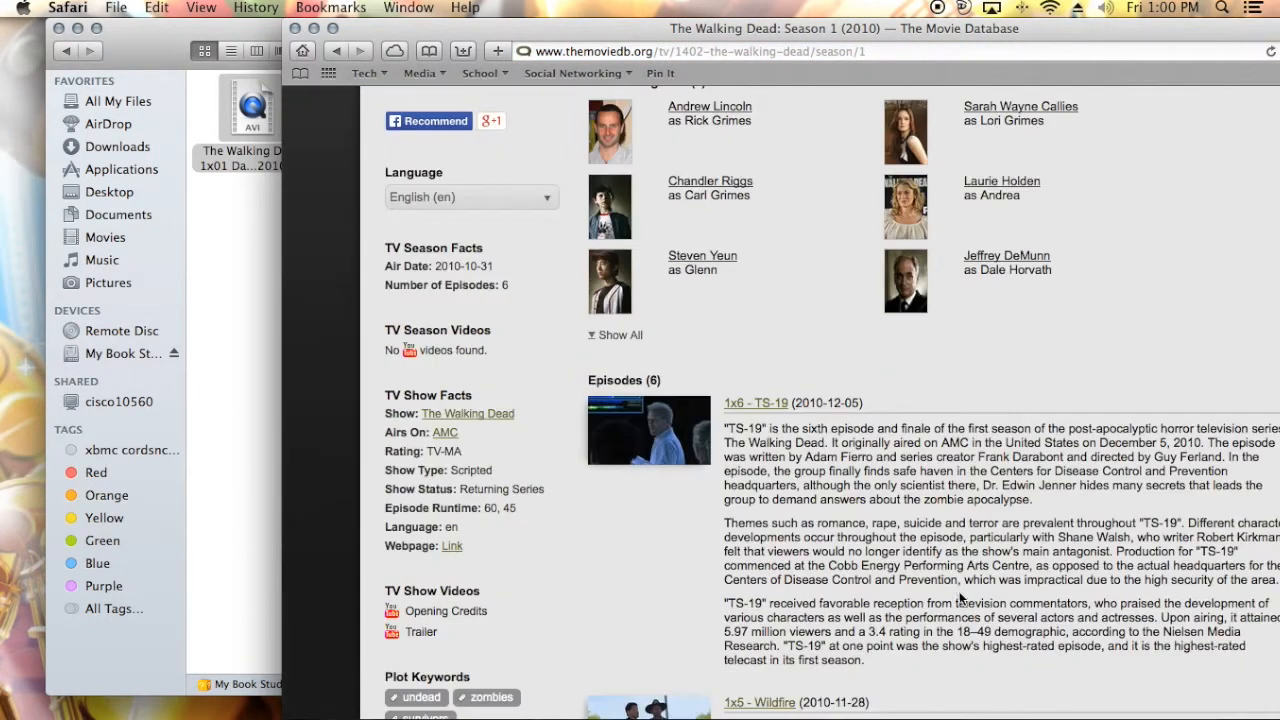
pyautogui.moveTo(870, 595)
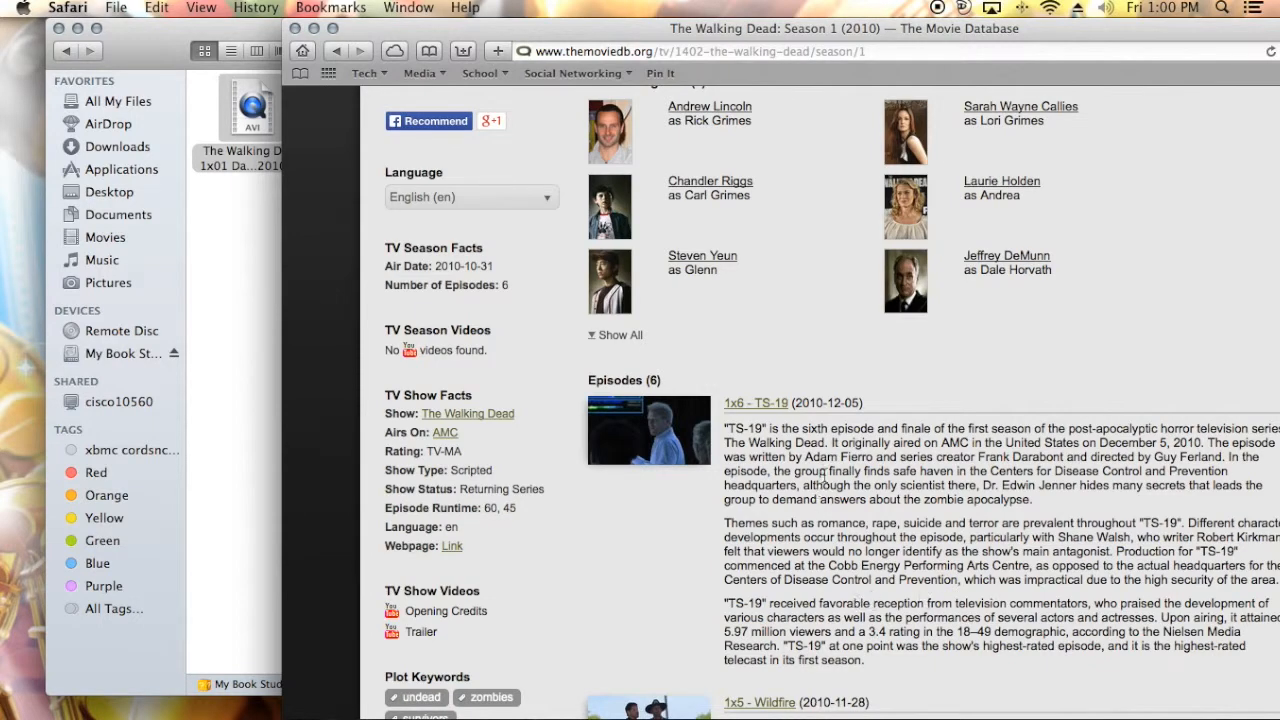
pyautogui.scroll(-3)
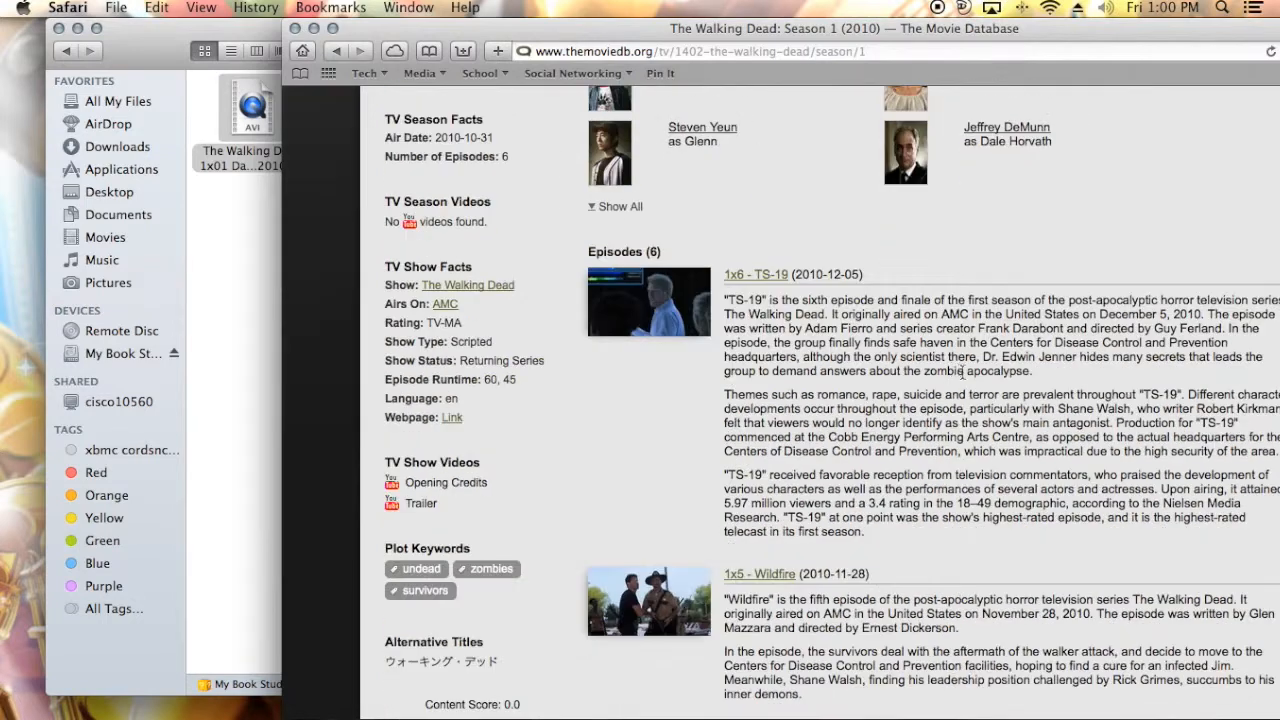
pyautogui.scroll(-3)
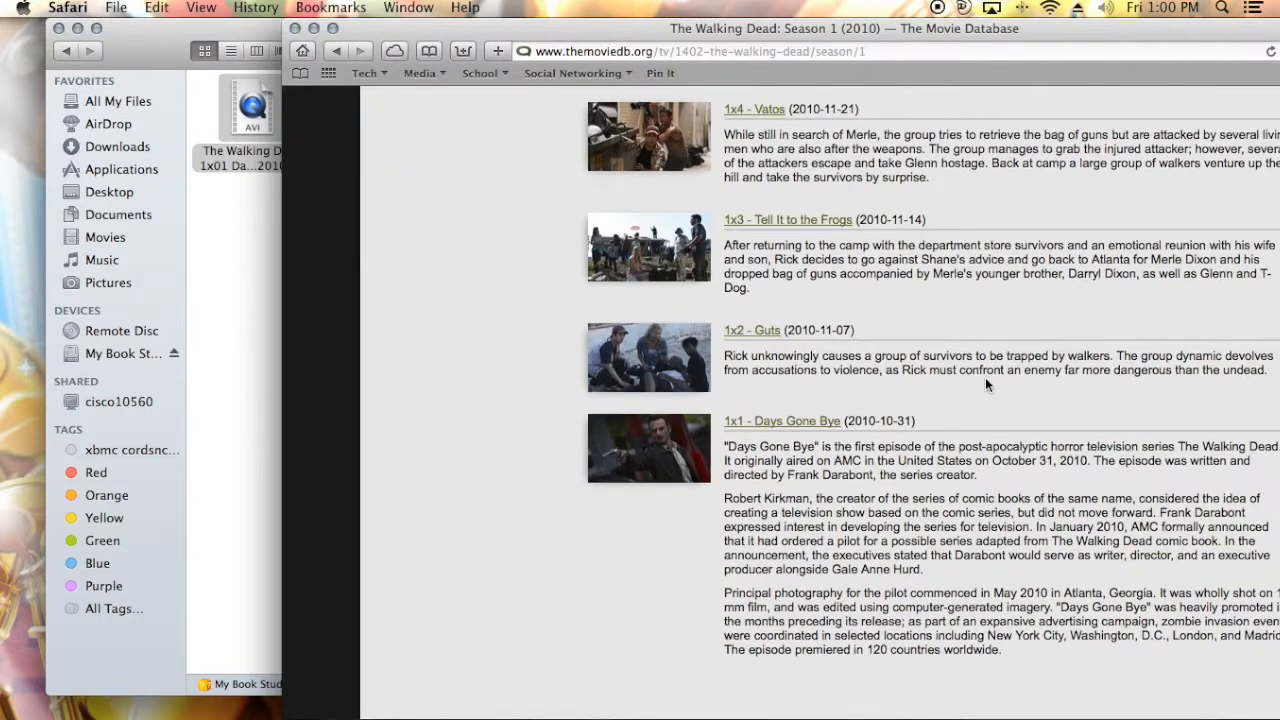
pyautogui.scroll(3)
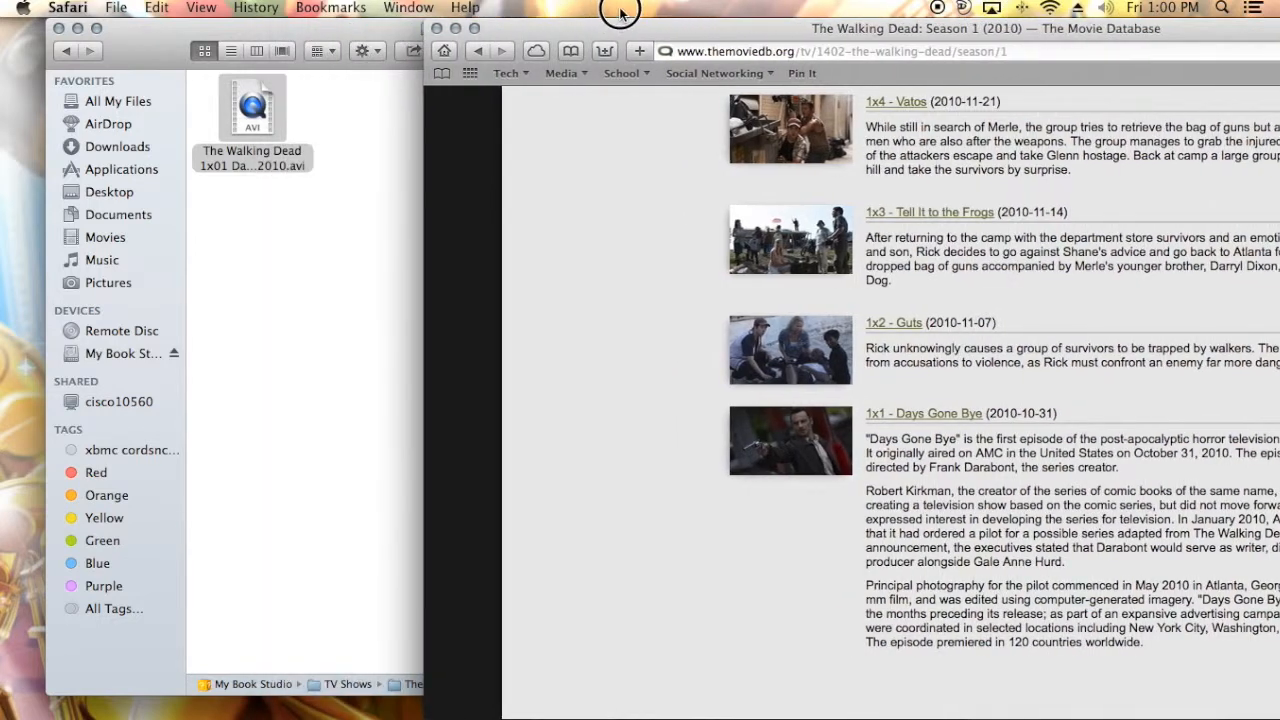
pyautogui.moveTo(970, 425)
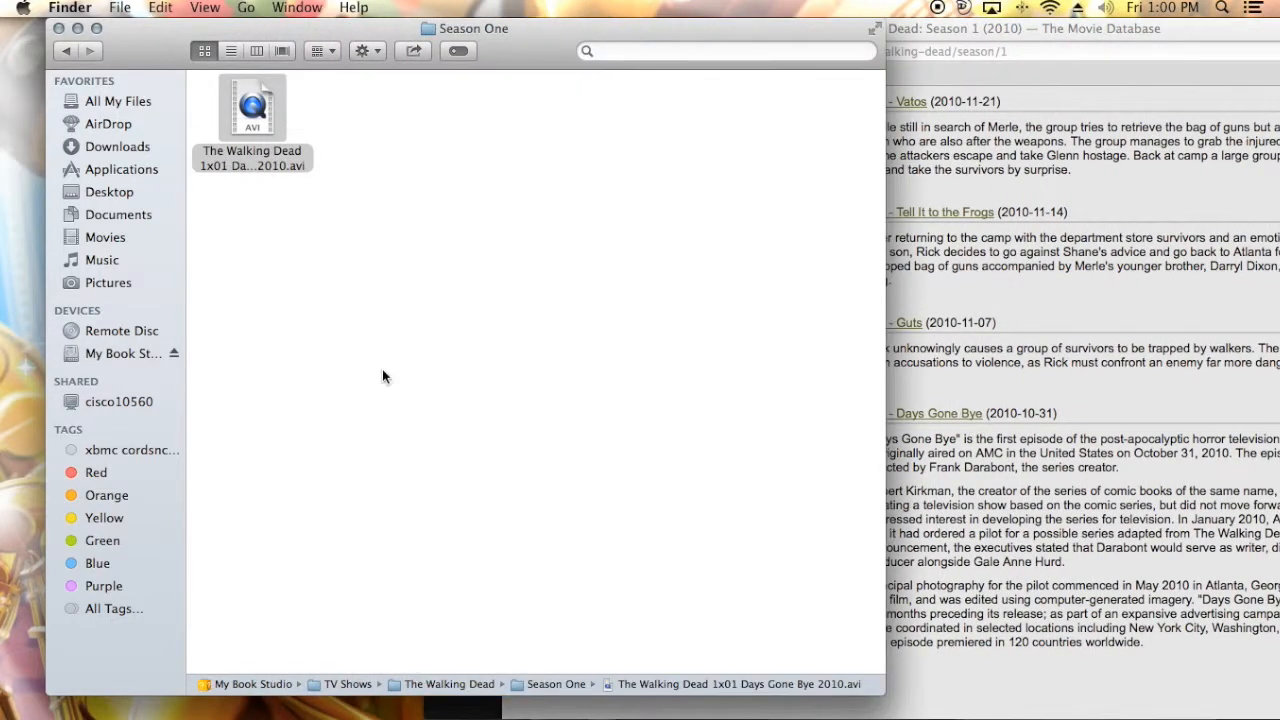
pyautogui.click(252, 158)
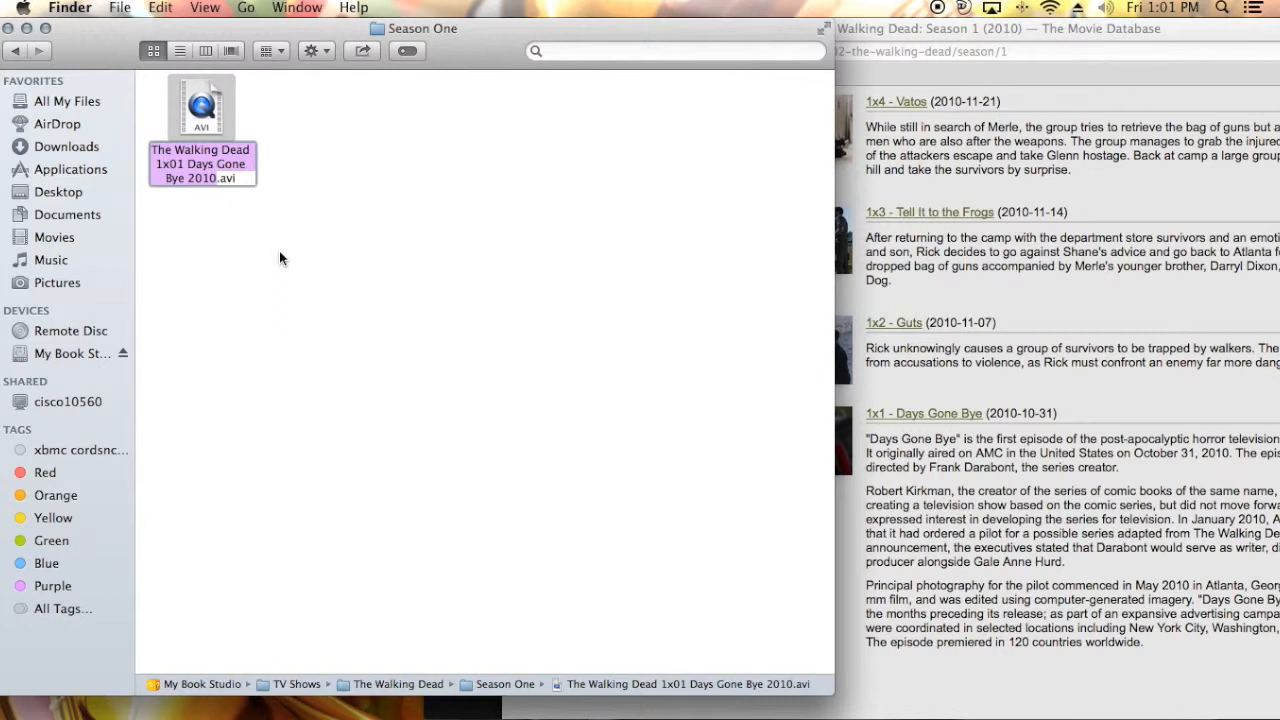
pyautogui.moveTo(950, 165)
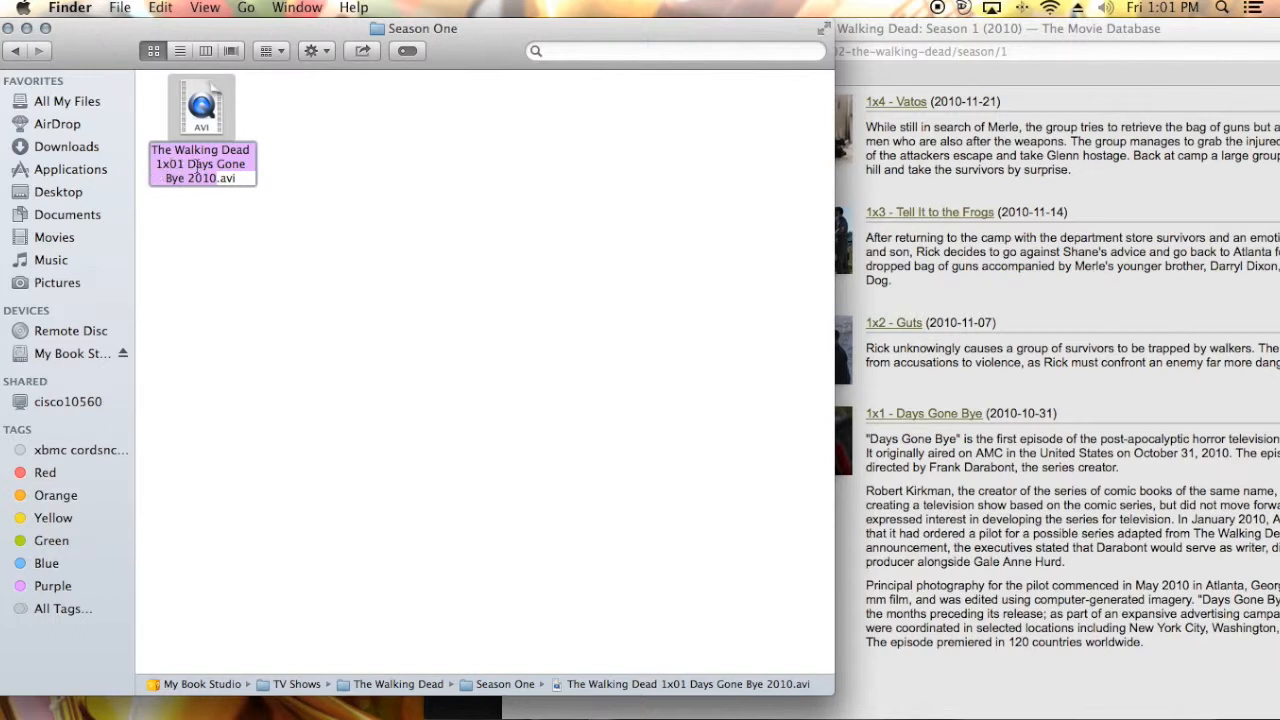
pyautogui.moveTo(383, 186)
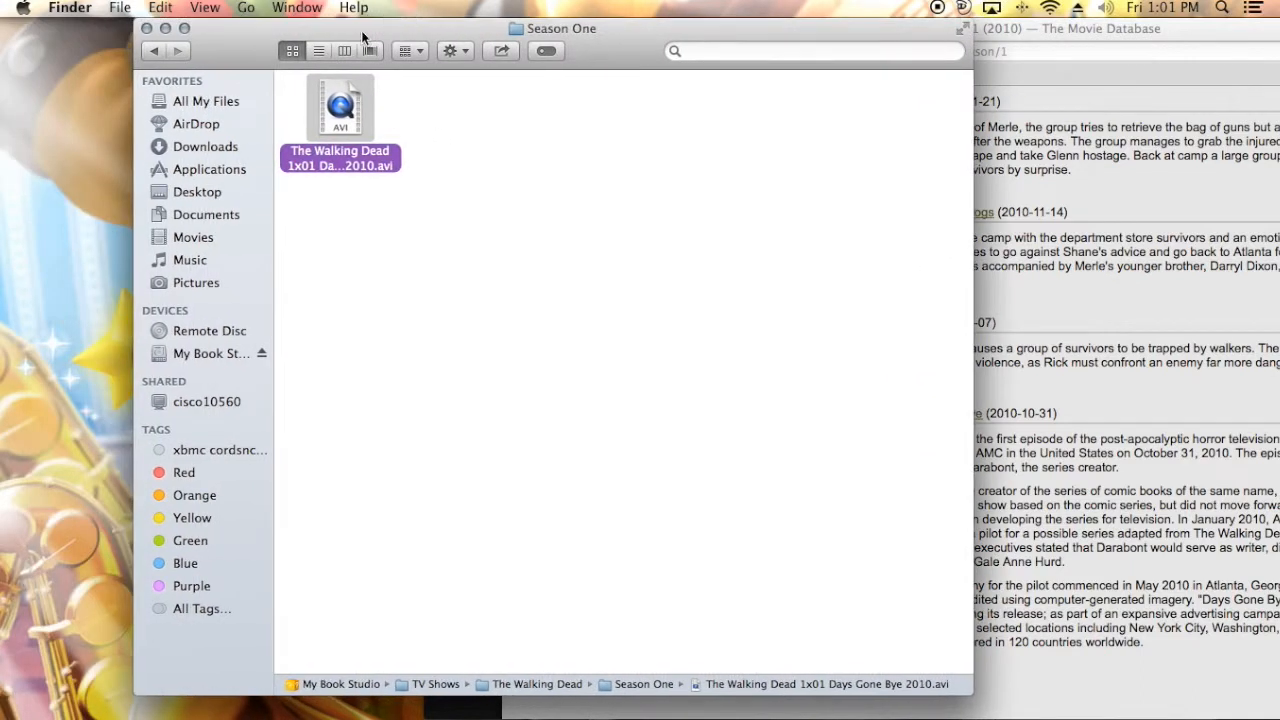
pyautogui.moveTo(744, 214)
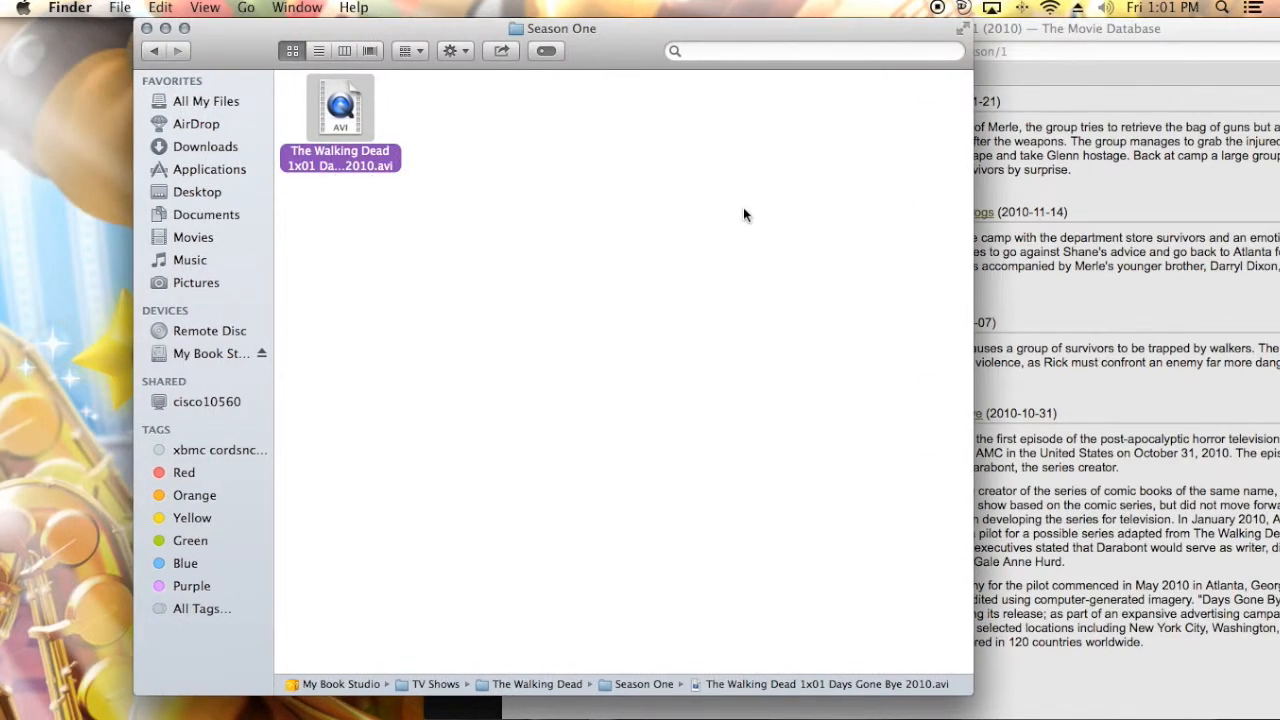
pyautogui.click(153, 51)
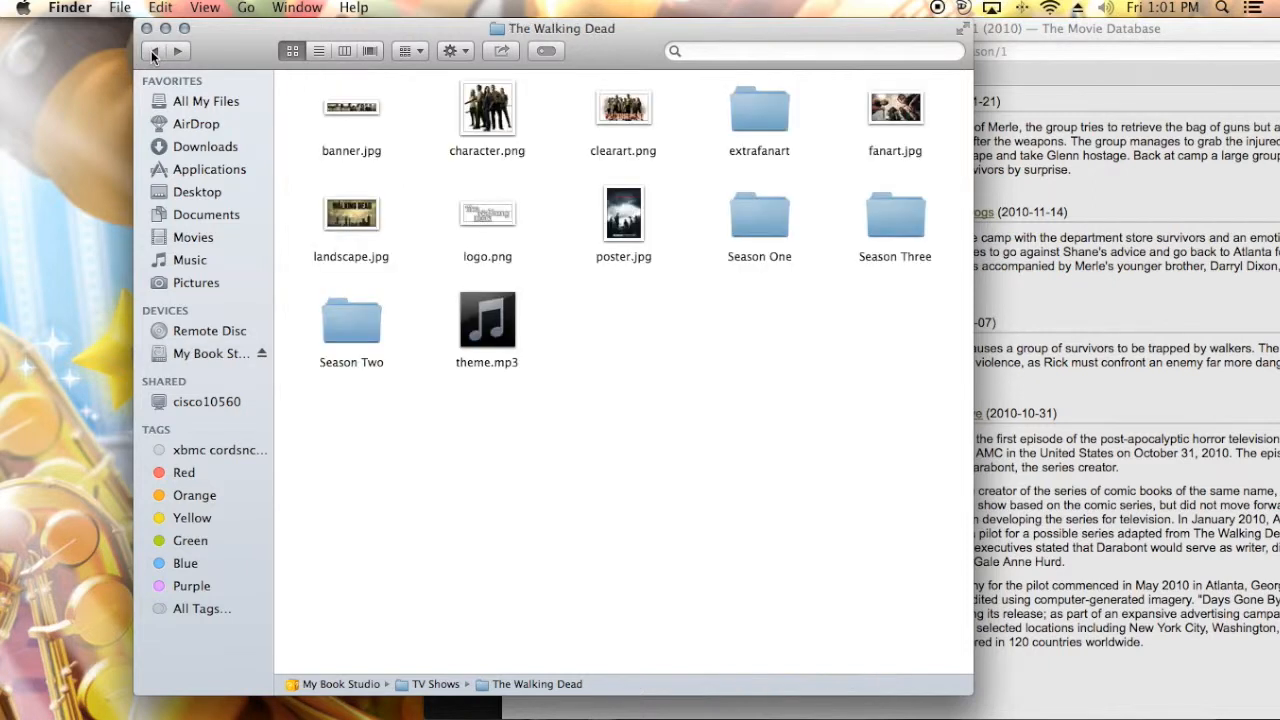
# Open Season One, then step back to The Walking Dead and earlier folders.
pyautogui.doubleClick(759, 213)
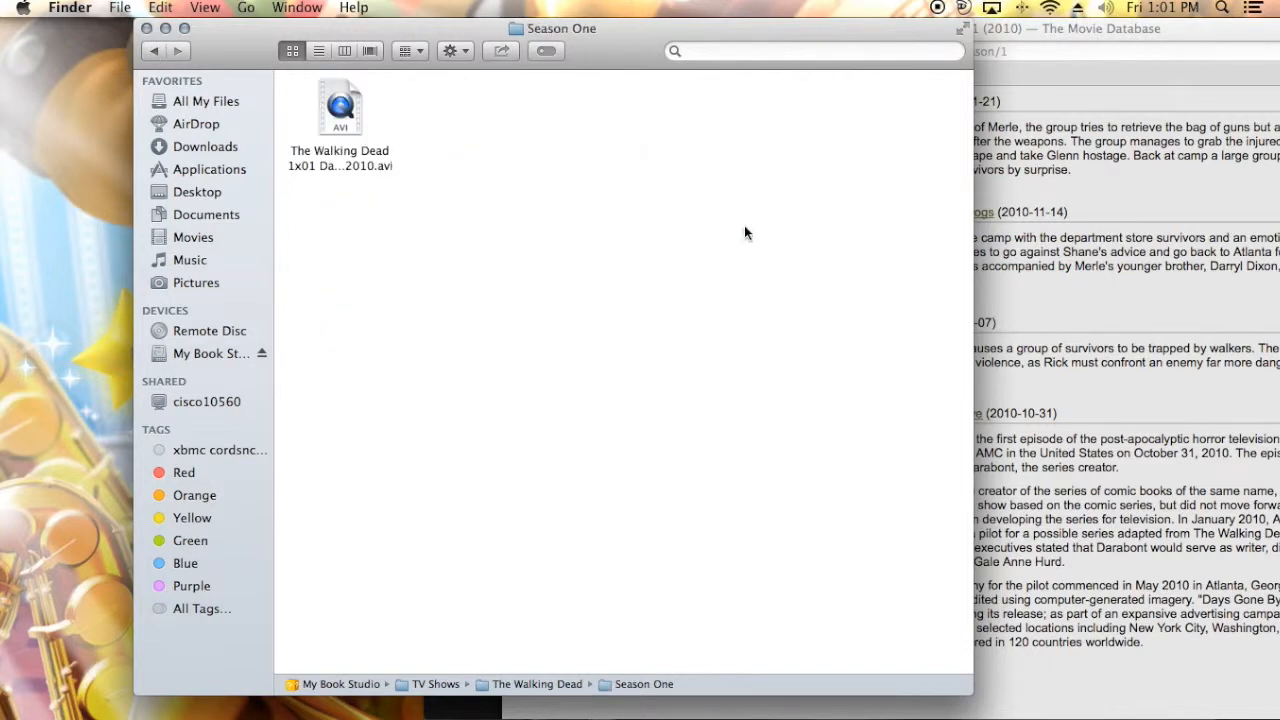
pyautogui.moveTo(881, 477)
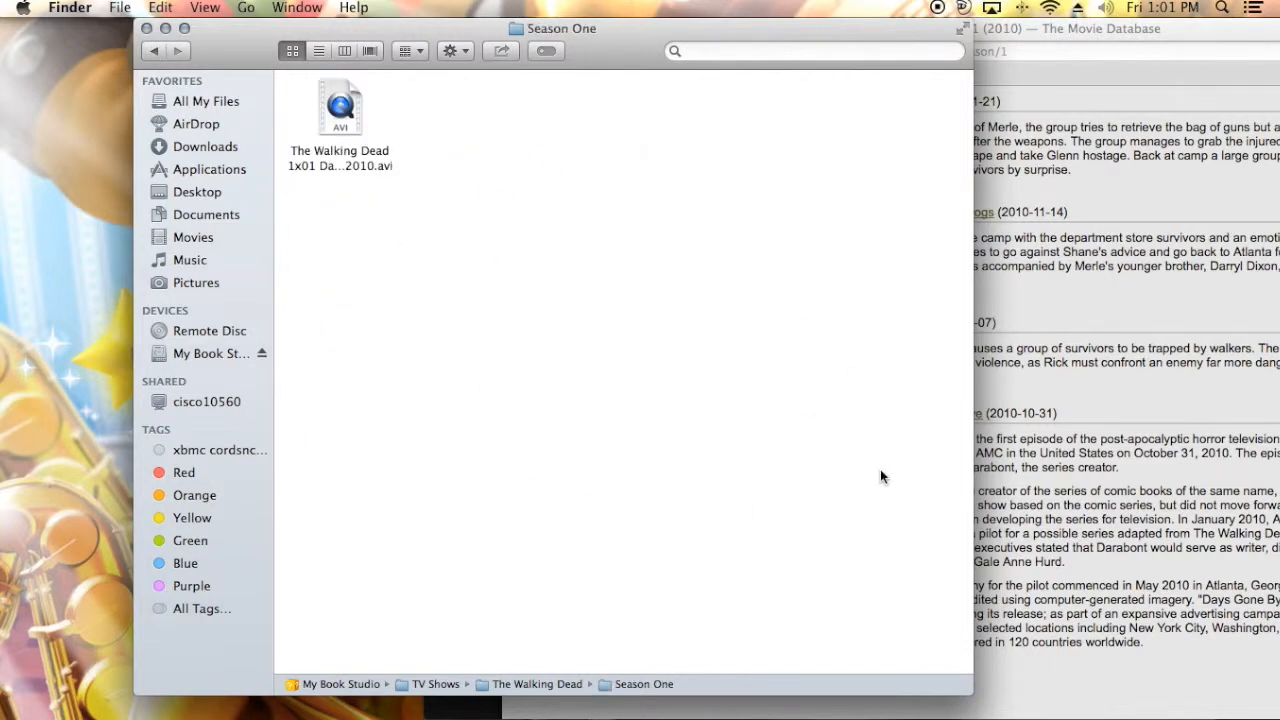
pyautogui.click(153, 51)
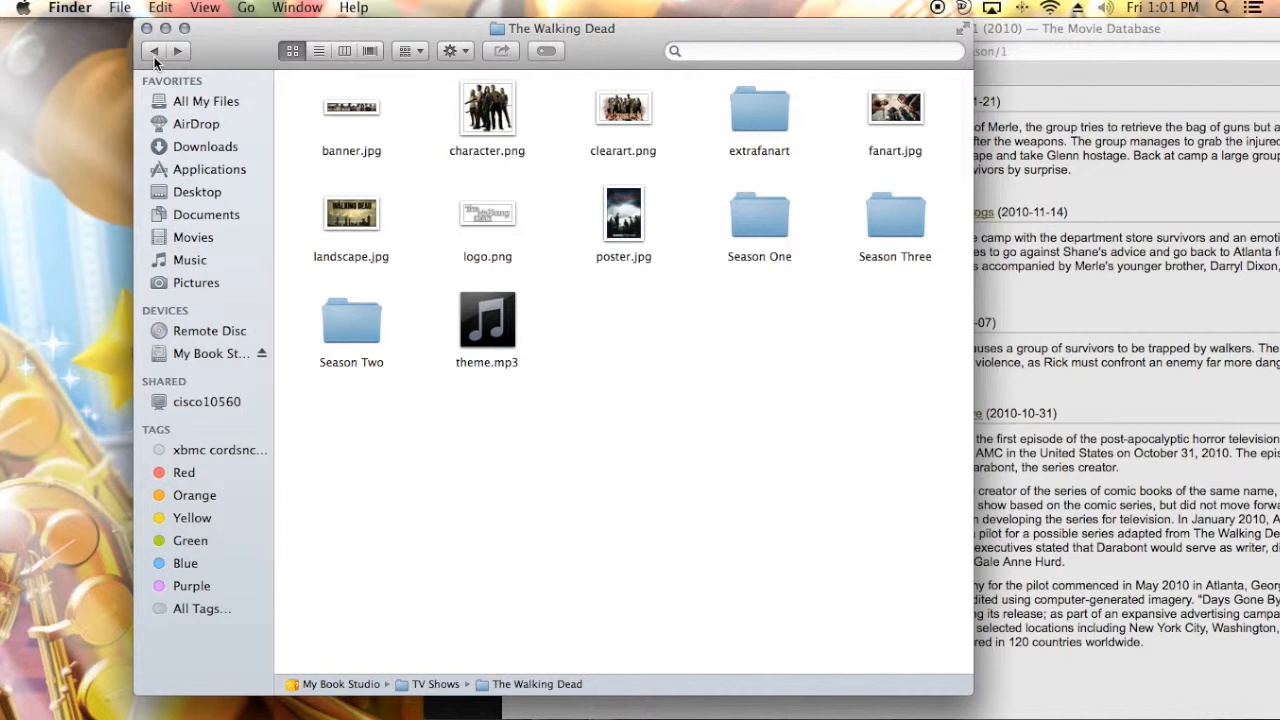
pyautogui.moveTo(165, 63)
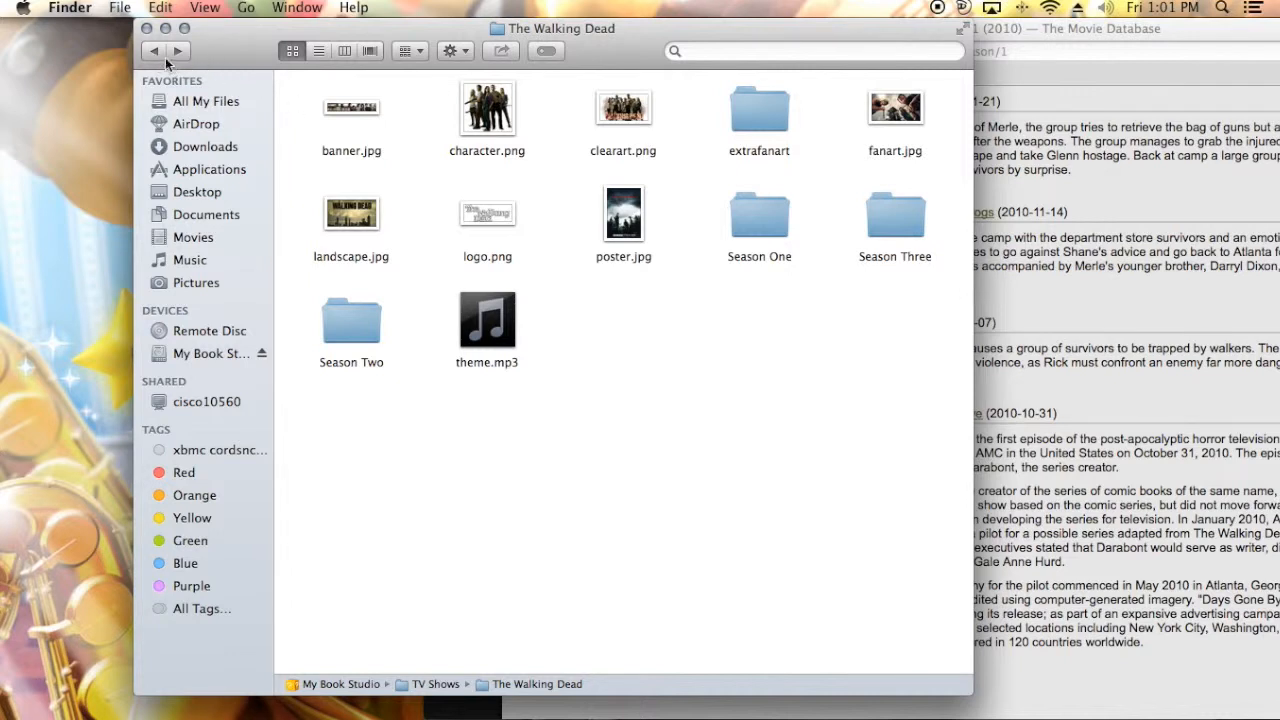
pyautogui.moveTo(153, 51)
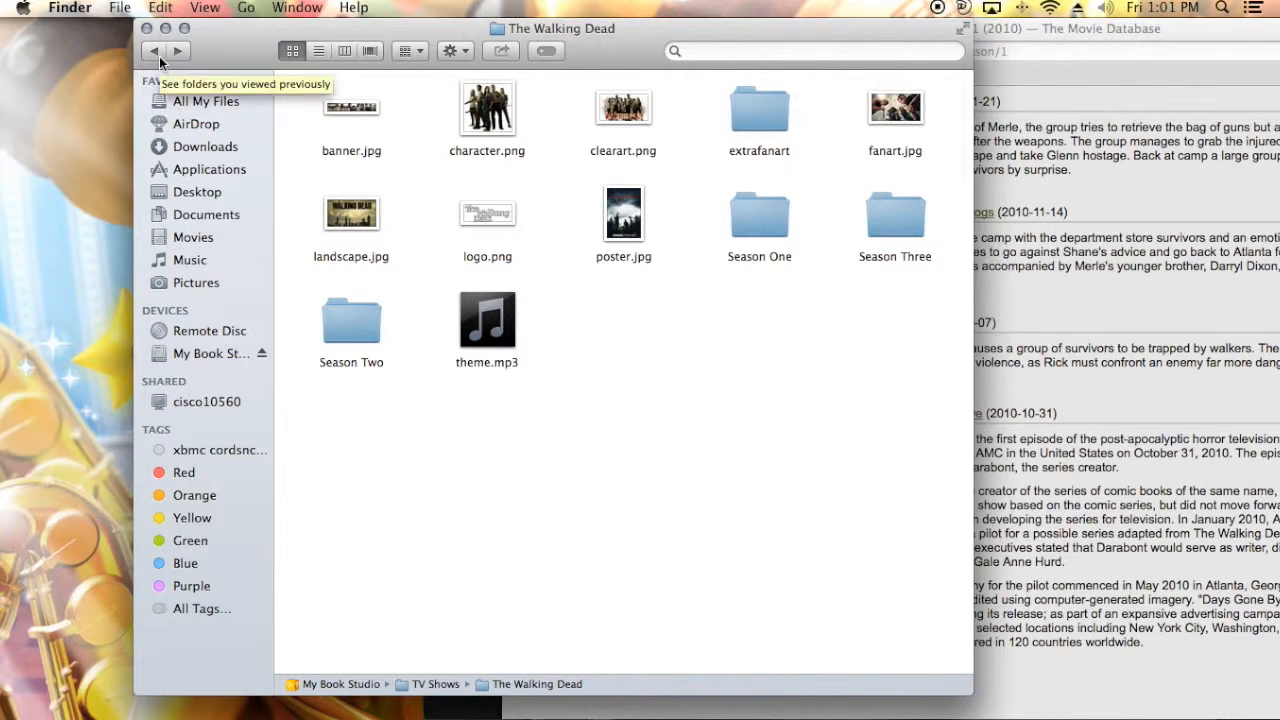
pyautogui.click(153, 51)
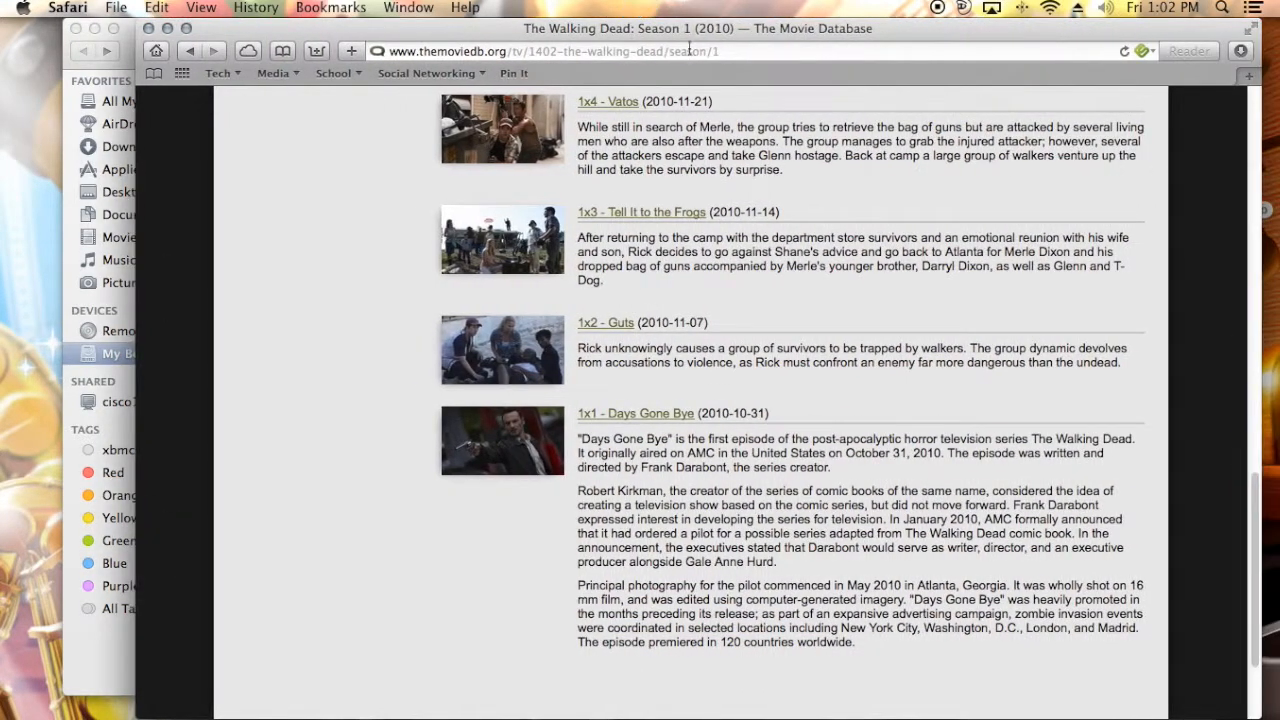
# Revisit the Courtney Geeked Out Facebook page from History and browse its photo albums for the XBMC album.
pyautogui.click(256, 8)
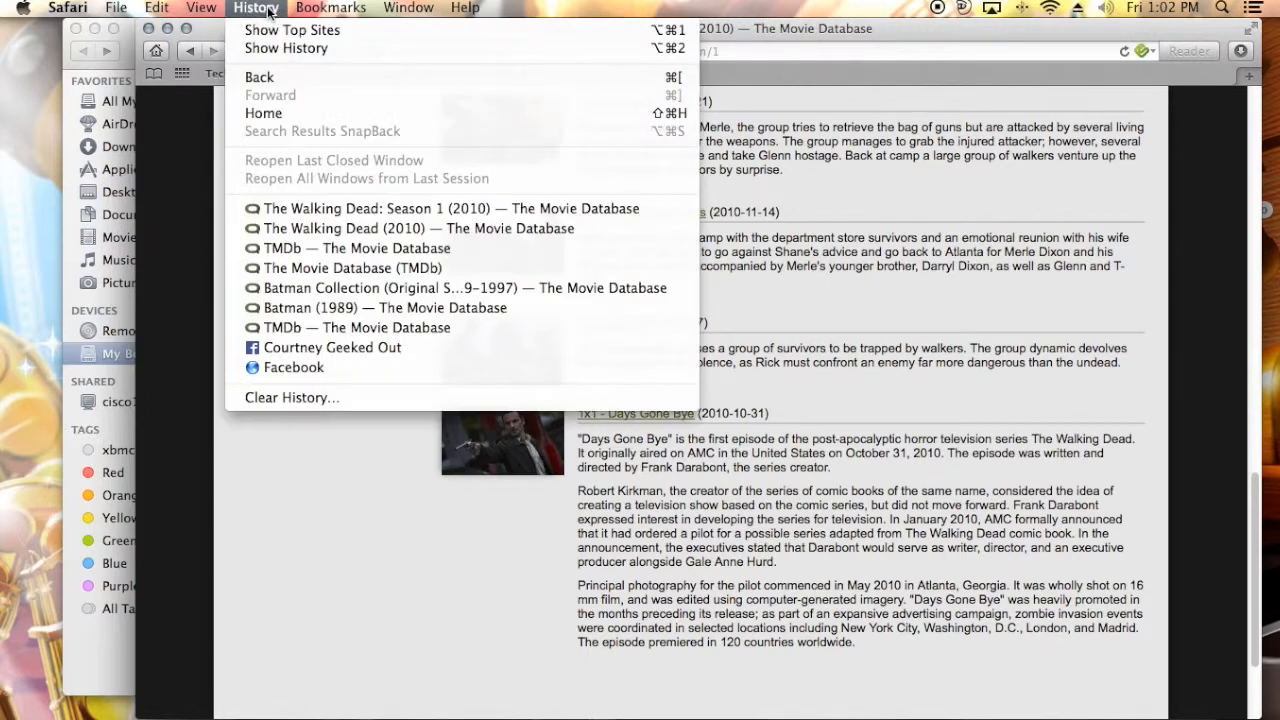
pyautogui.click(331, 347)
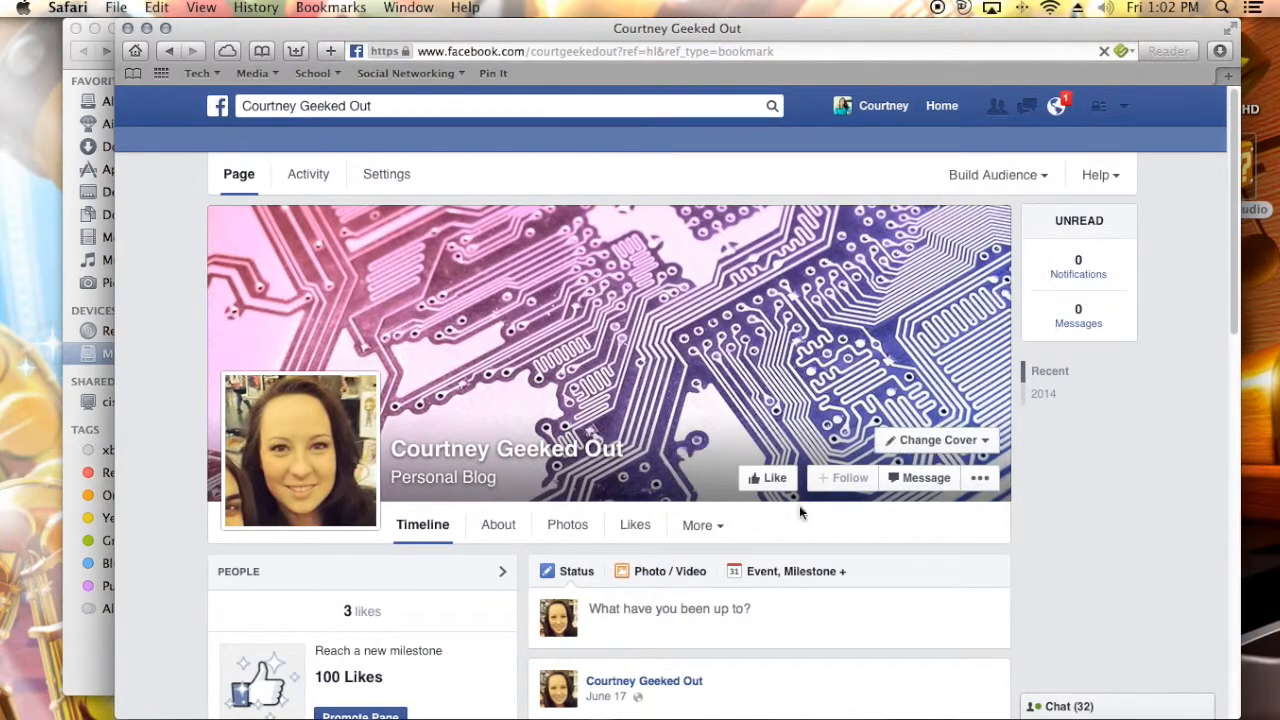
pyautogui.click(567, 524)
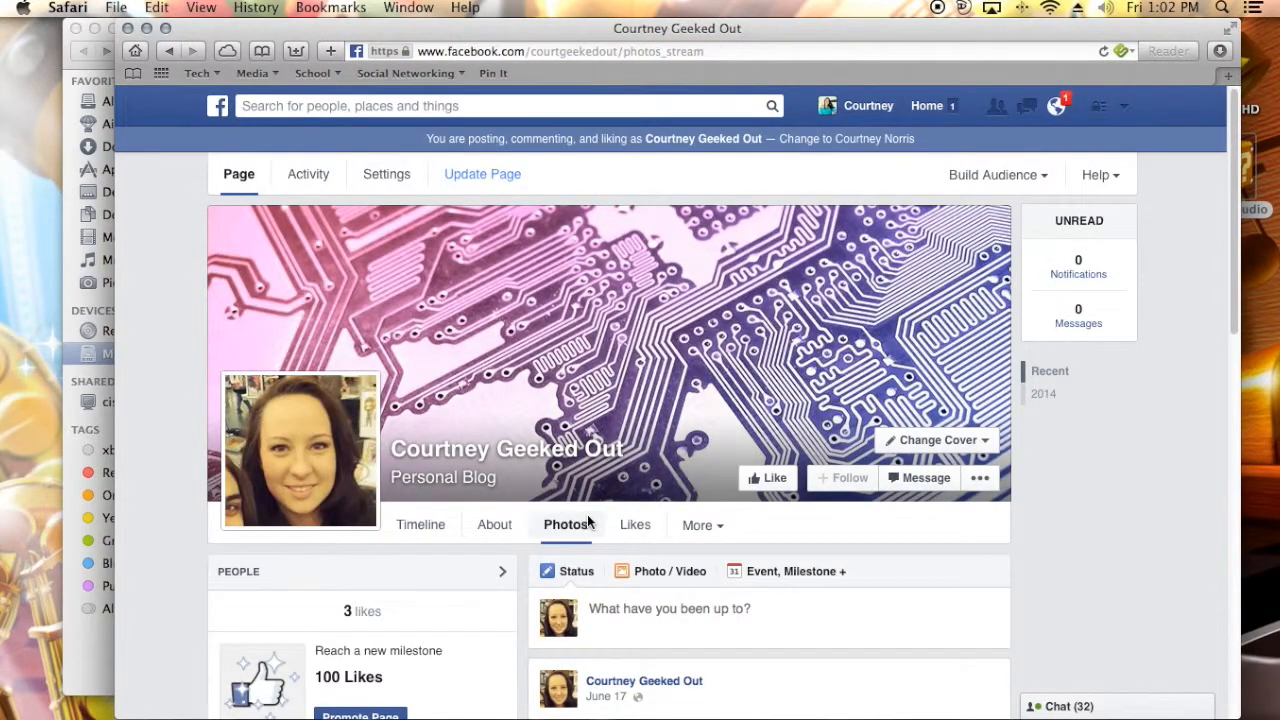
pyautogui.click(567, 524)
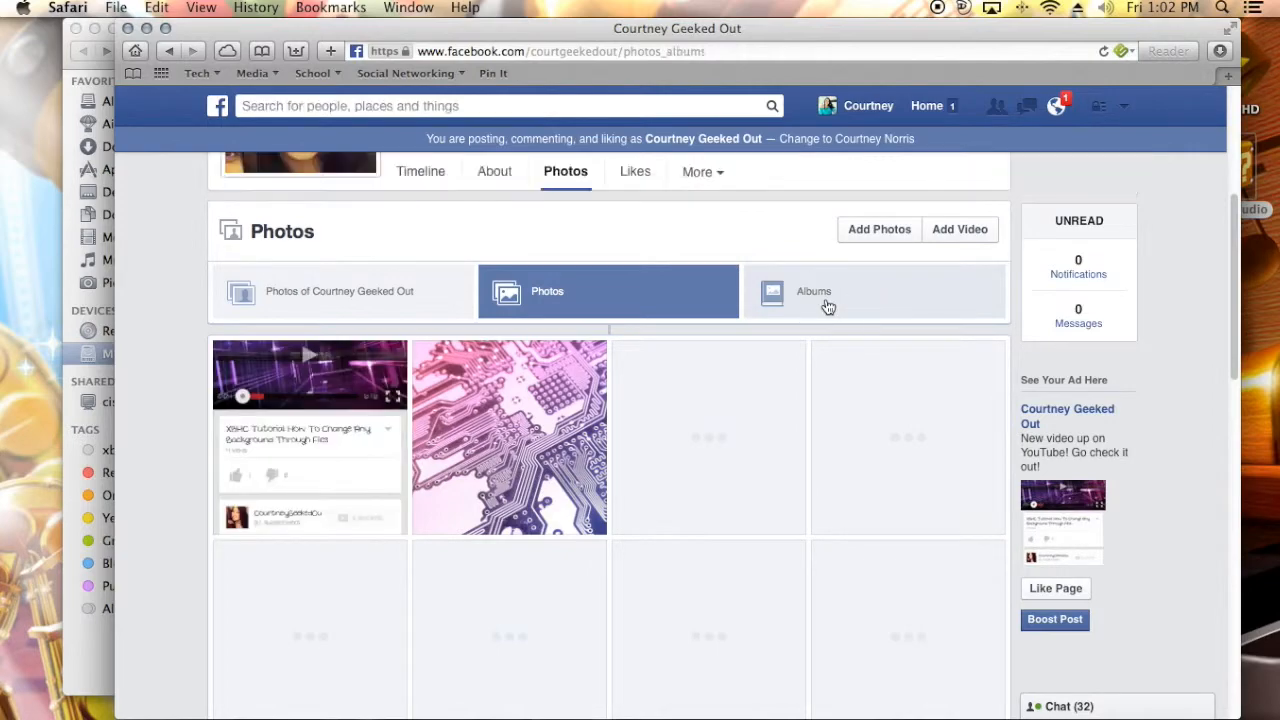
pyautogui.click(813, 291)
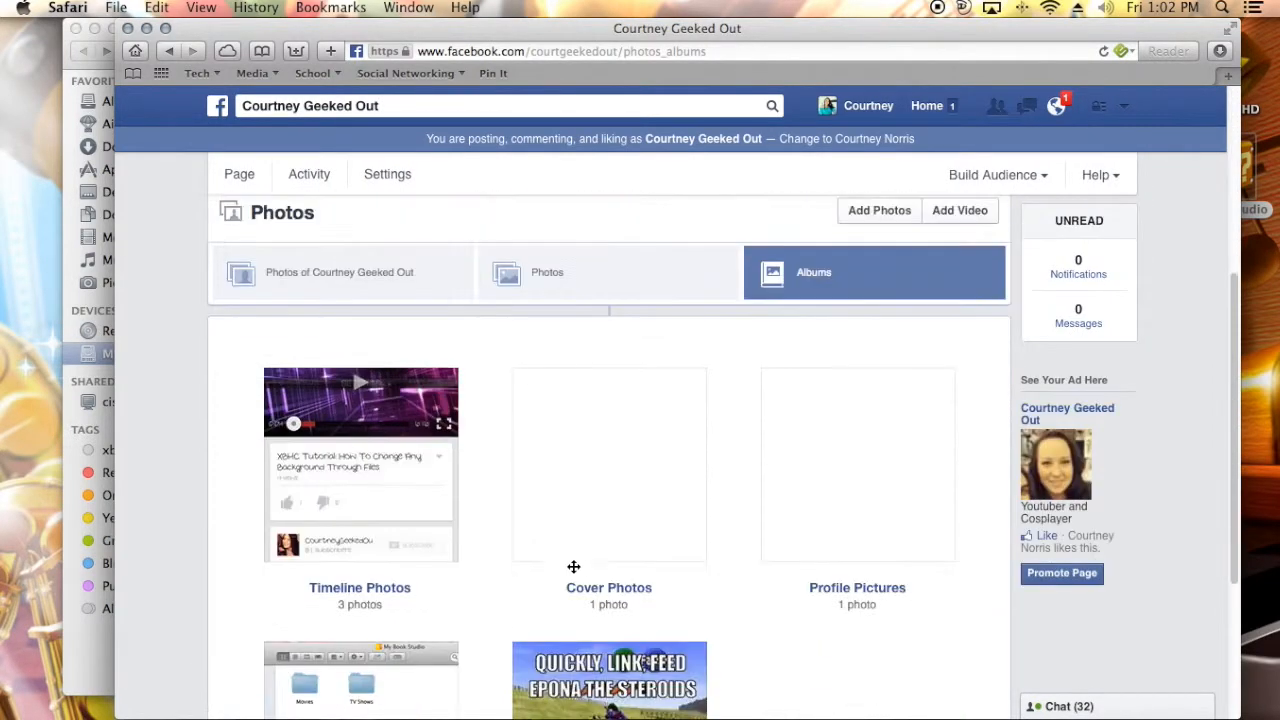
pyautogui.scroll(-3)
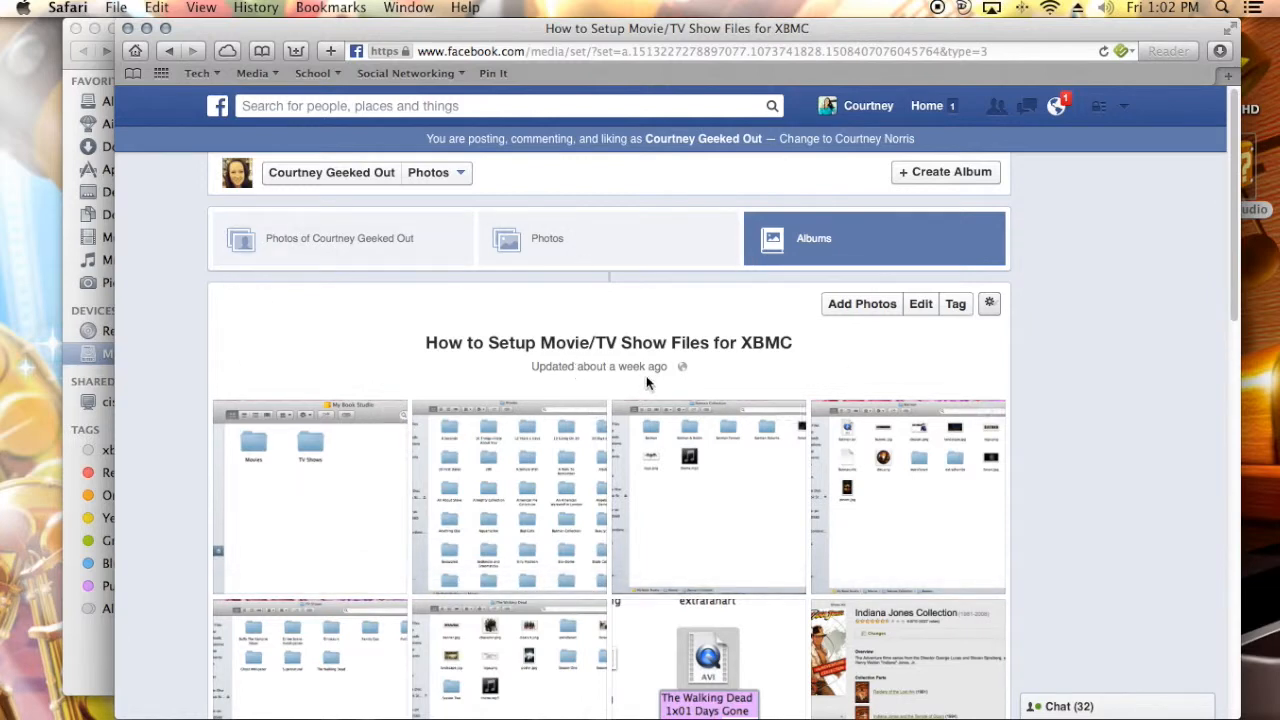
pyautogui.scroll(-3)
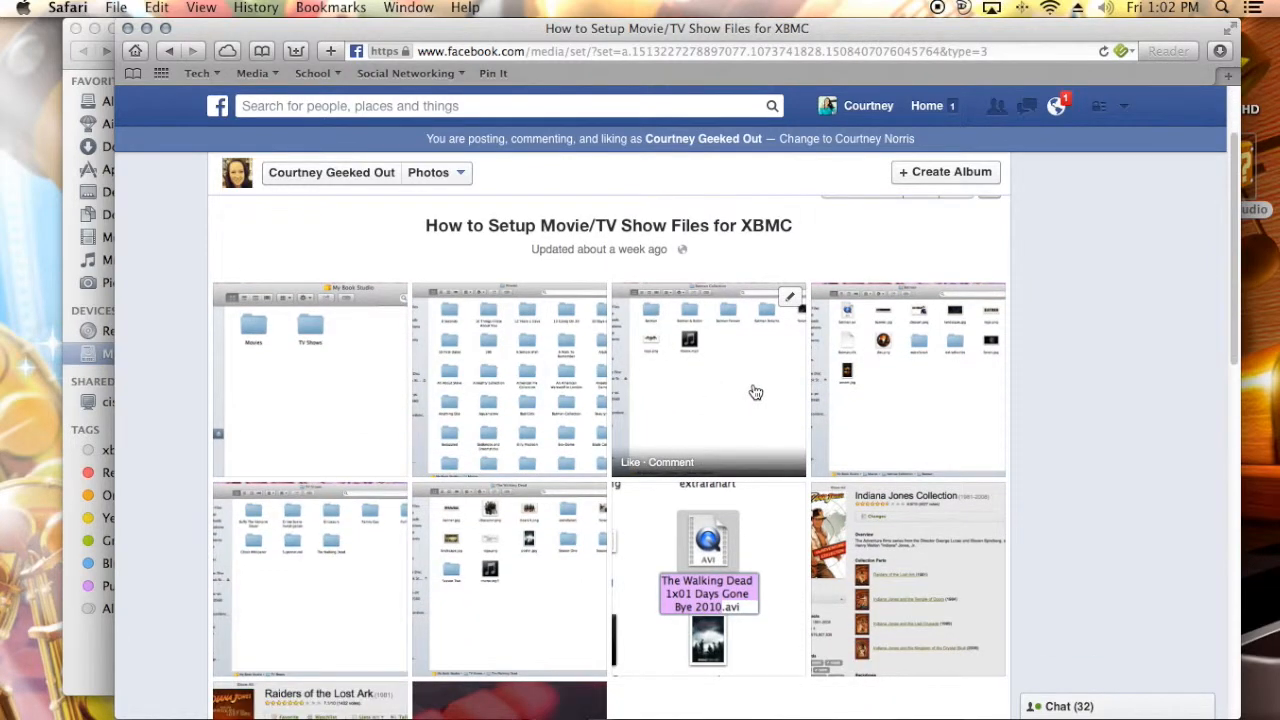
pyautogui.moveTo(899, 525)
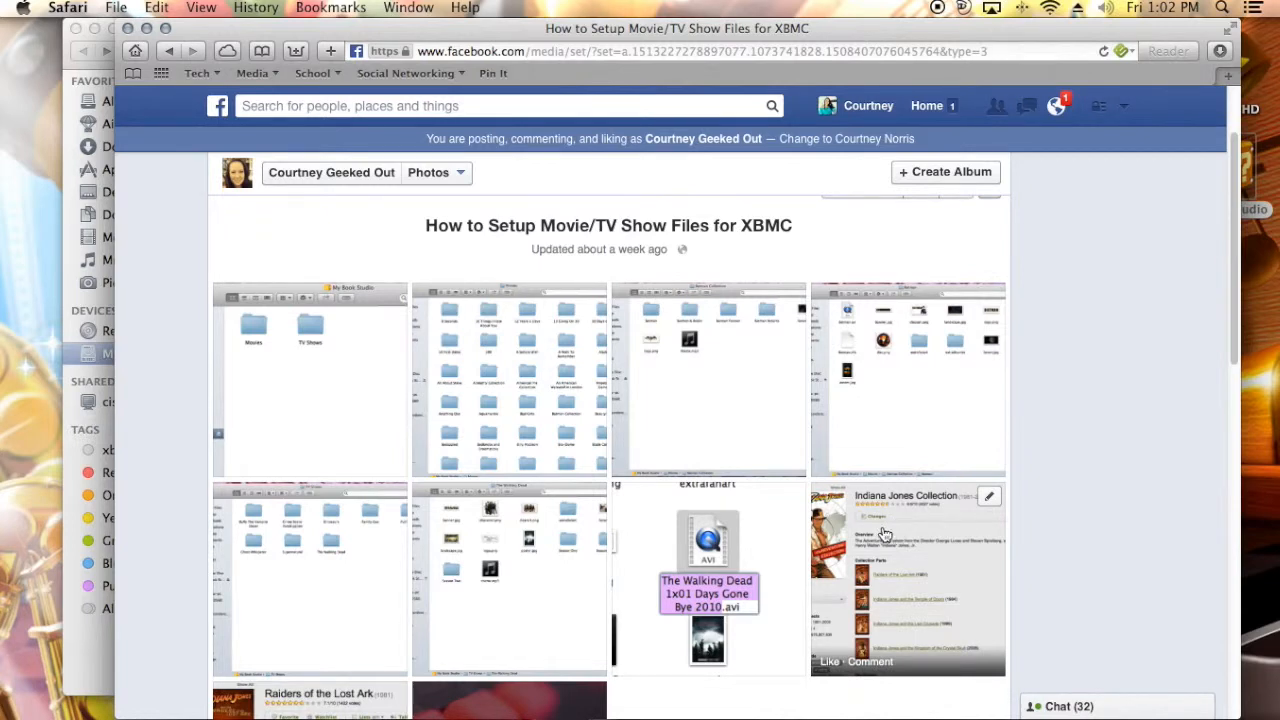
pyautogui.moveTo(869, 681)
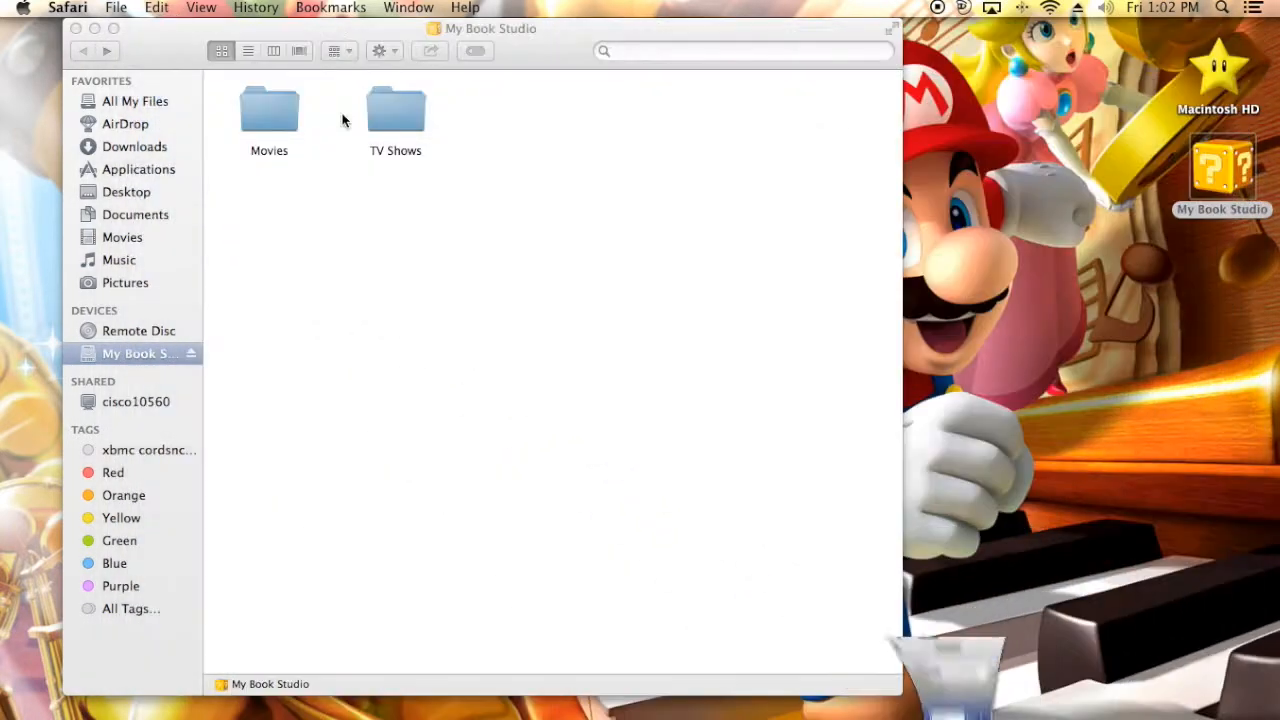
pyautogui.moveTo(536, 190)
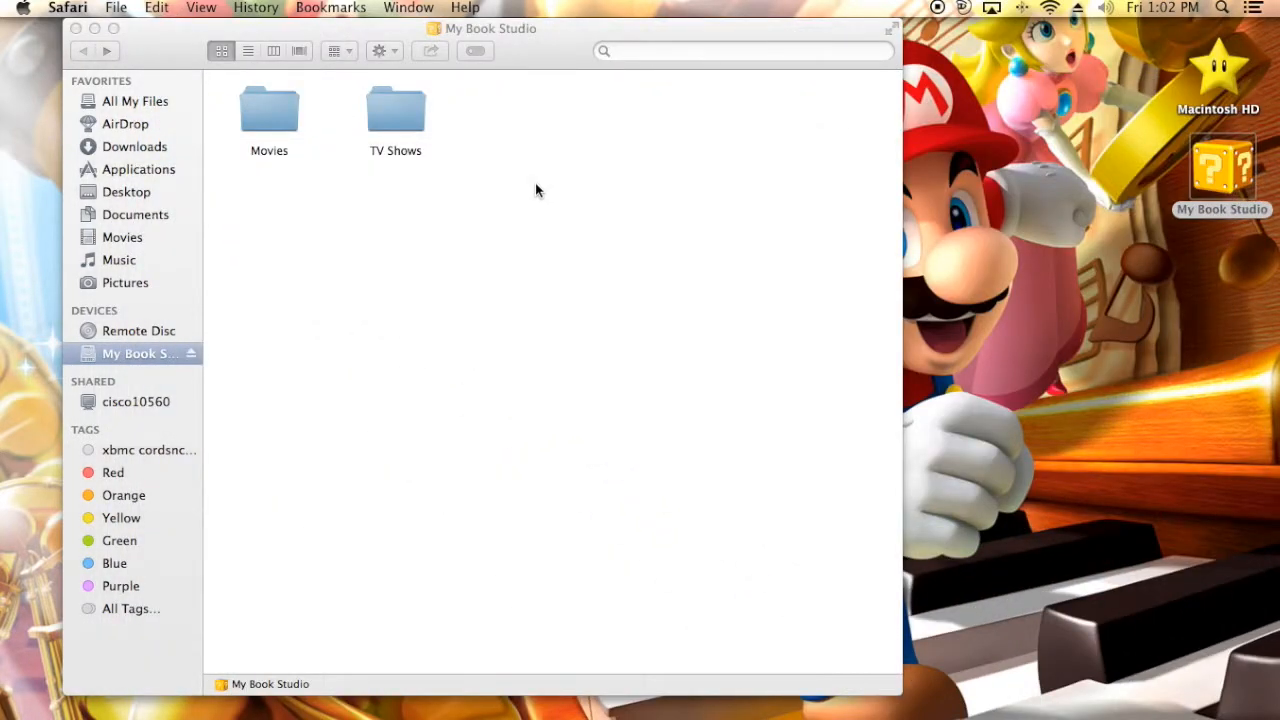